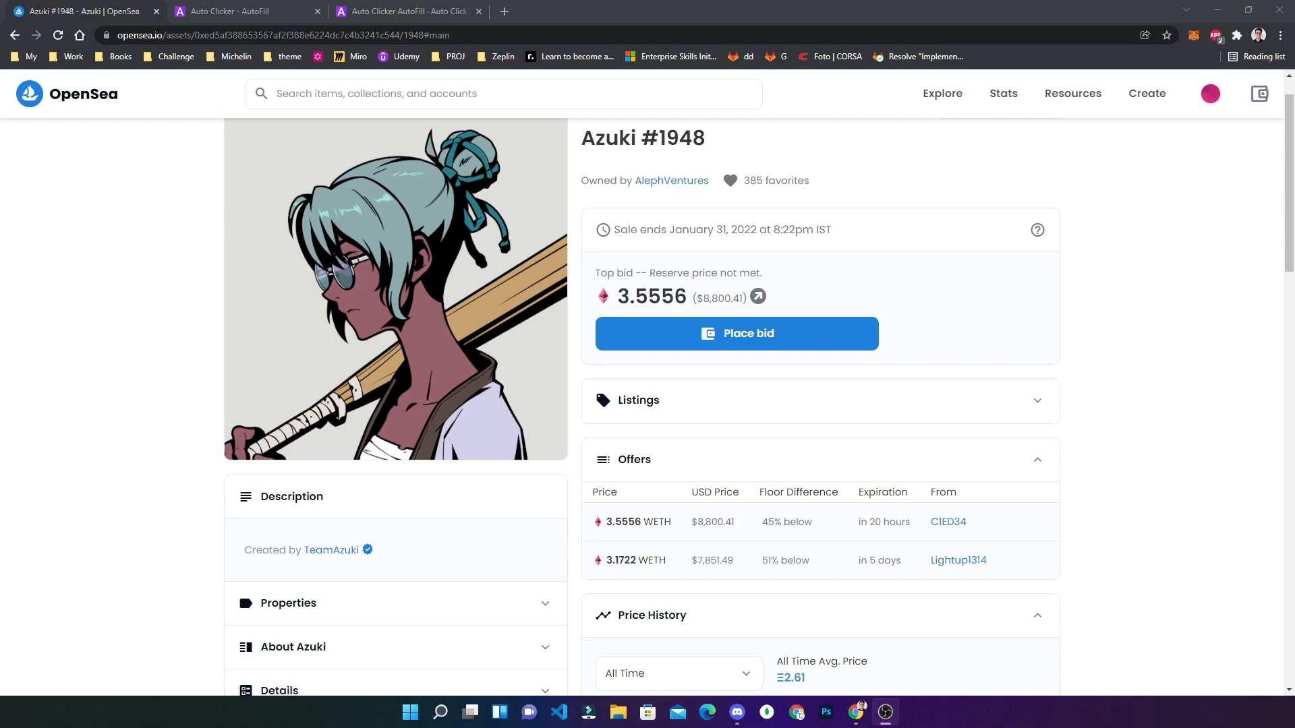
mouse_move(182, 170)
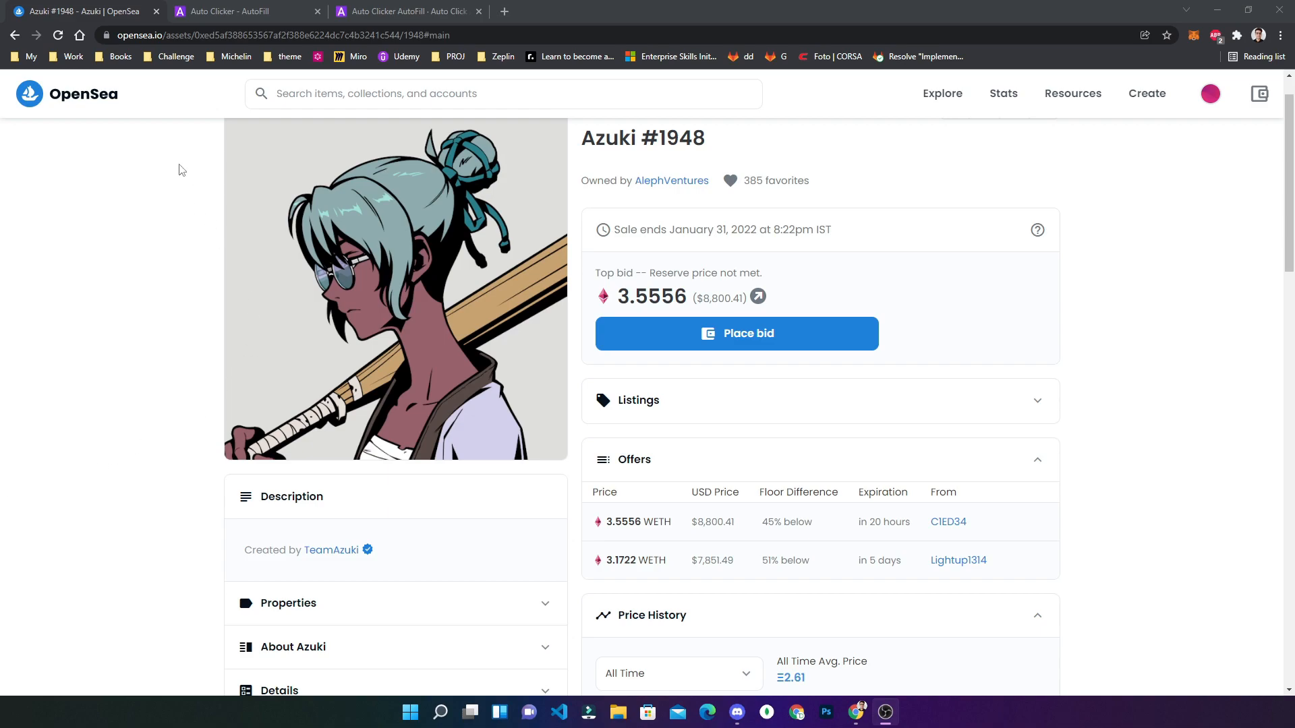
- View the Auto Clicker download page with Chrome Stable link, then return to the configuration page
left_click(404, 11)
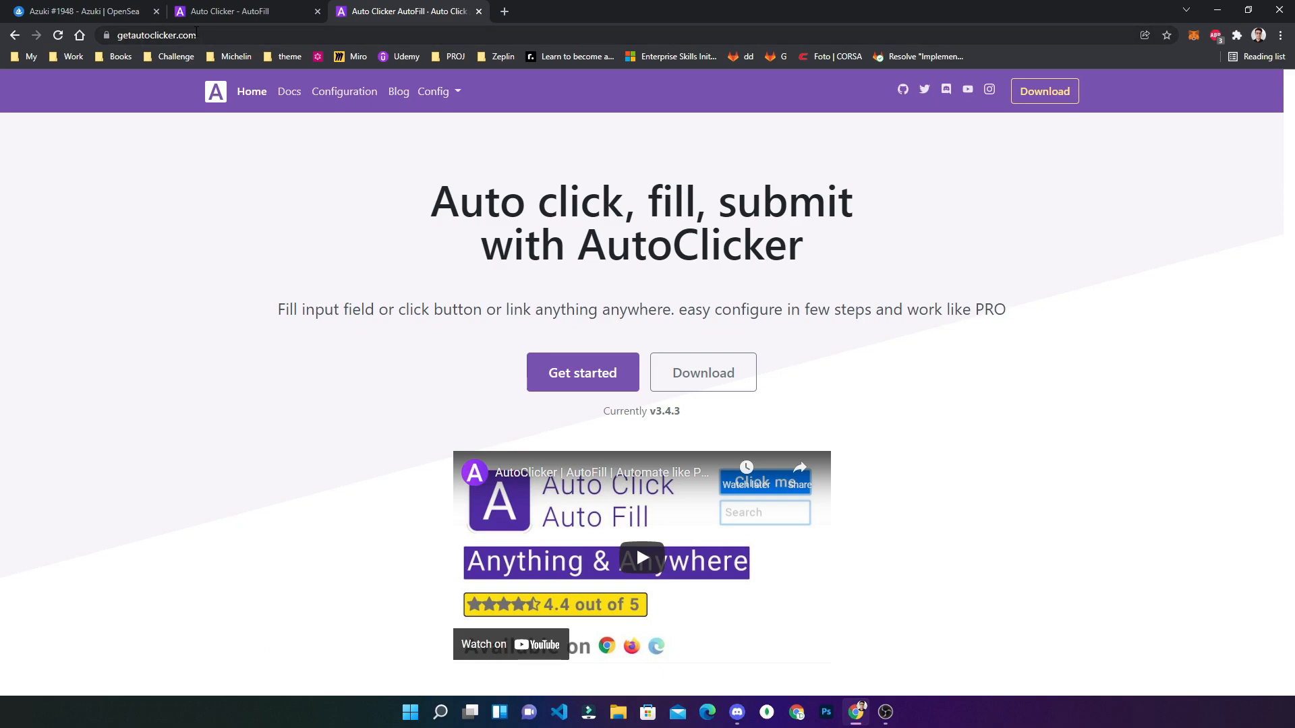
left_click(702, 372)
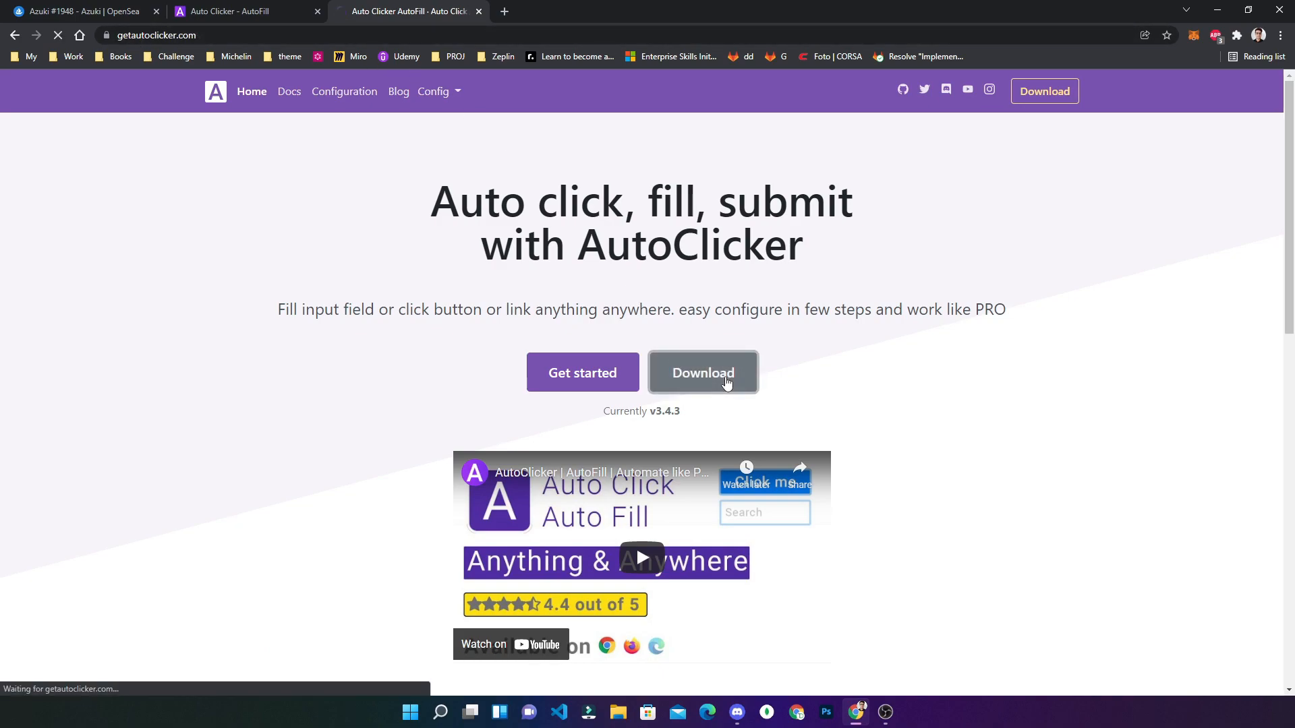
left_click(703, 372)
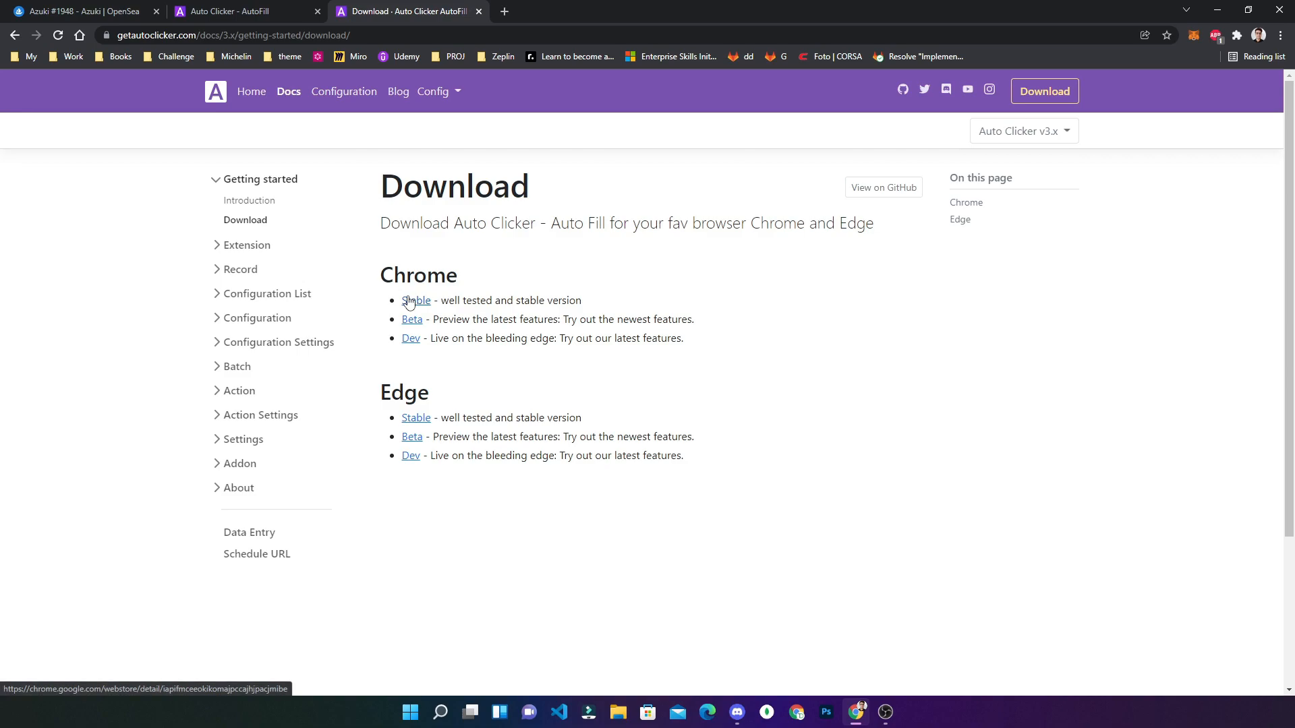
mouse_move(429, 166)
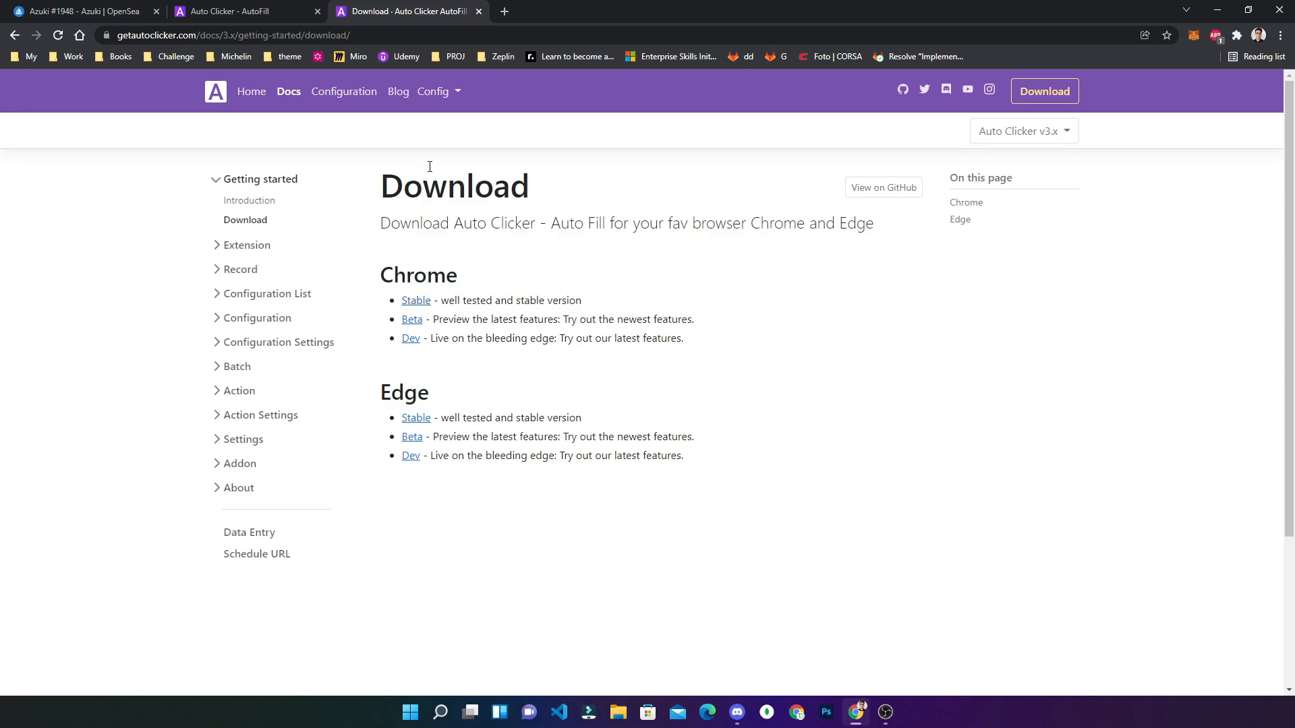
left_click(241, 11)
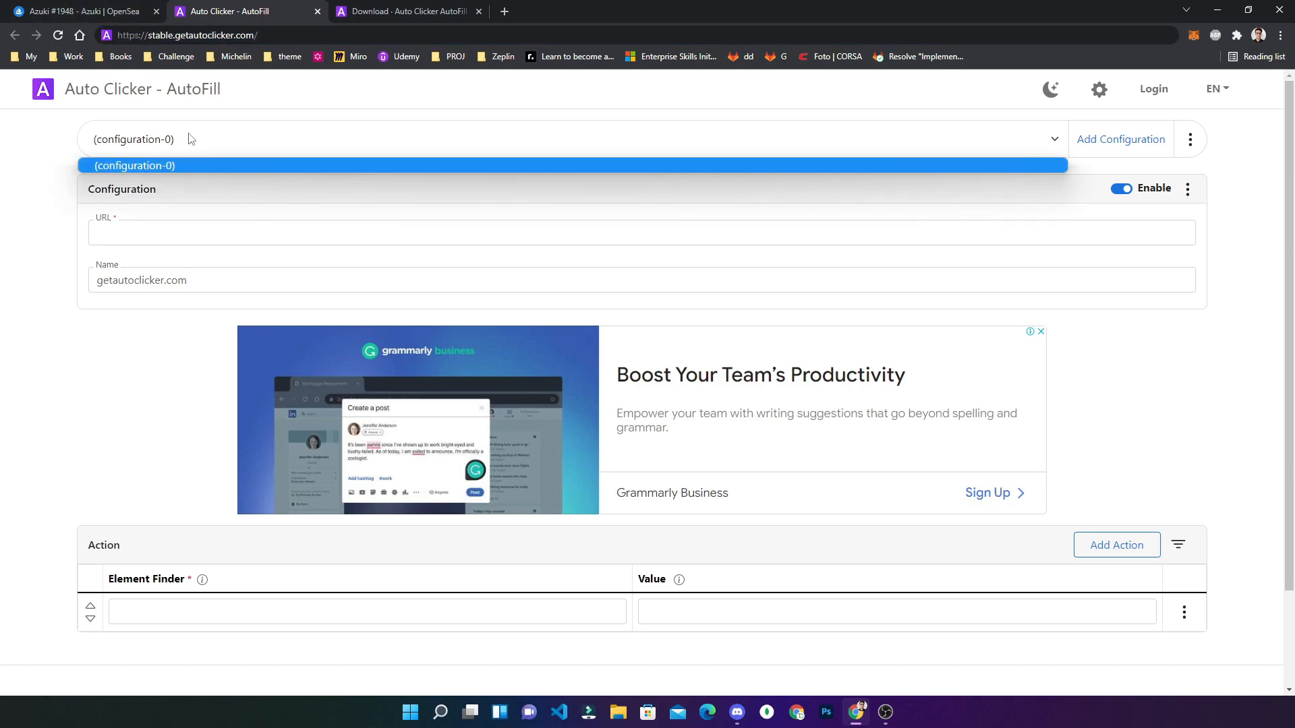
left_click(82, 11)
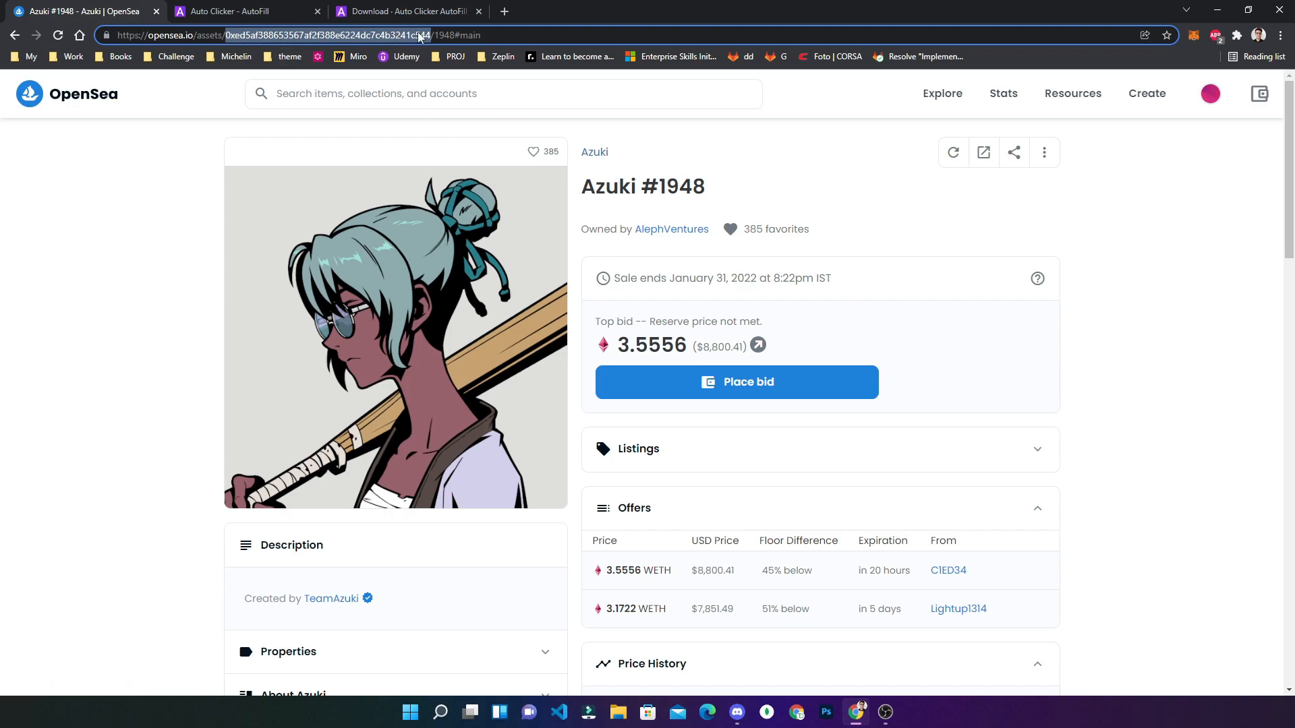
left_click(244, 11)
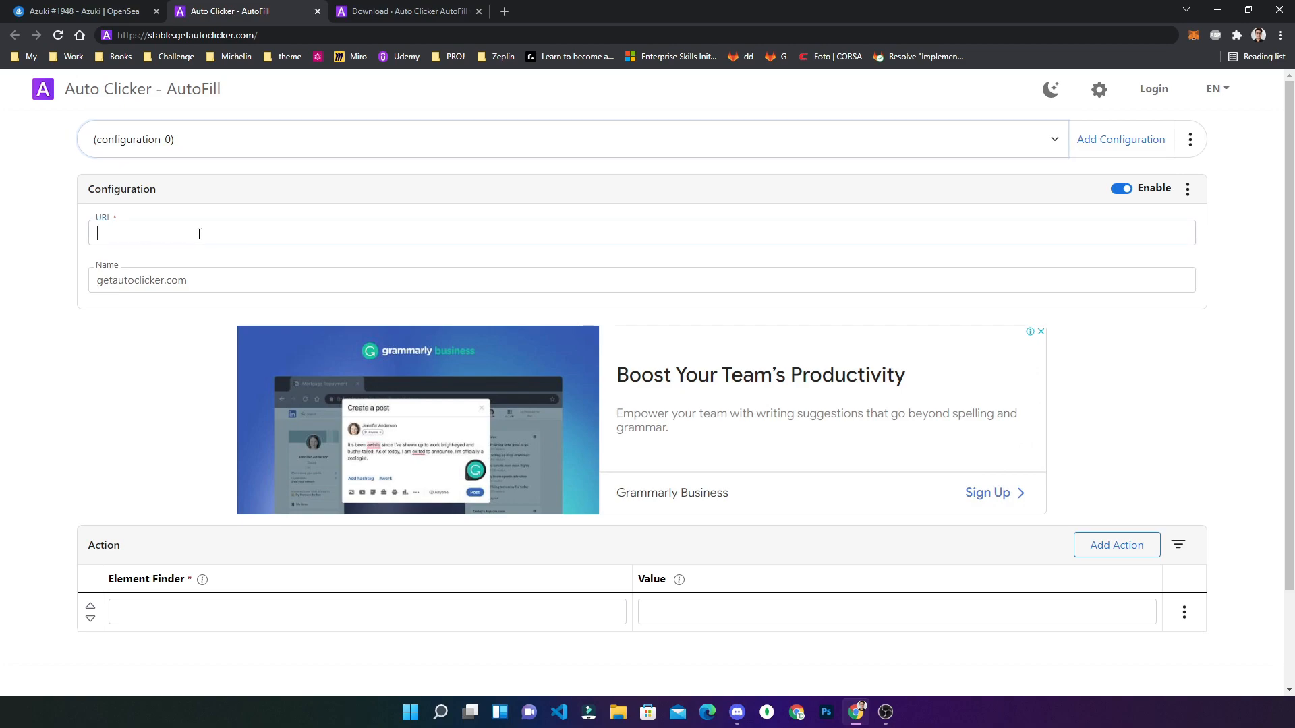
type("https://opensea.io/assets/0xed5af388653567af2f388e6224dc7c4b3241c544/")
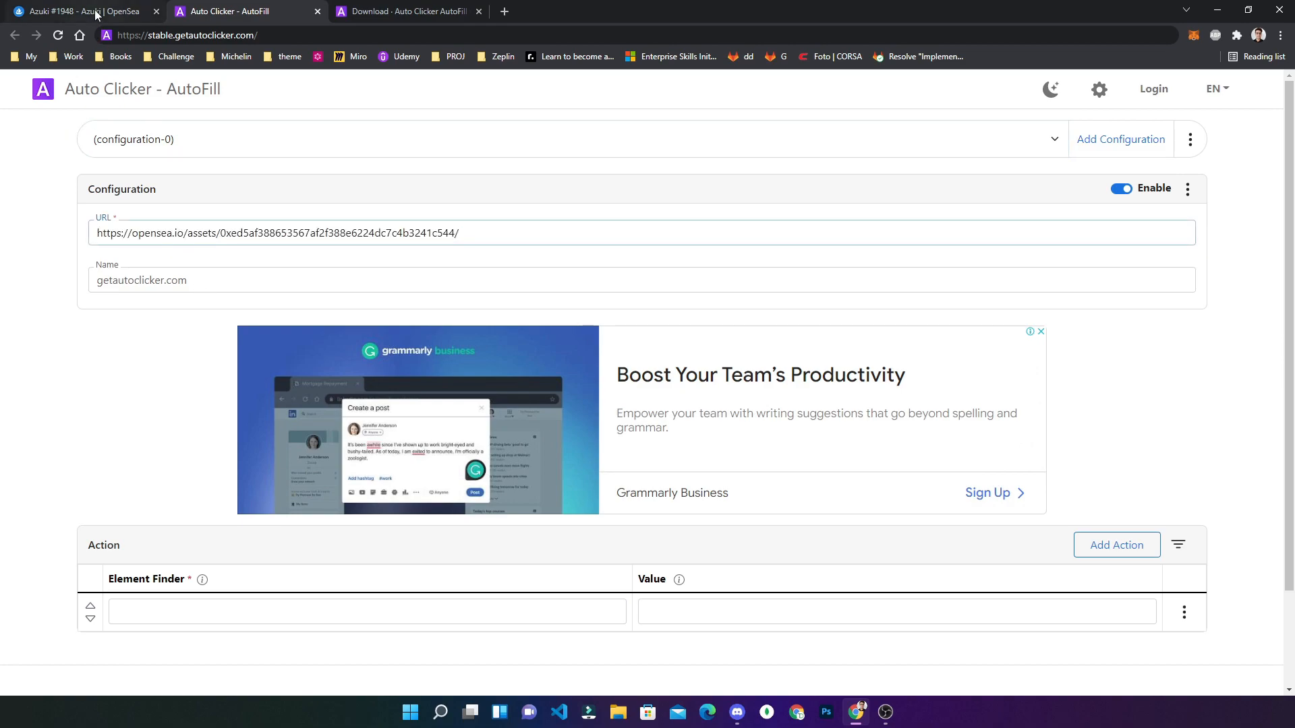
- Name the configuration 'opensea.io - Azuki' after checking the asset page
left_click(83, 10)
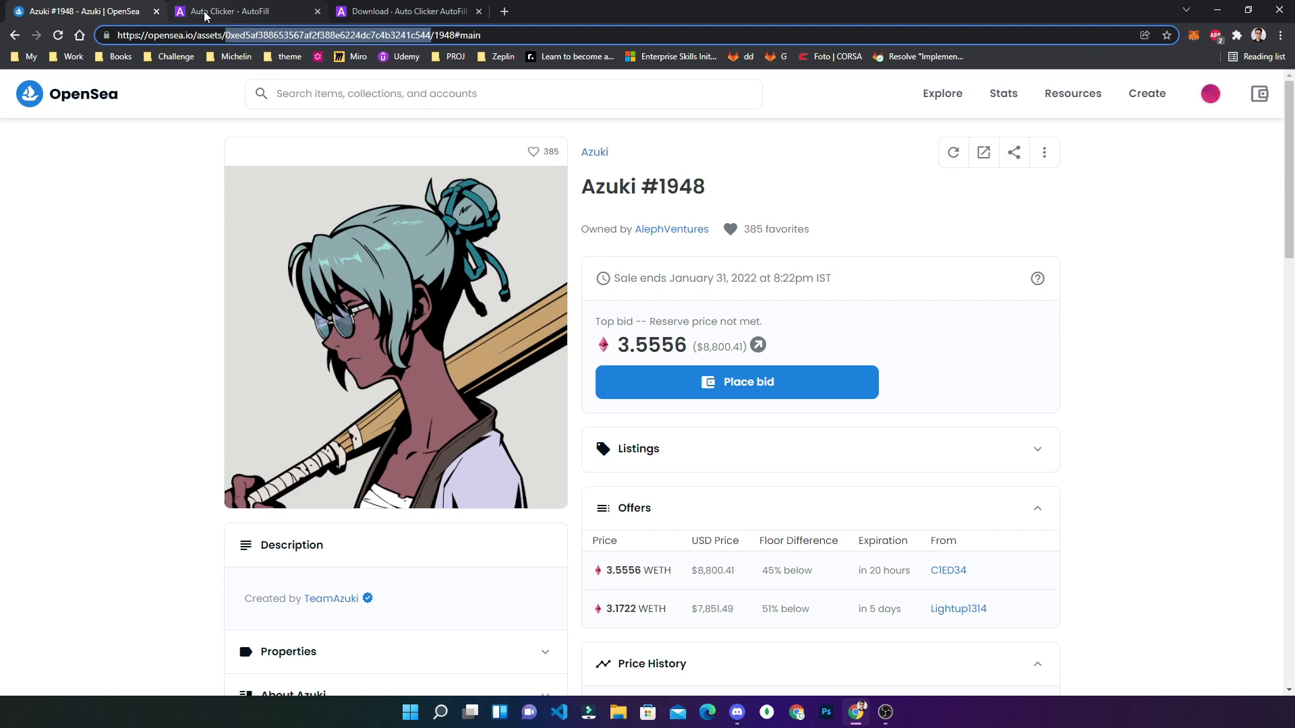
left_click(240, 10)
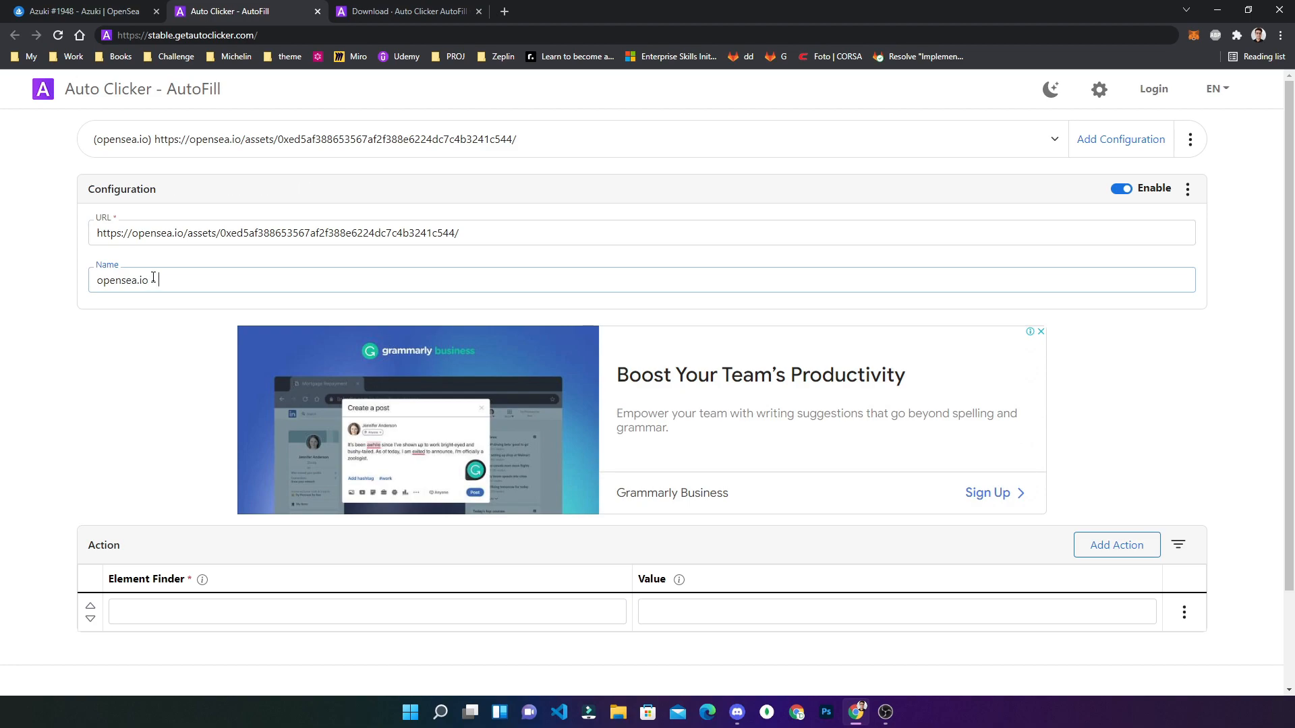
type("-")
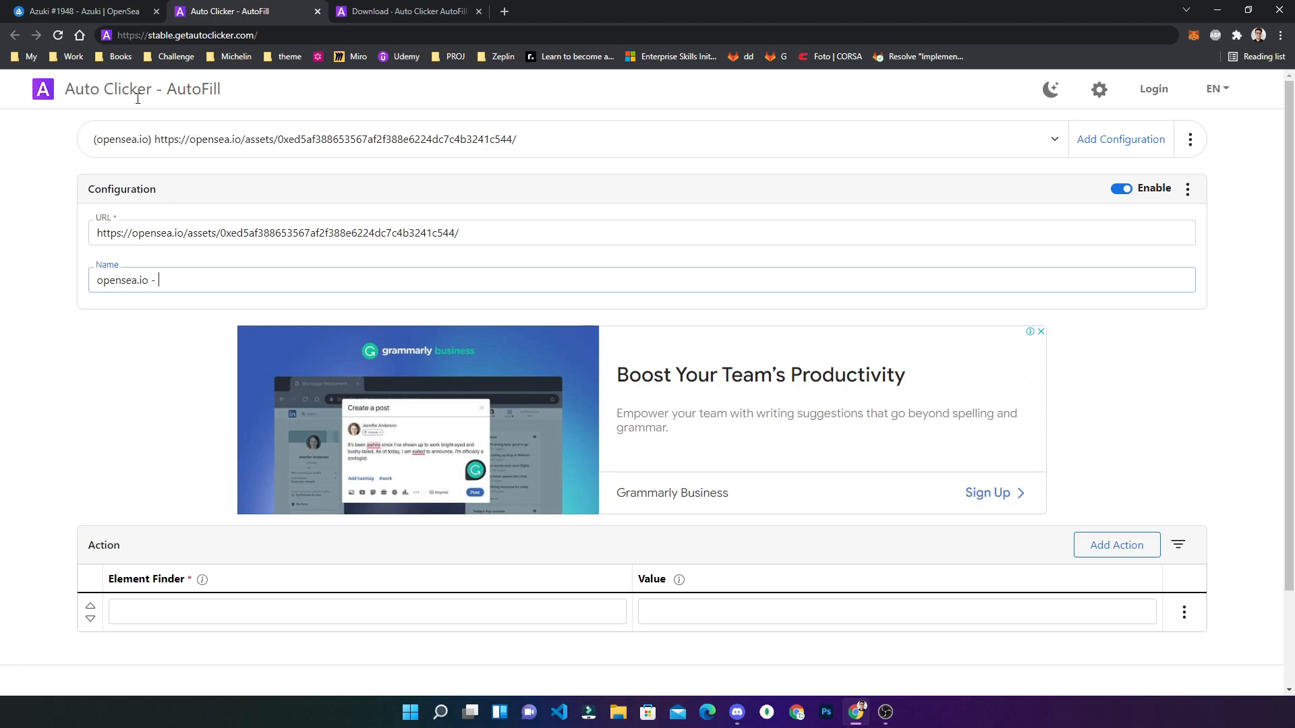
type("Azur")
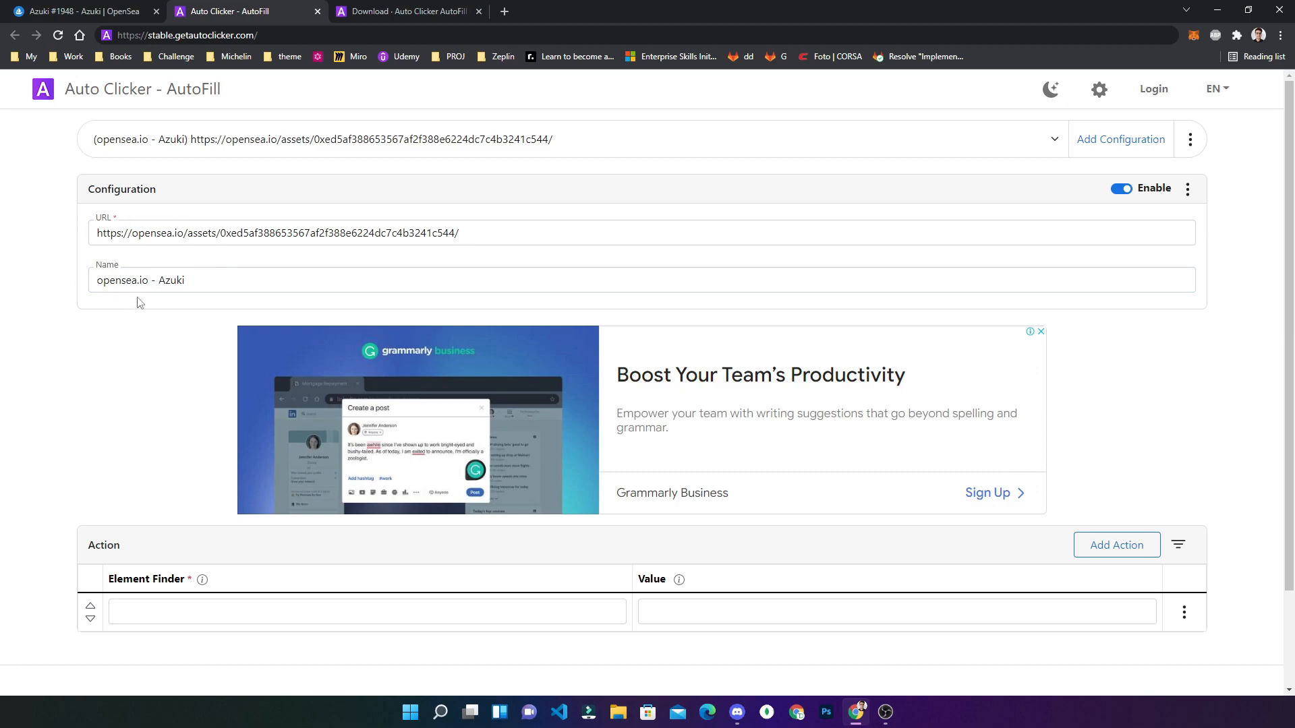
scroll("down", 3)
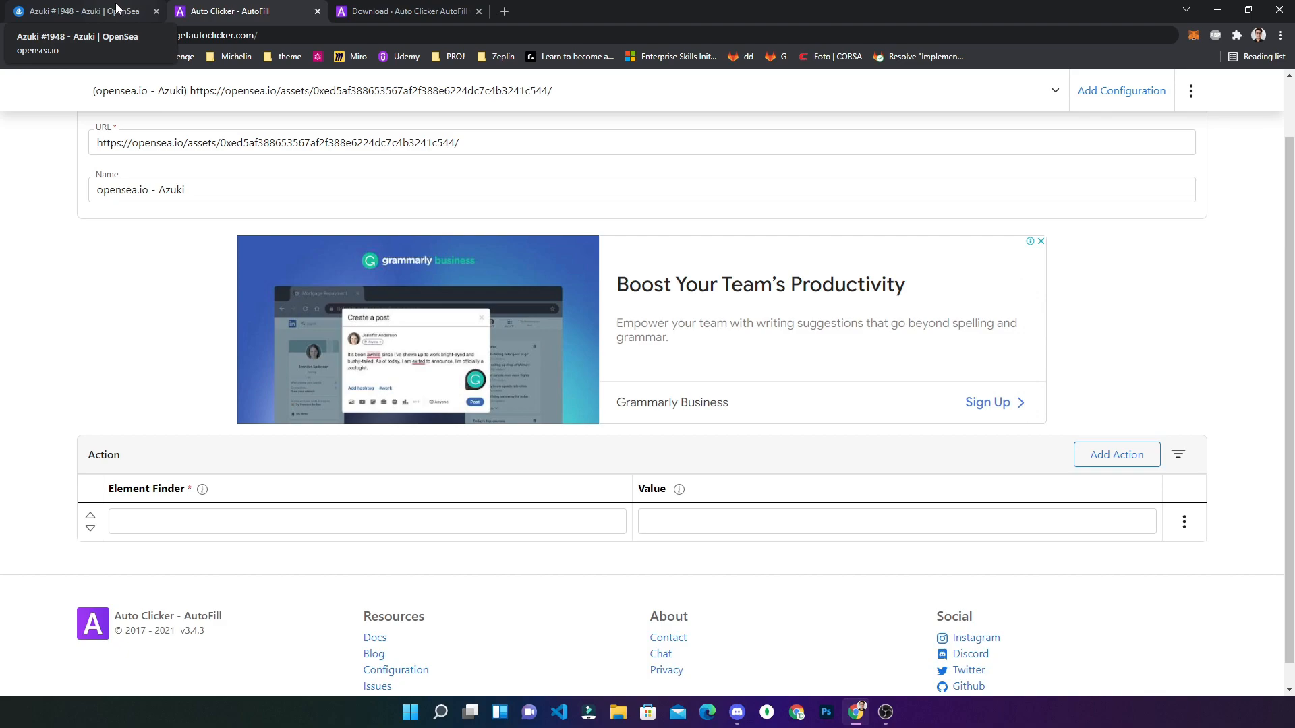
- Inspect the Place bid button and verify //button[contains(text(),"Place bid")] matches one element
left_click(82, 10)
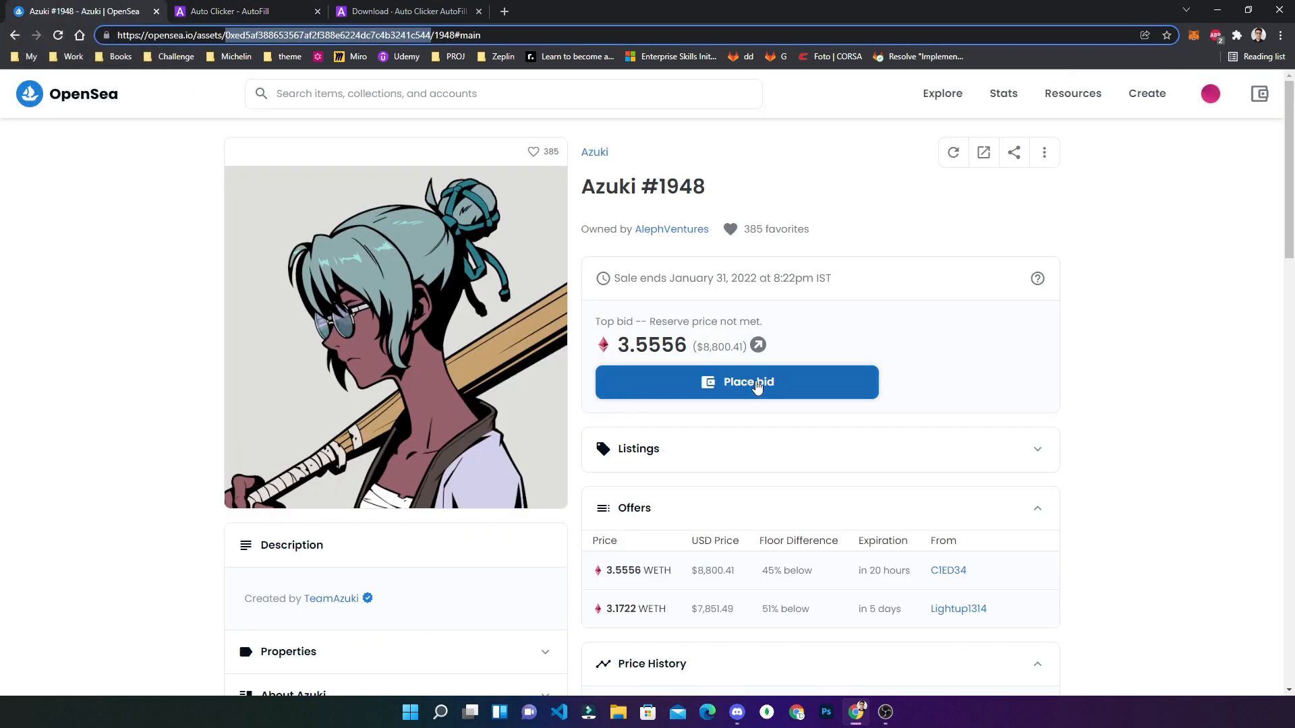
right_click(750, 389)
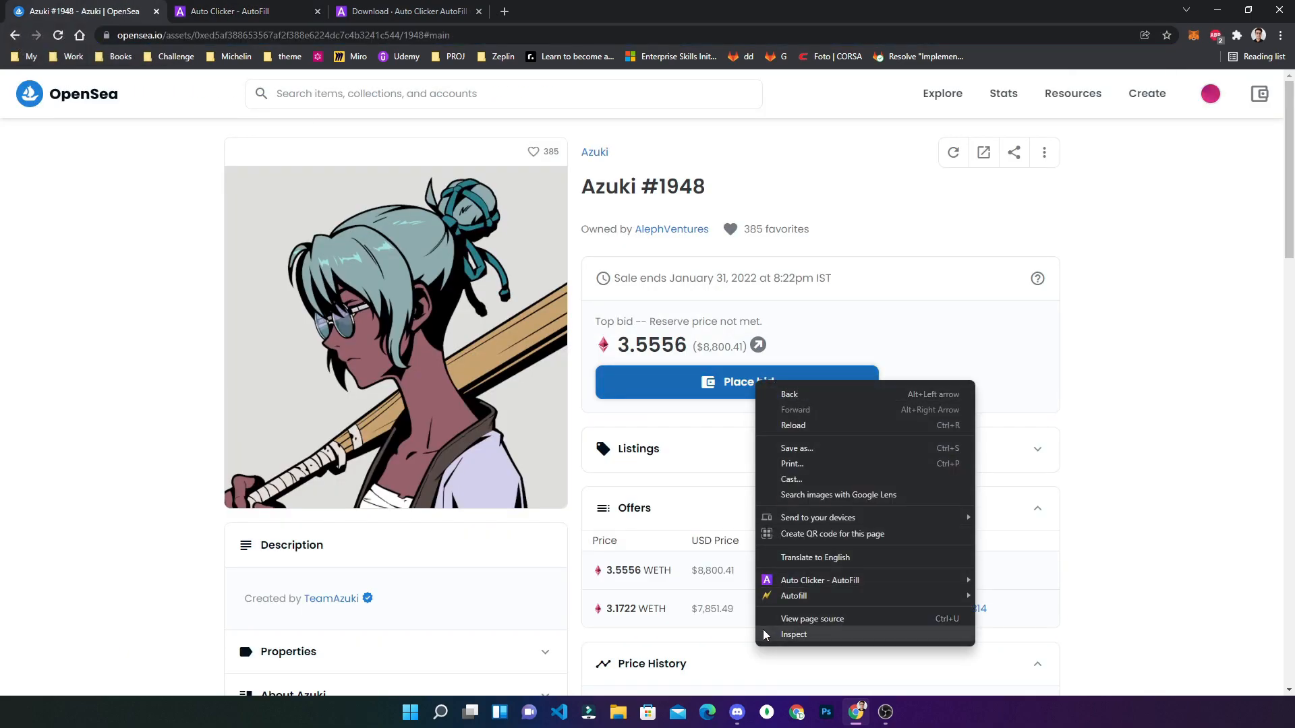
mouse_move(796, 646)
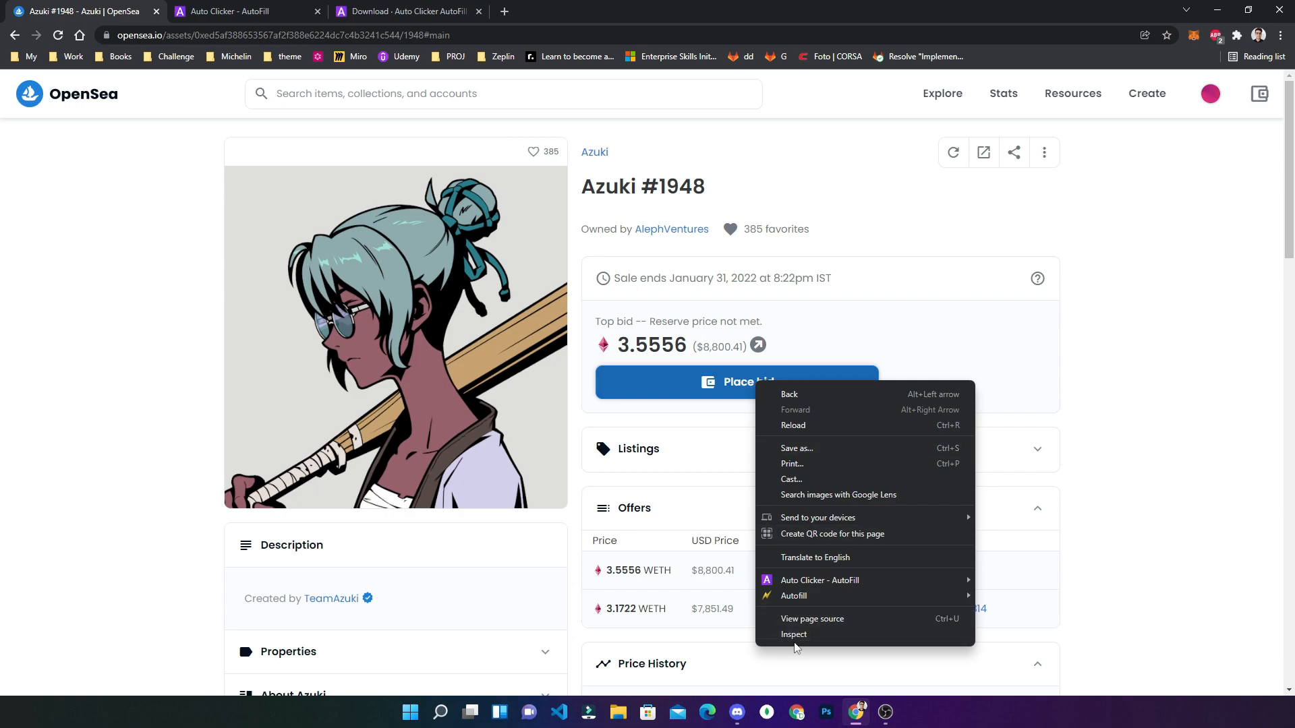
left_click(793, 634)
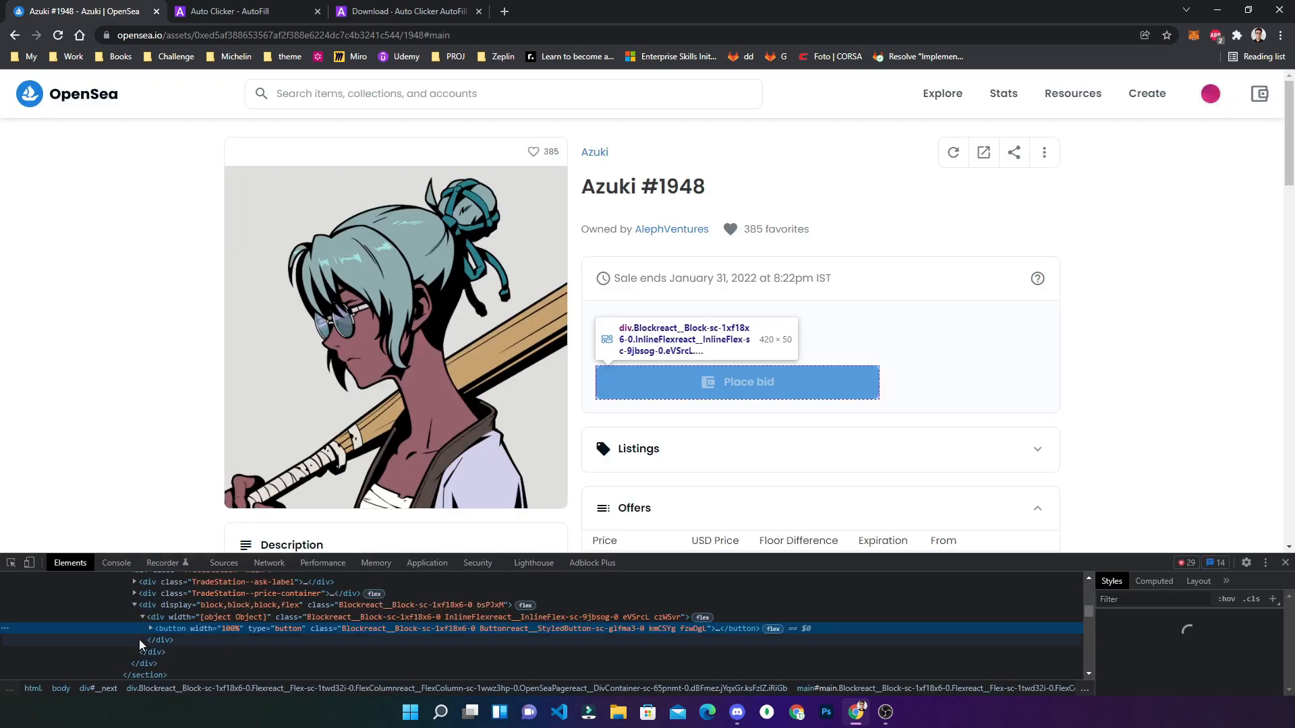
left_click(149, 629)
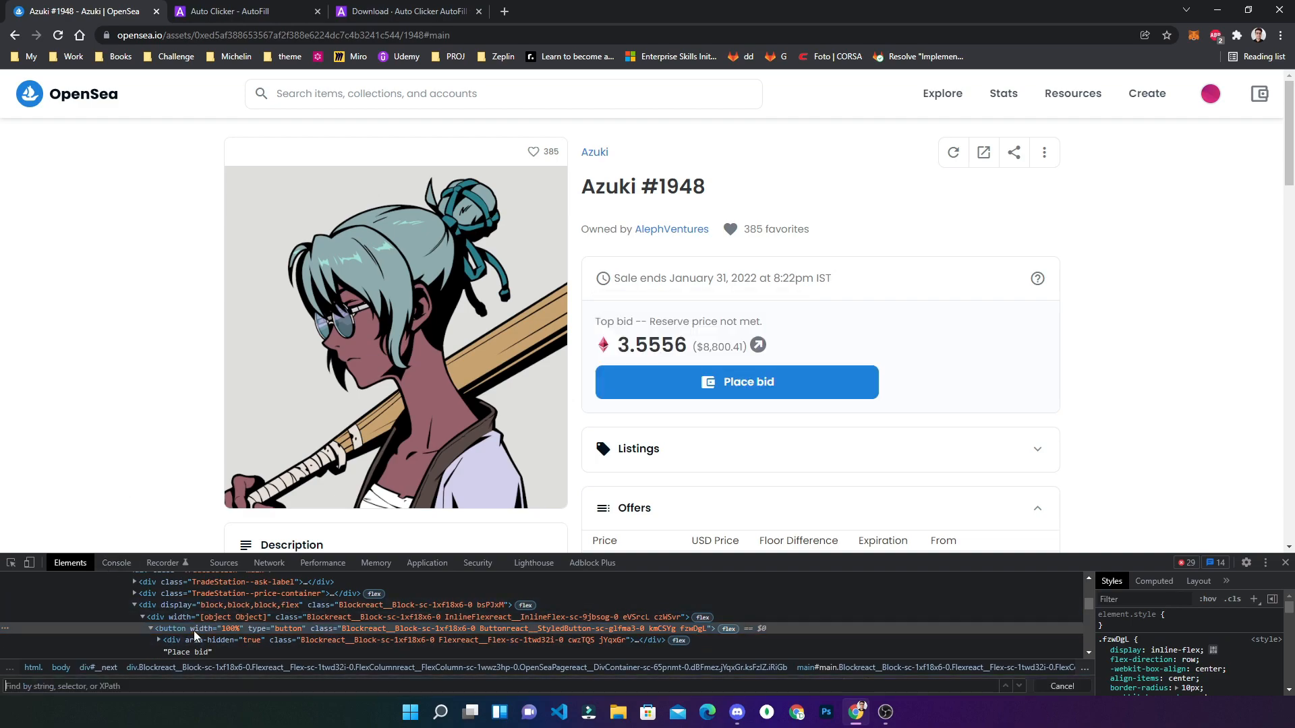
type("//button[contains(text(),\"Place bid")
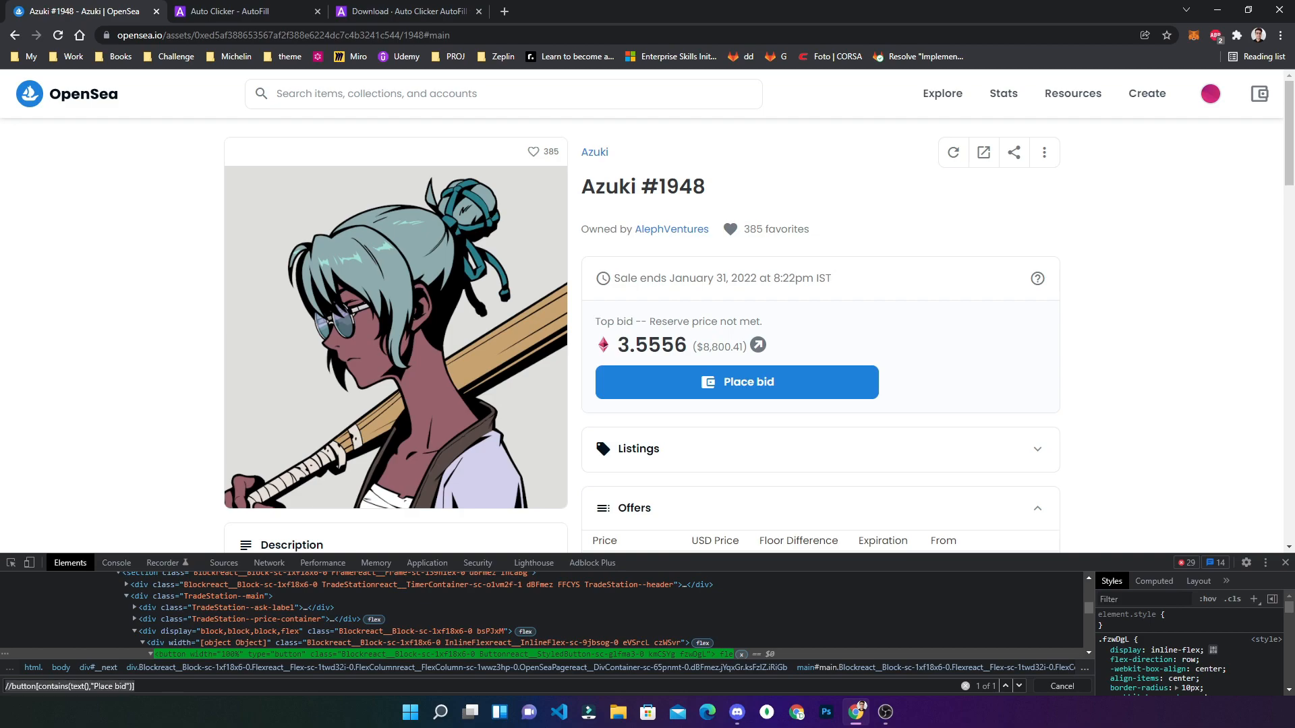
mouse_move(734, 381)
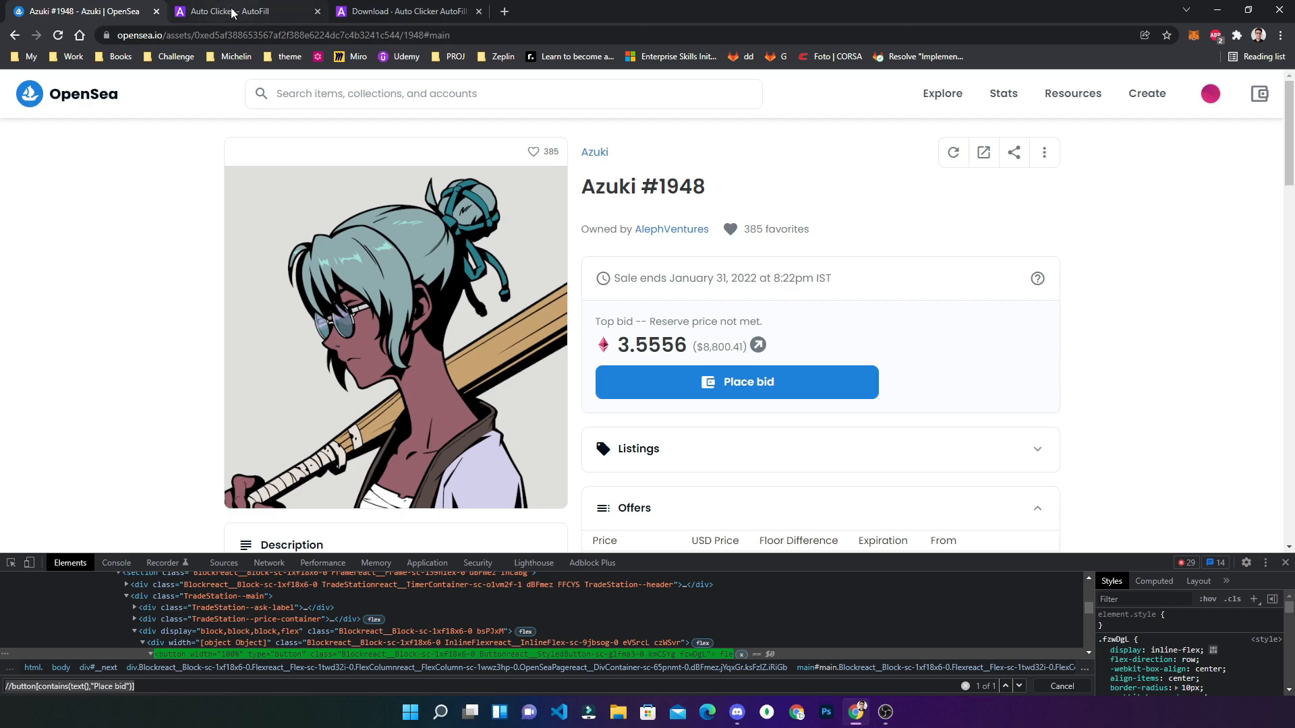
- Give the first action the Element Finder //button[contains(text(),"Place bid")]
left_click(240, 11)
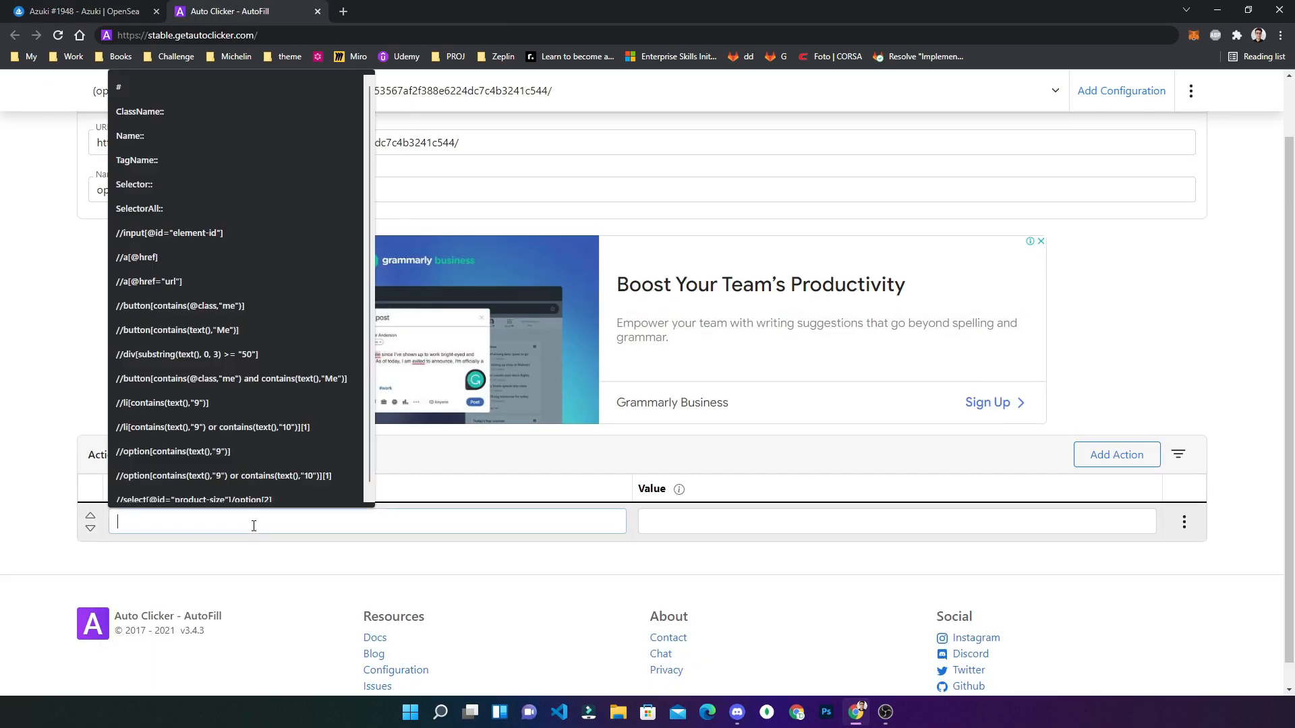
type("//button[contains(text(),\"Place bid\")]")
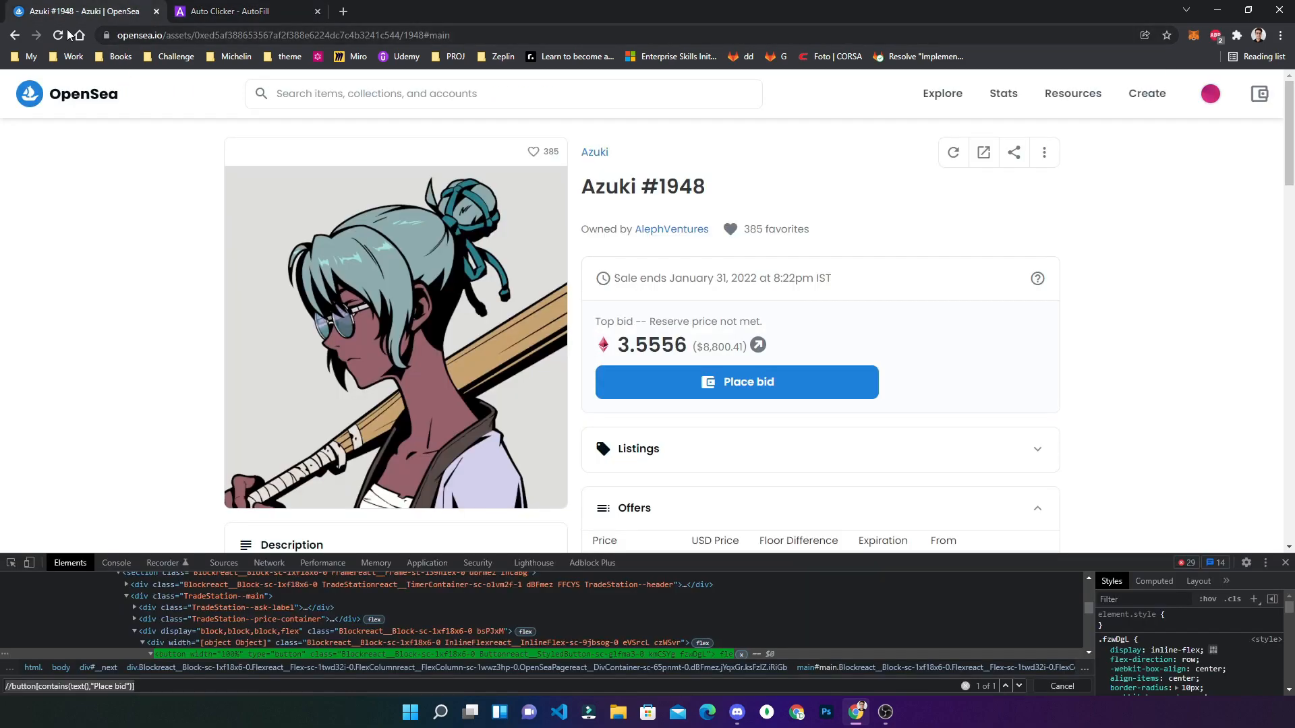
mouse_move(57, 35)
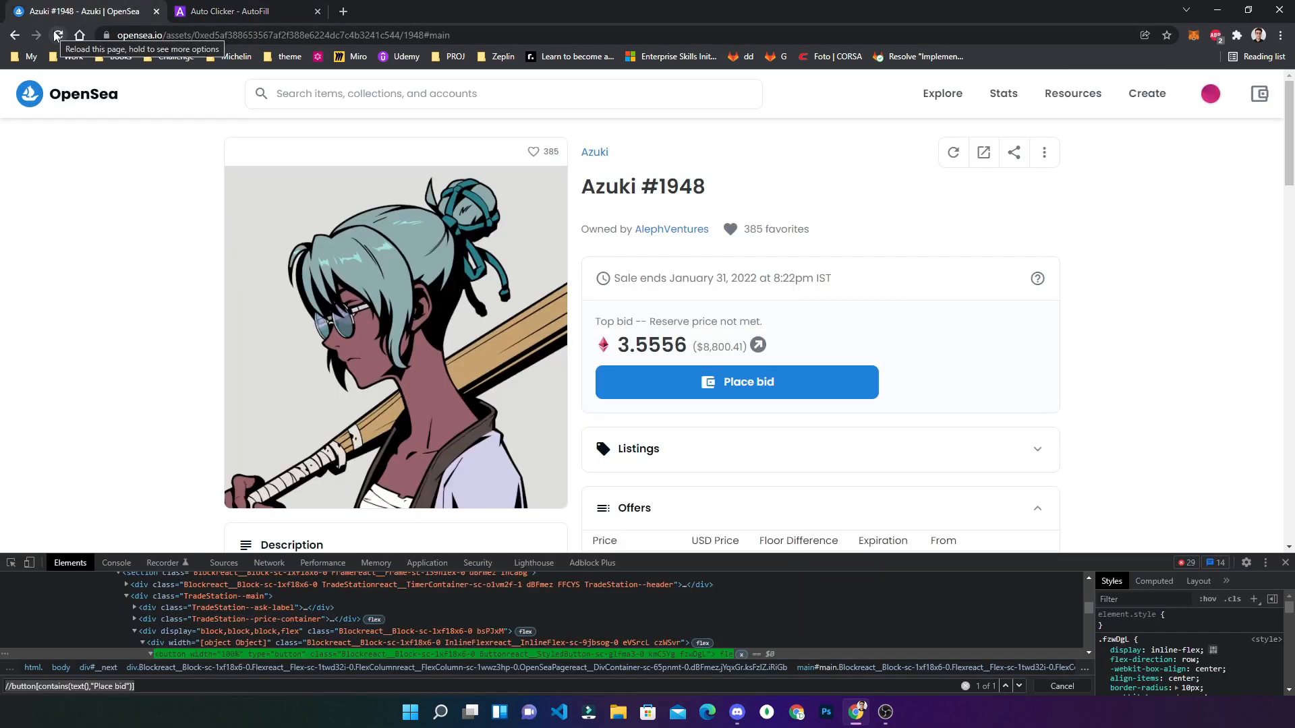
left_click(57, 35)
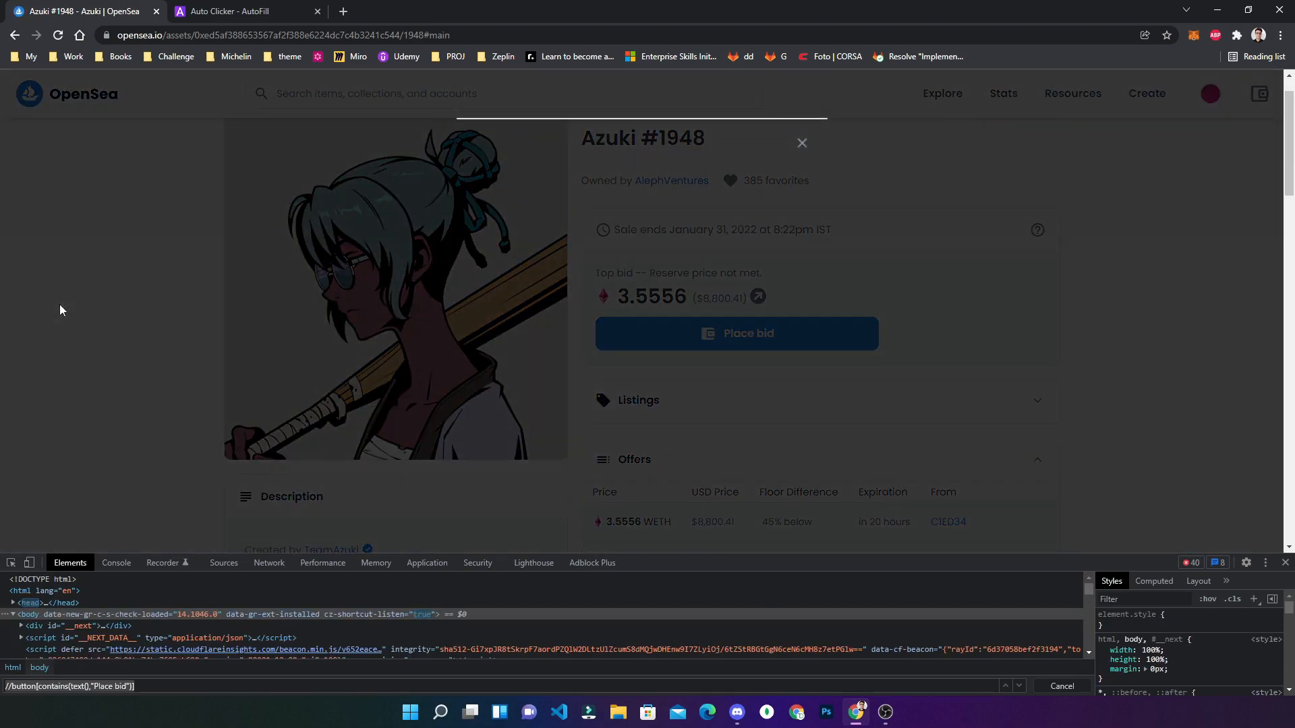
- Show the Init Wait column so the action can wait 1 second before running
left_click(246, 11)
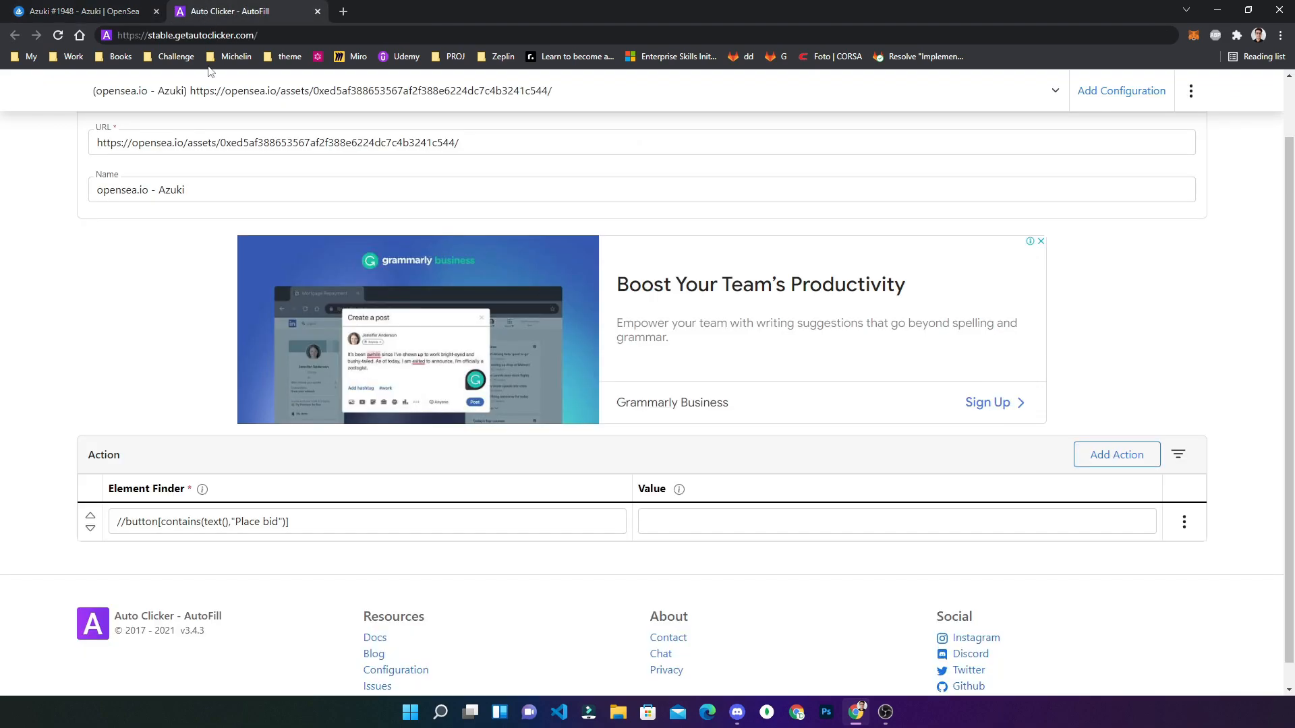
left_click(1178, 454)
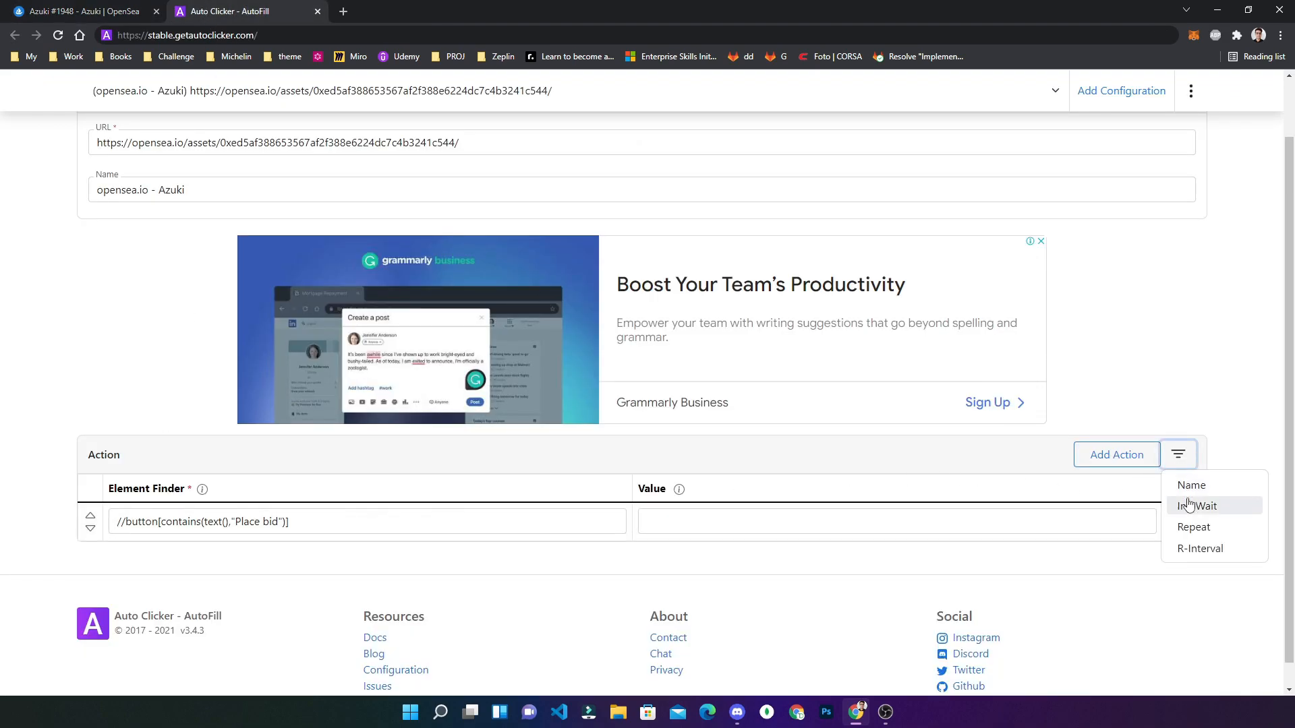
left_click(1198, 506)
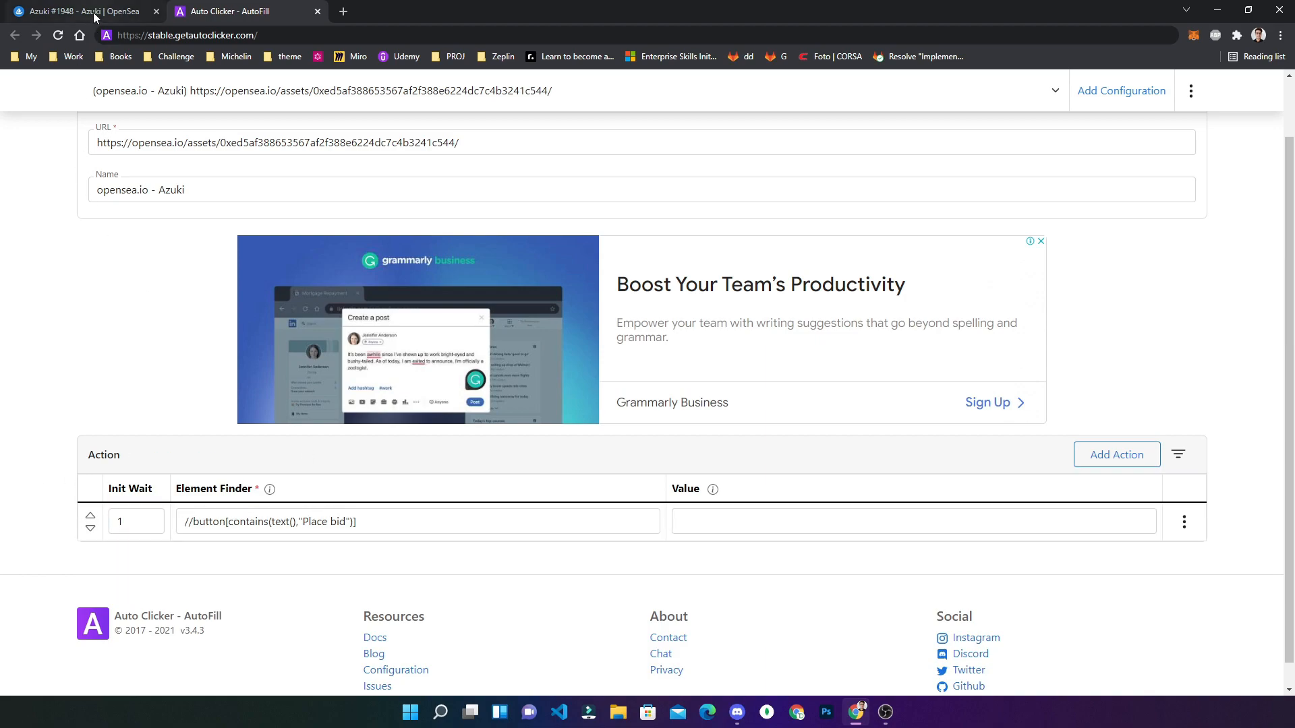
- Reload Azuki #1948, open the Place a bid dialog and inspect the price field's markup
left_click(82, 10)
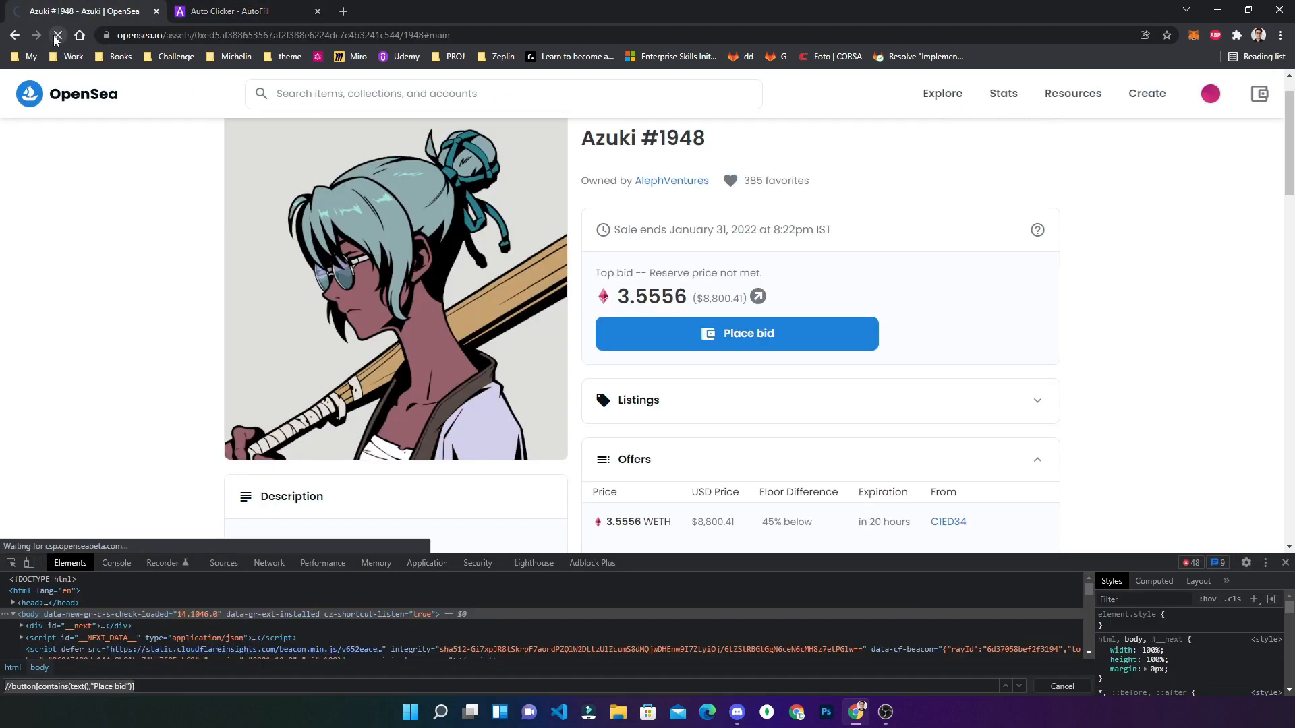
left_click(56, 35)
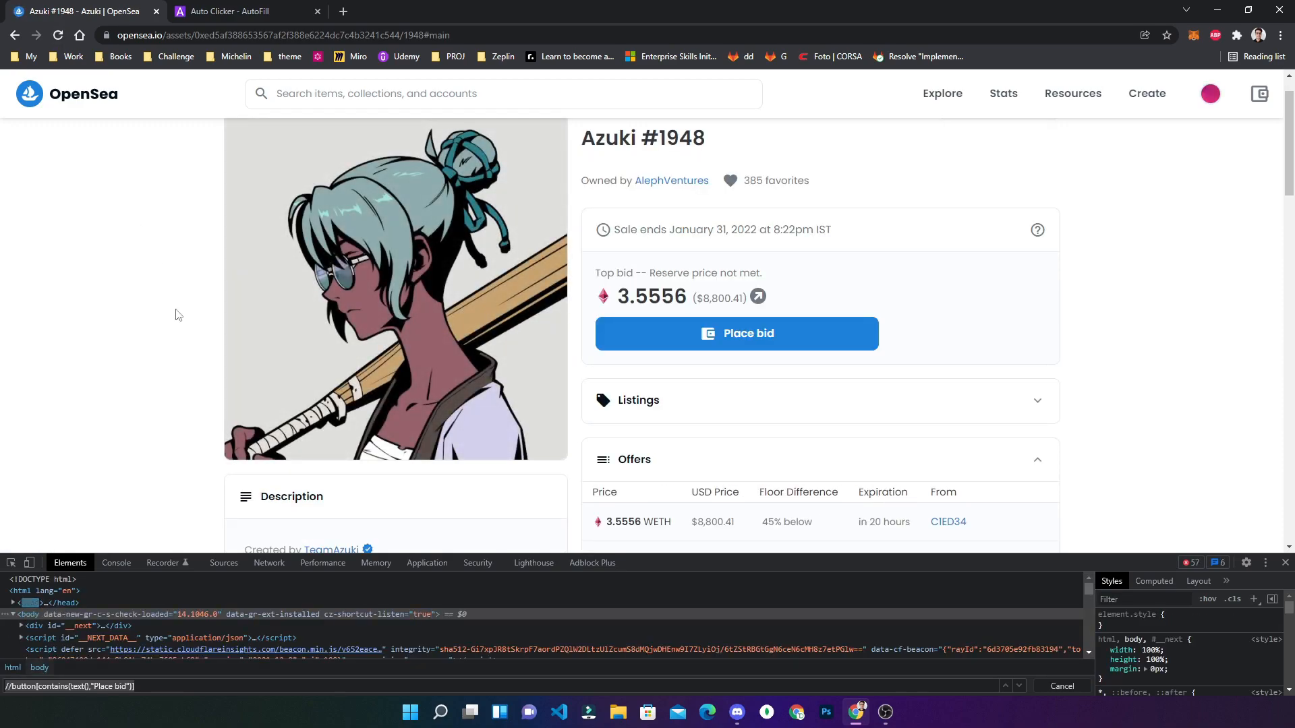
left_click(735, 333)
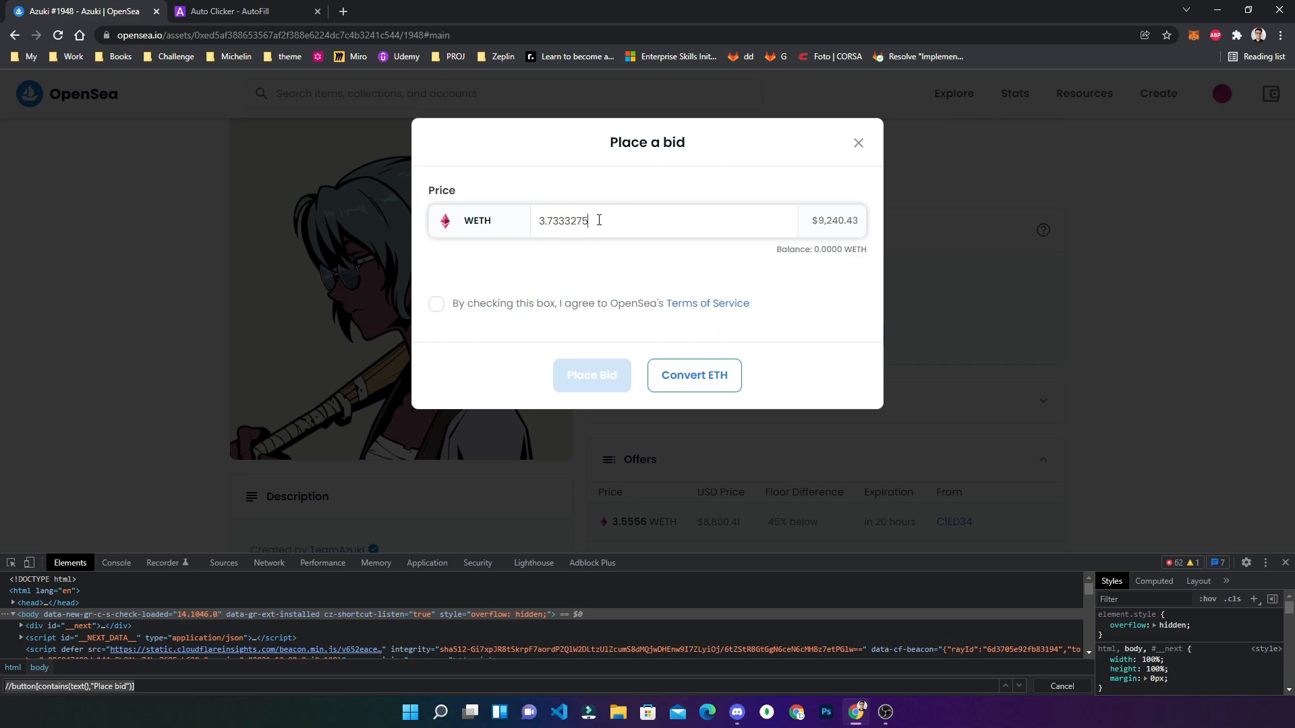
right_click(587, 219)
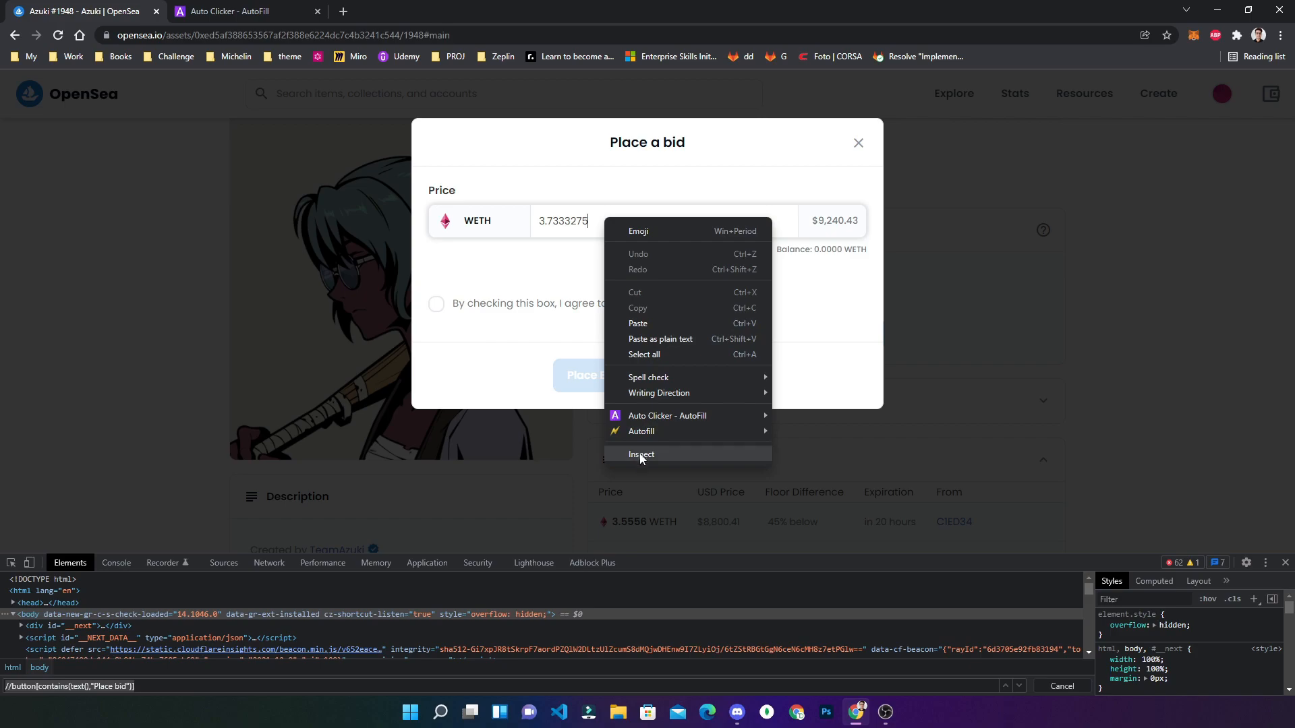
left_click(642, 455)
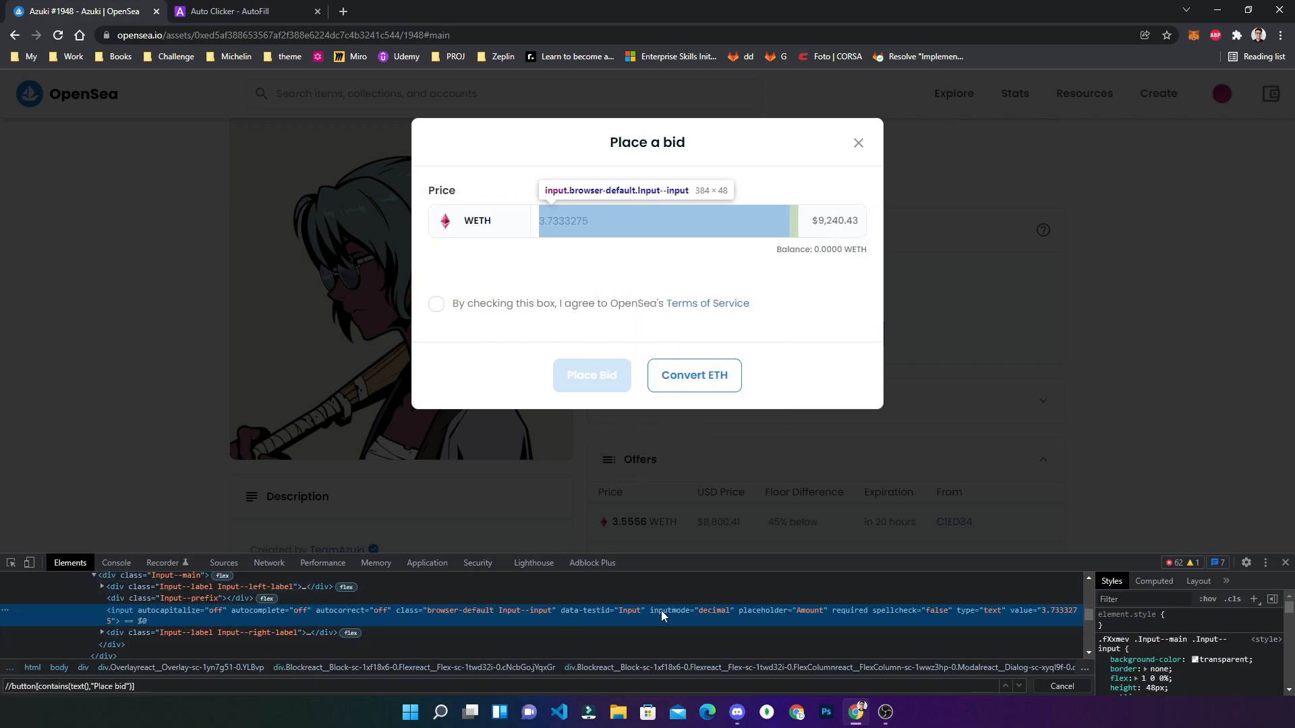
mouse_move(746, 620)
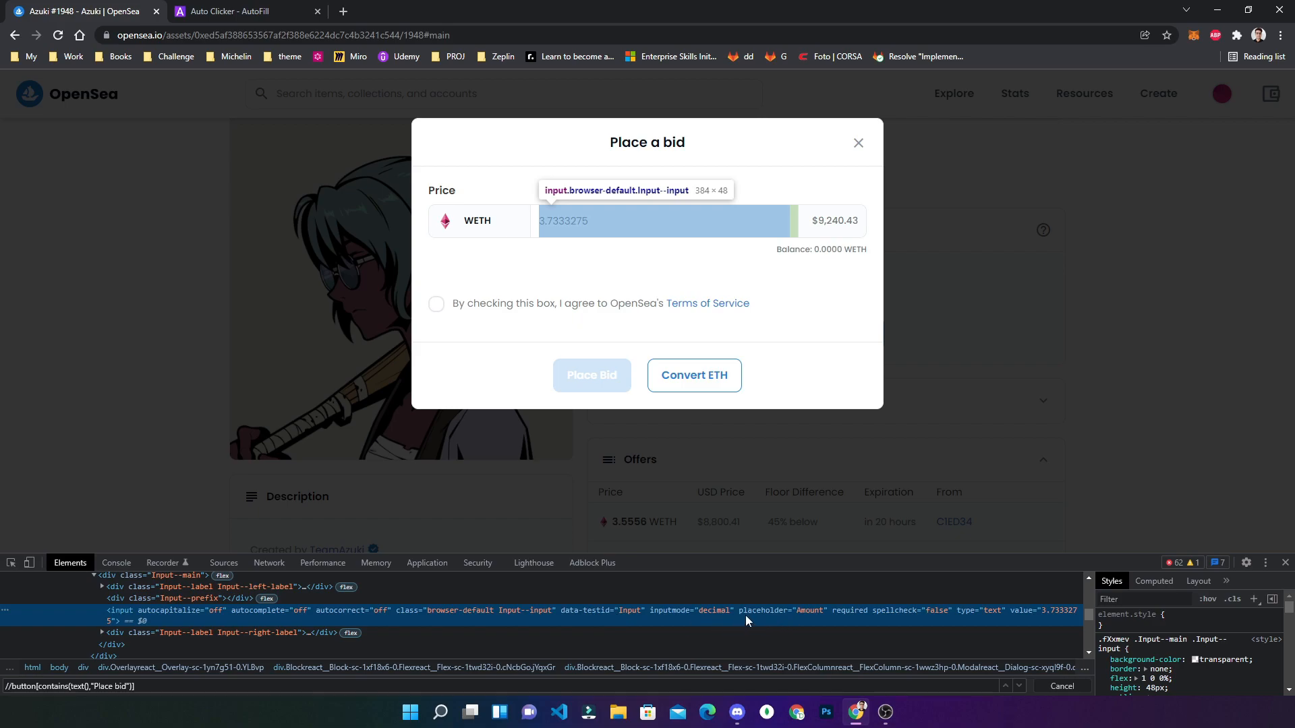
mouse_move(808, 617)
type("//input")
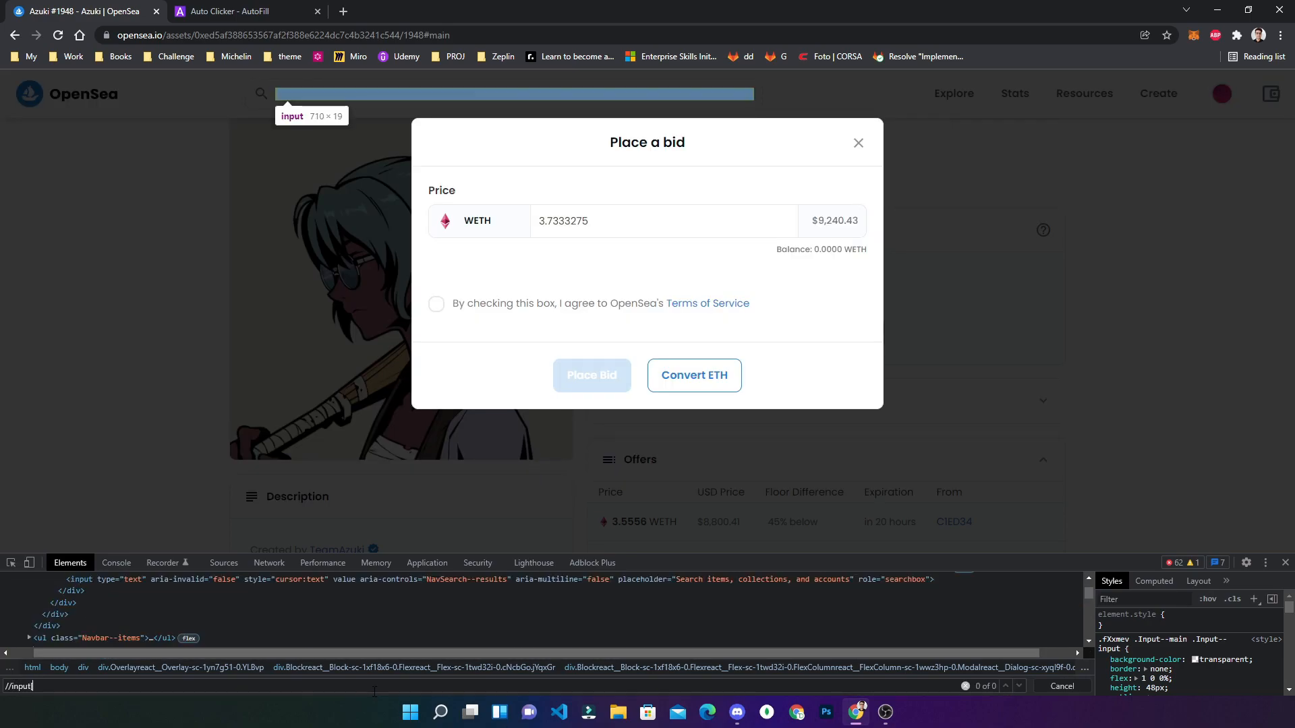
type("[@pla")
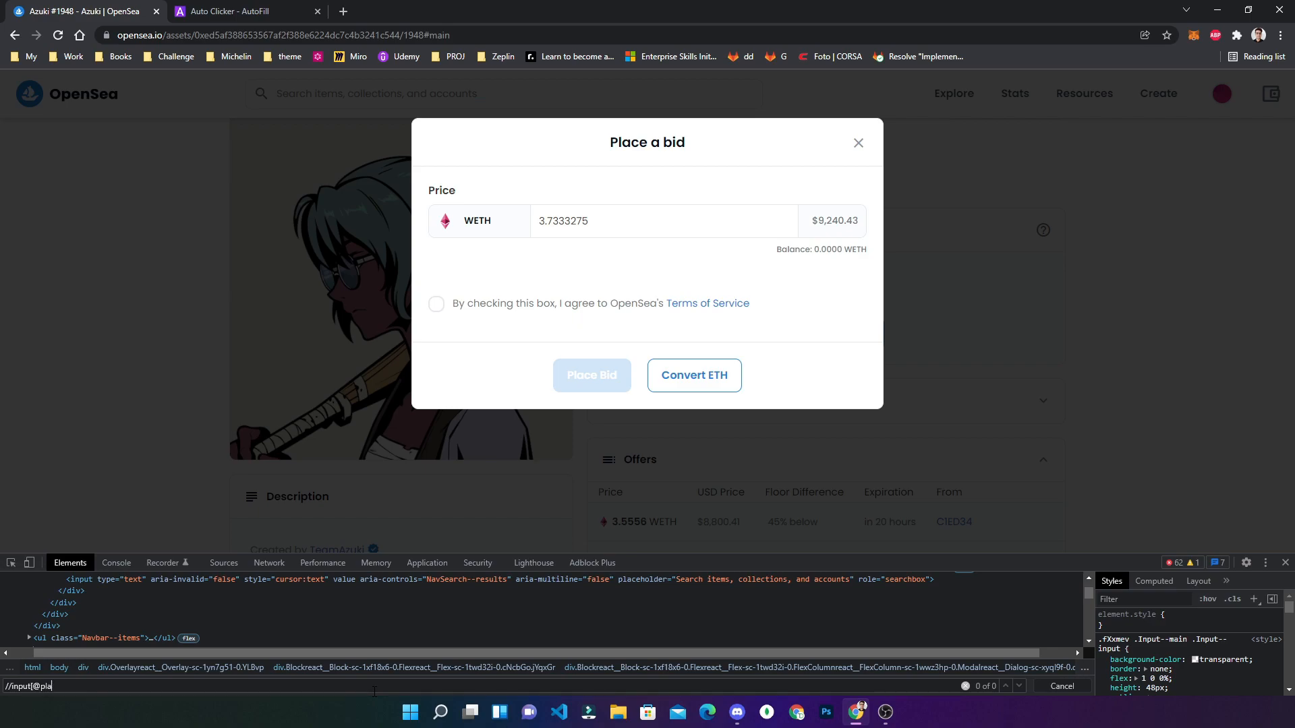
type("ceholder")
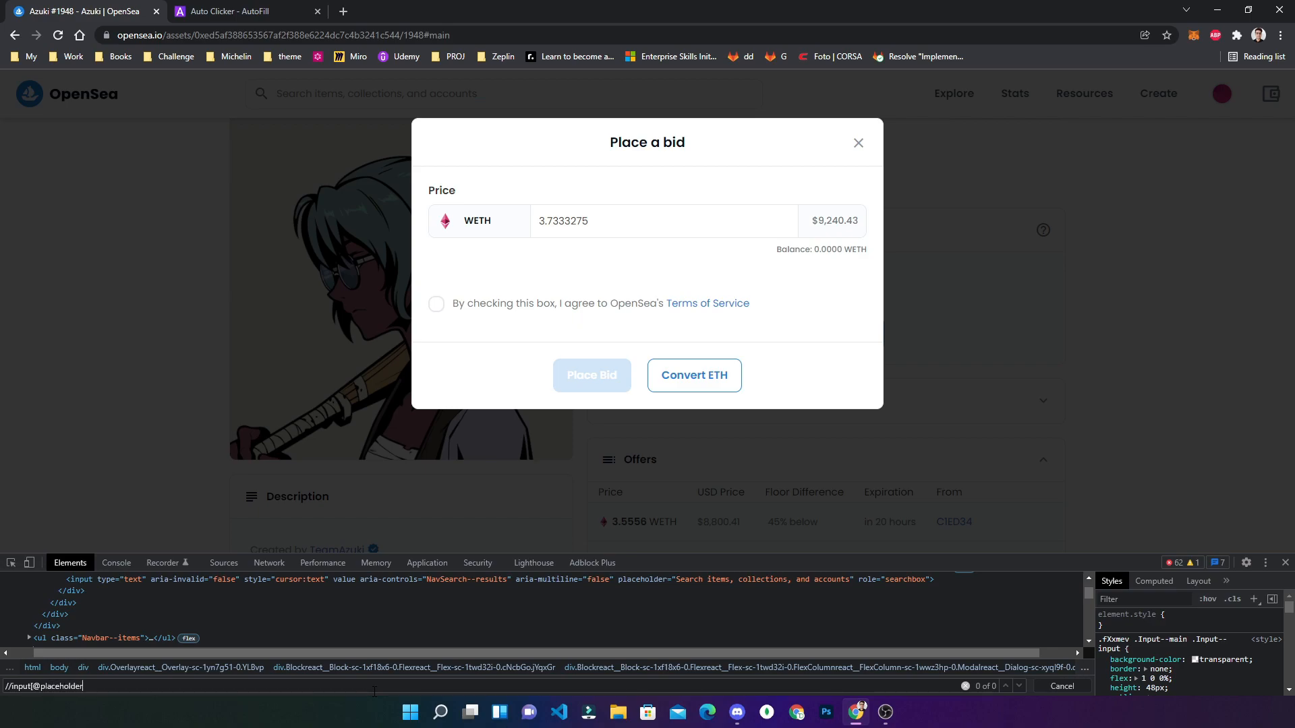
type("=\"Amount")
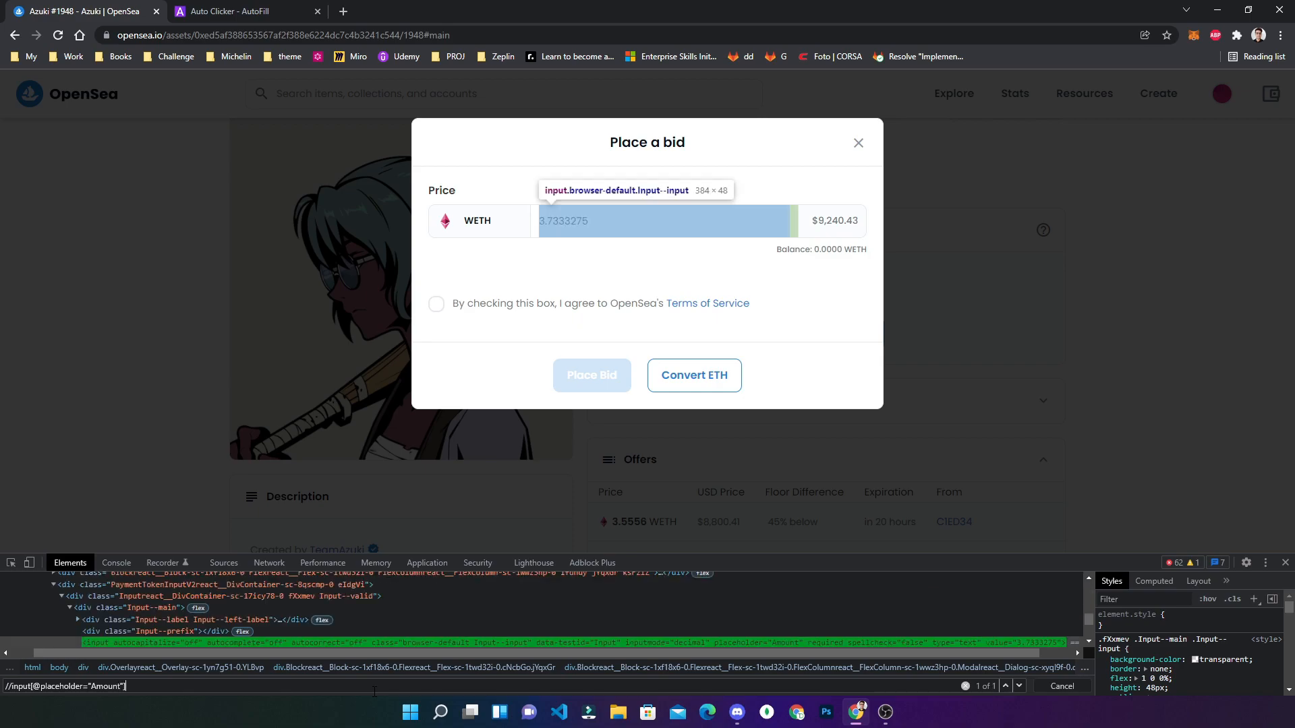
left_click(244, 10)
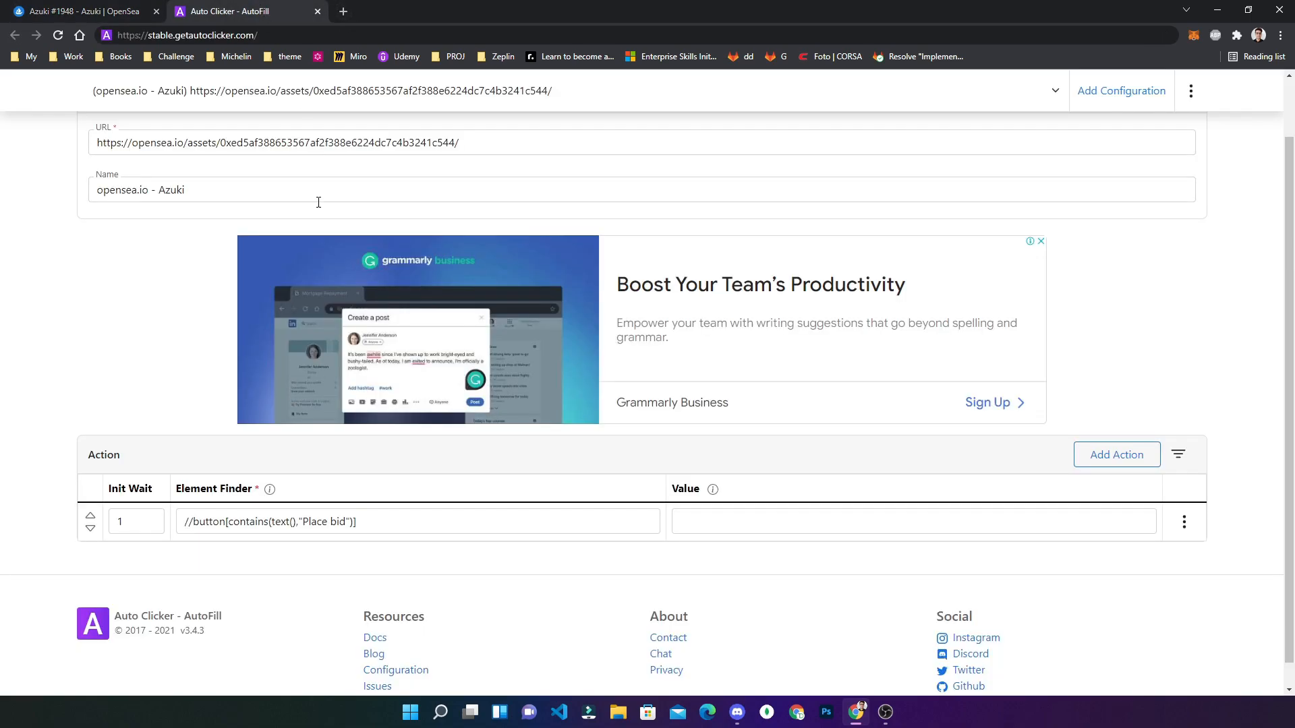
left_click(1115, 454)
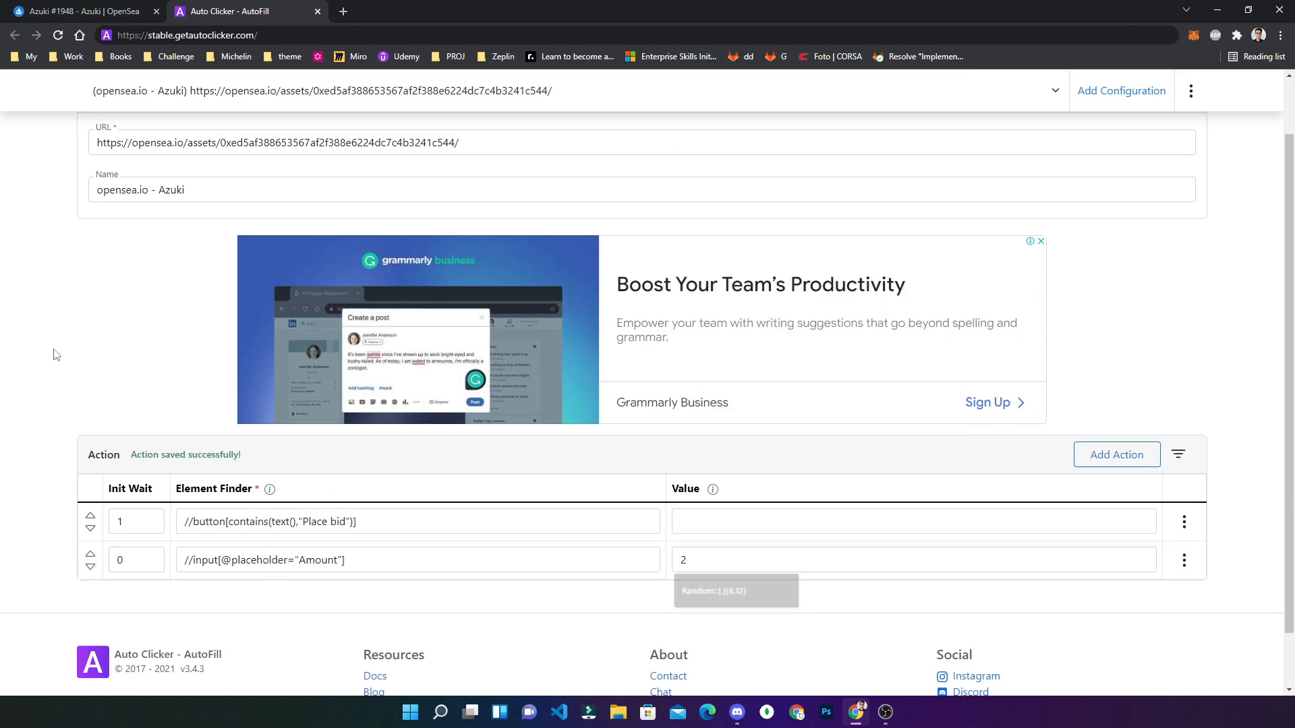
left_click(74, 11)
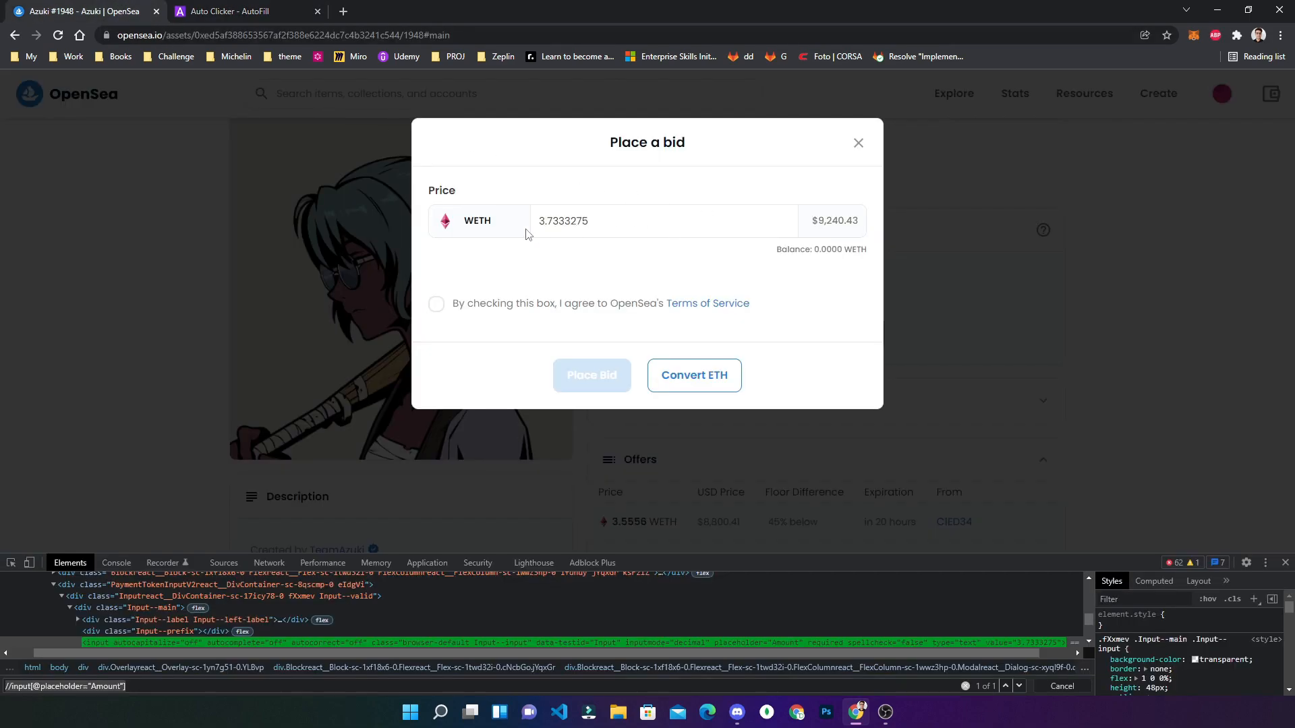
- Inspect the terms checkbox to find id tos and add a third action targeting #tos
right_click(527, 233)
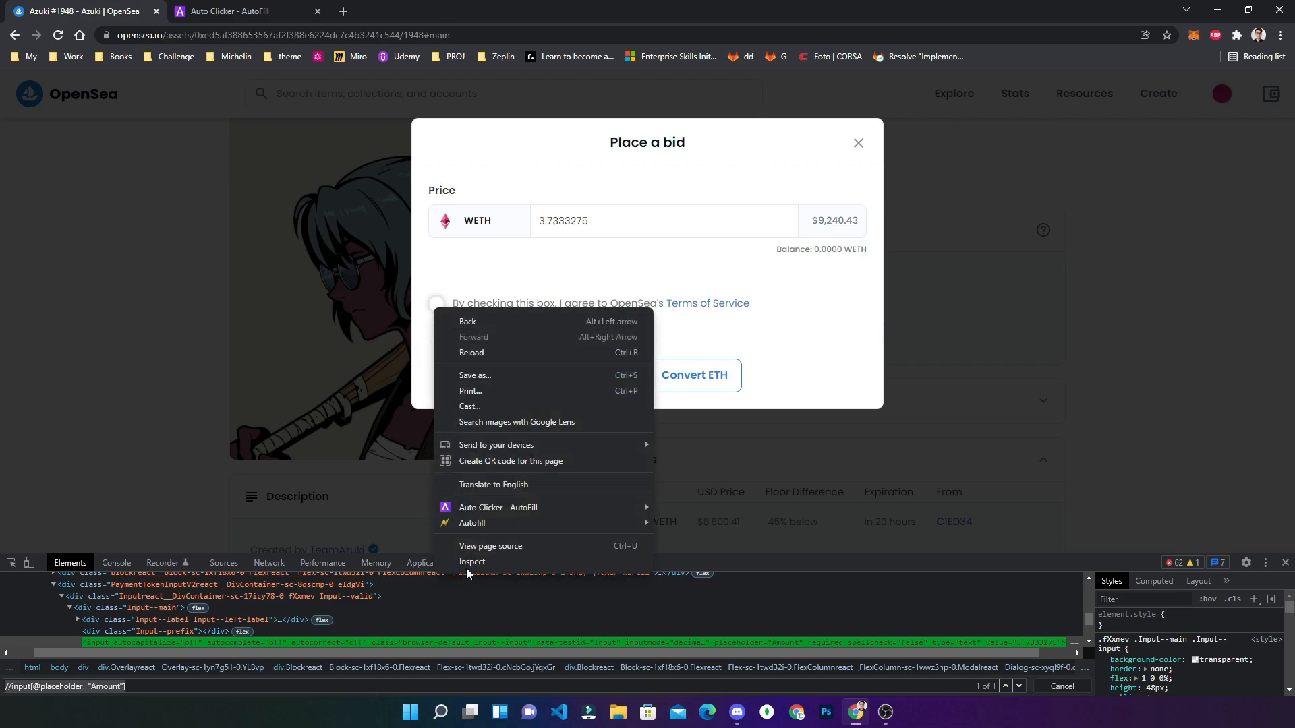
left_click(472, 561)
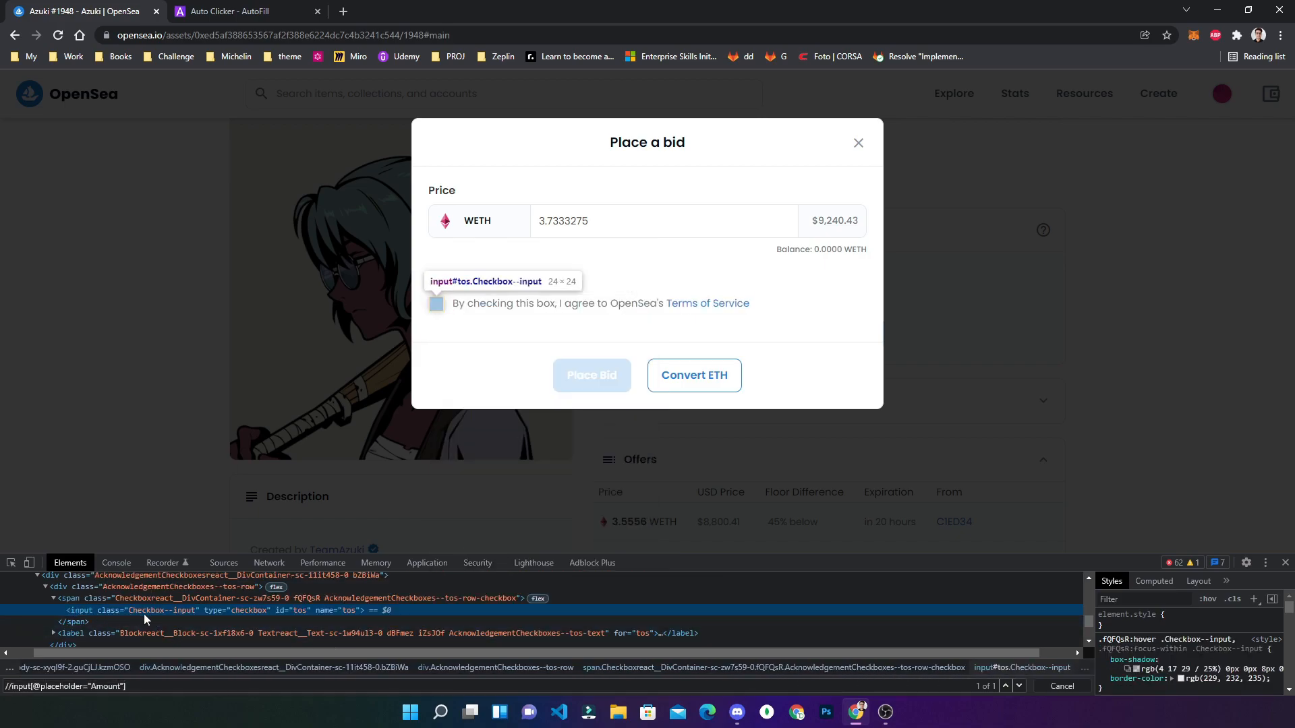
mouse_move(301, 618)
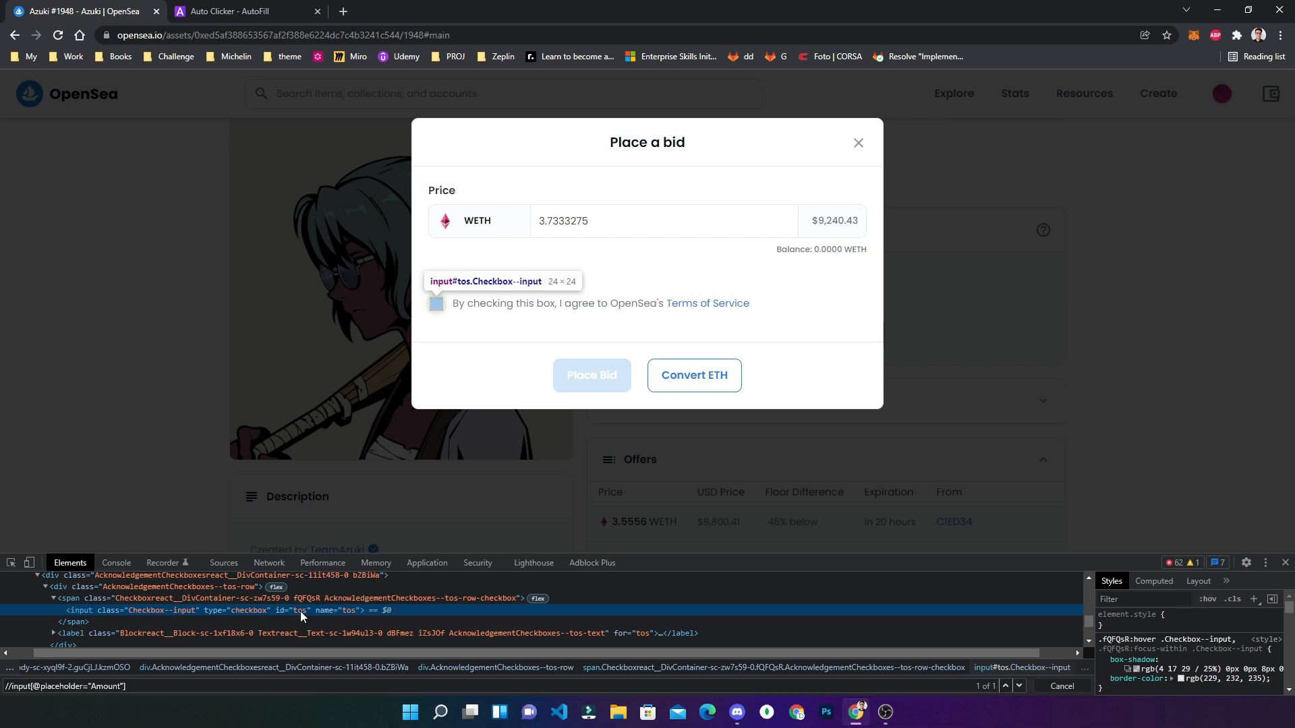
left_click(245, 11)
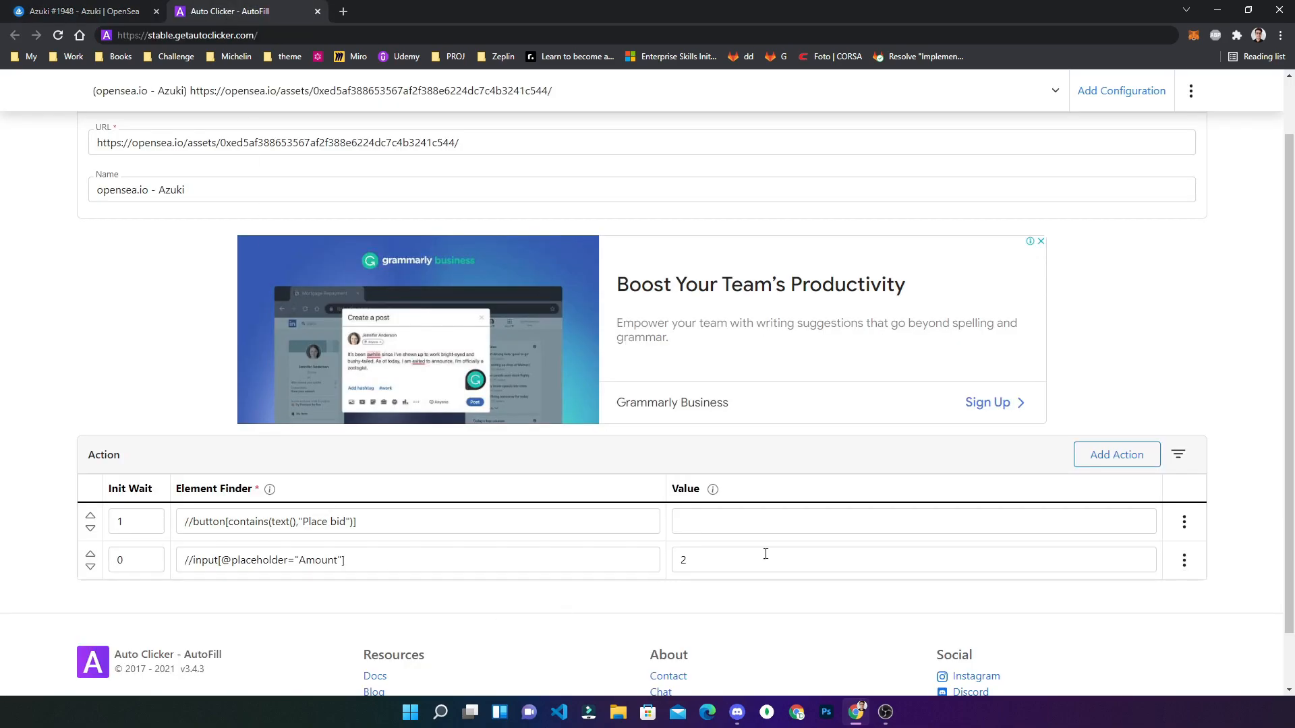
left_click(1115, 454)
type("#tos")
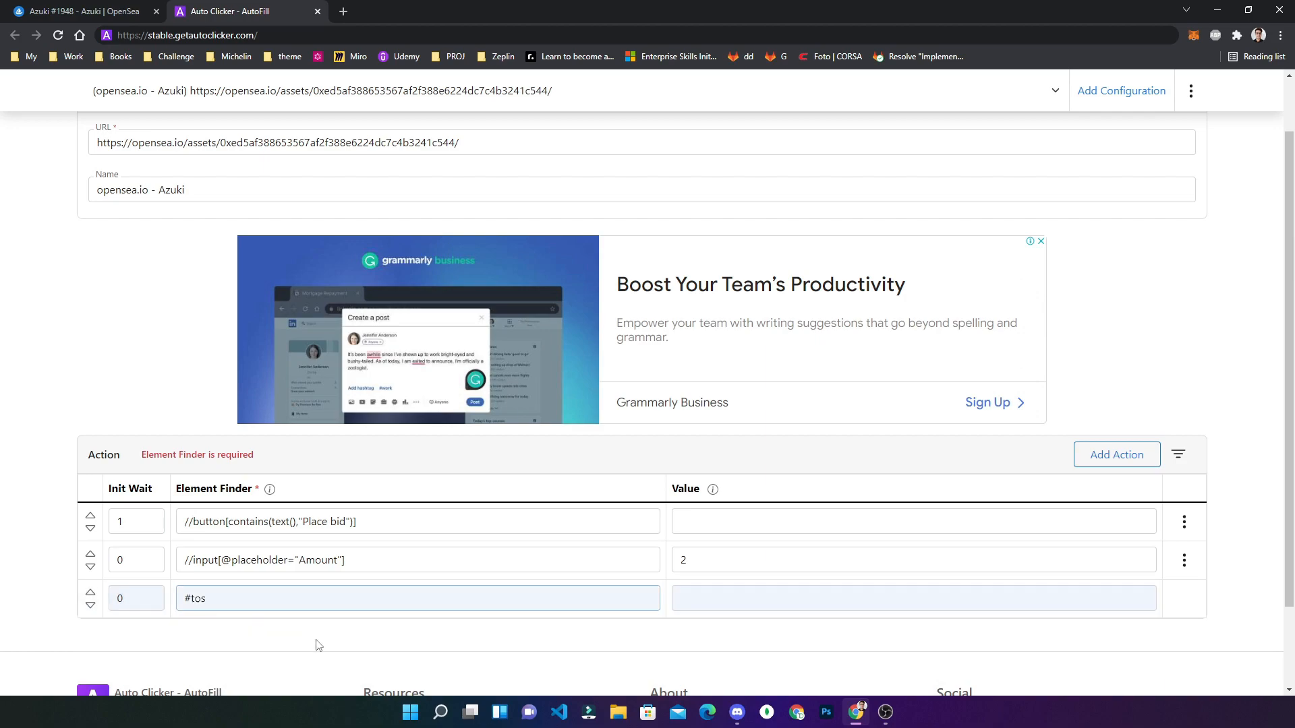
left_click(78, 10)
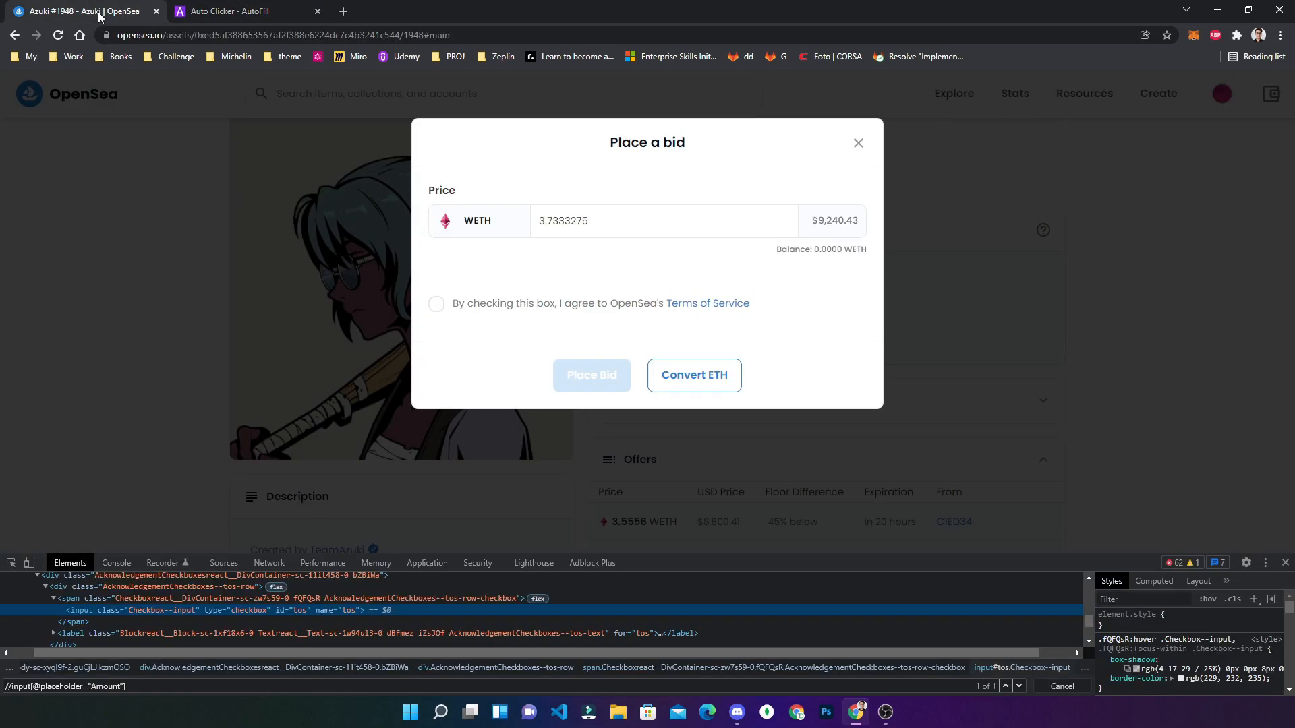
- Tick the terms box, verify //button[contains(text(),"Place Bid")] and add it as a fourth action
left_click(435, 304)
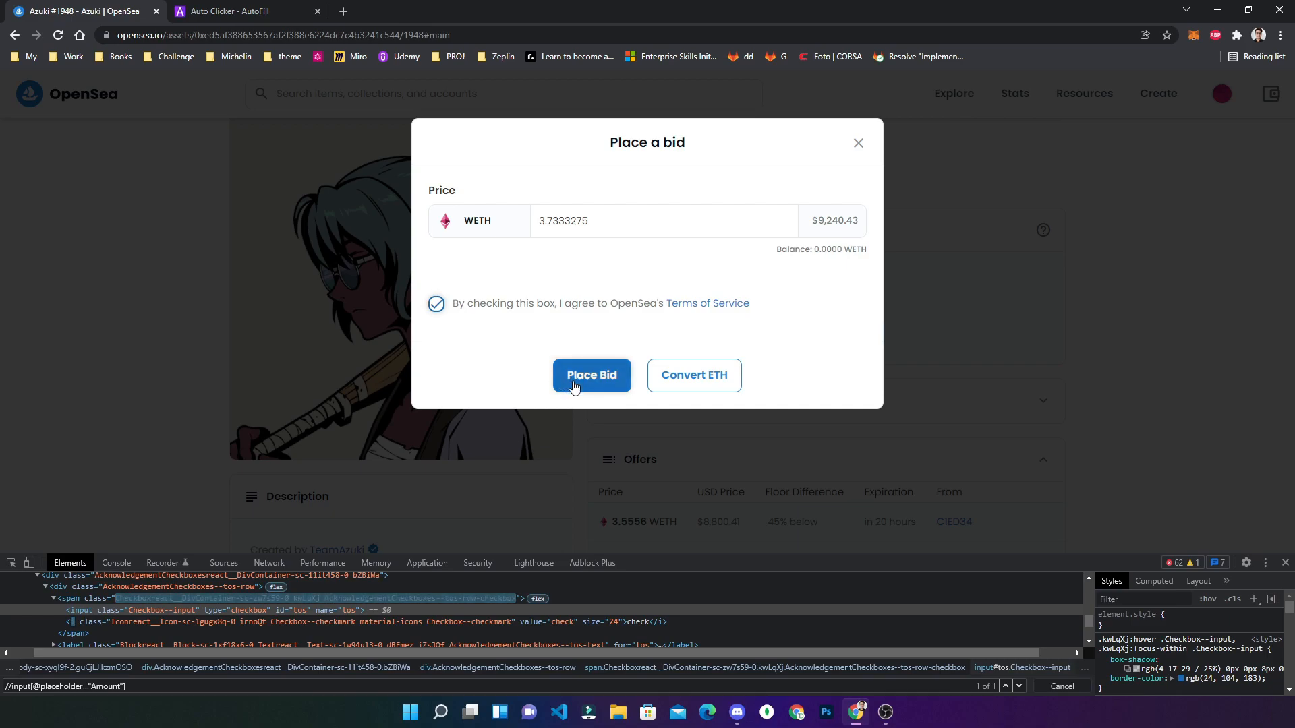
mouse_move(13, 551)
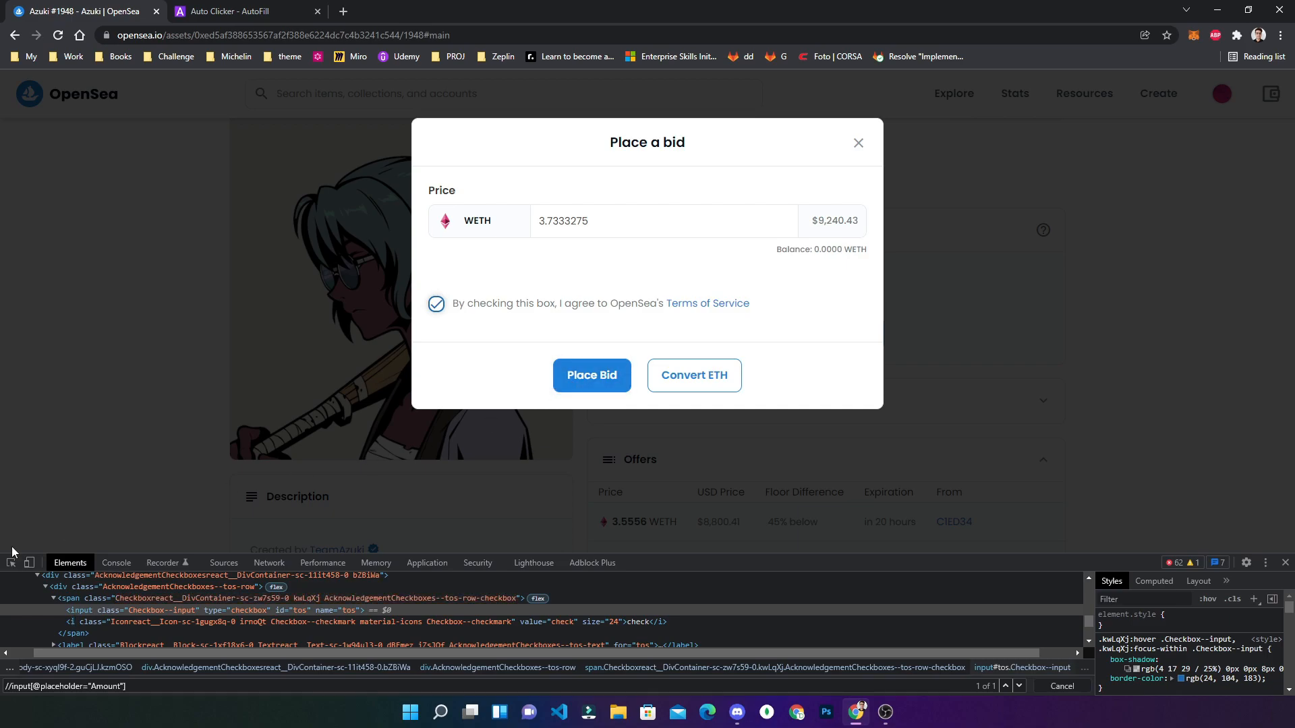
mouse_move(591, 375)
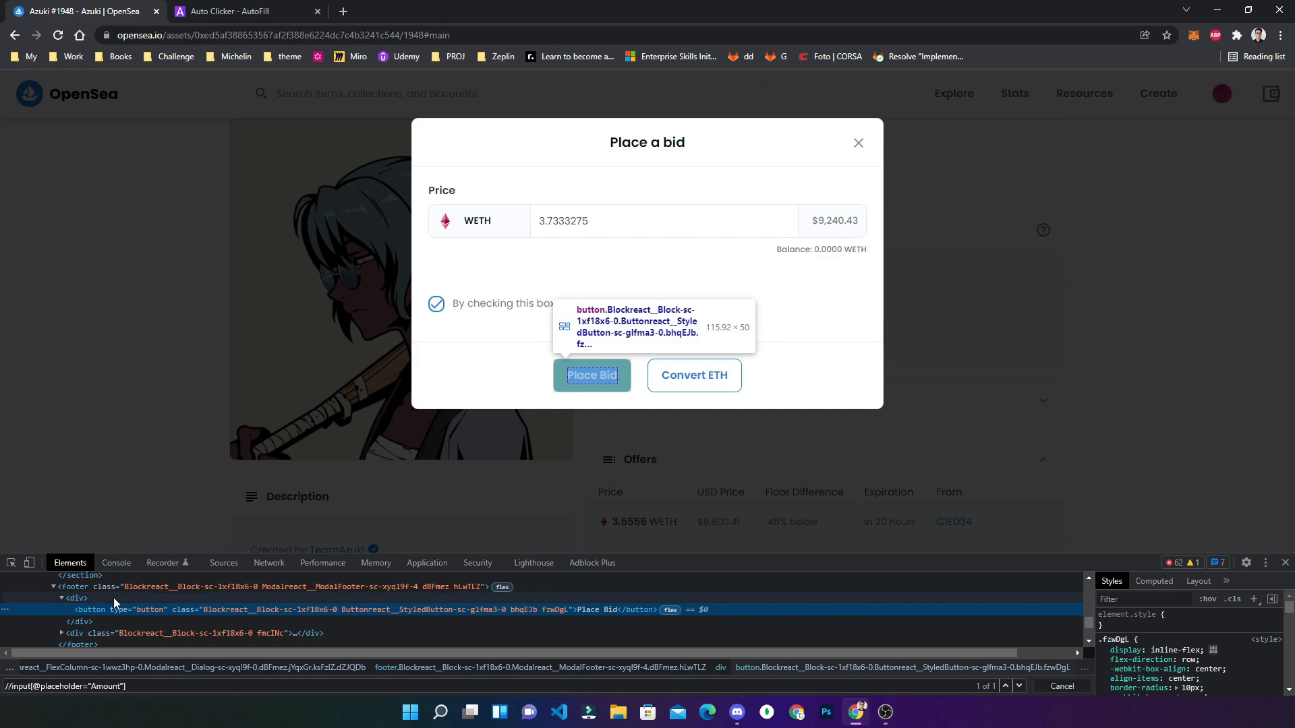
mouse_move(615, 651)
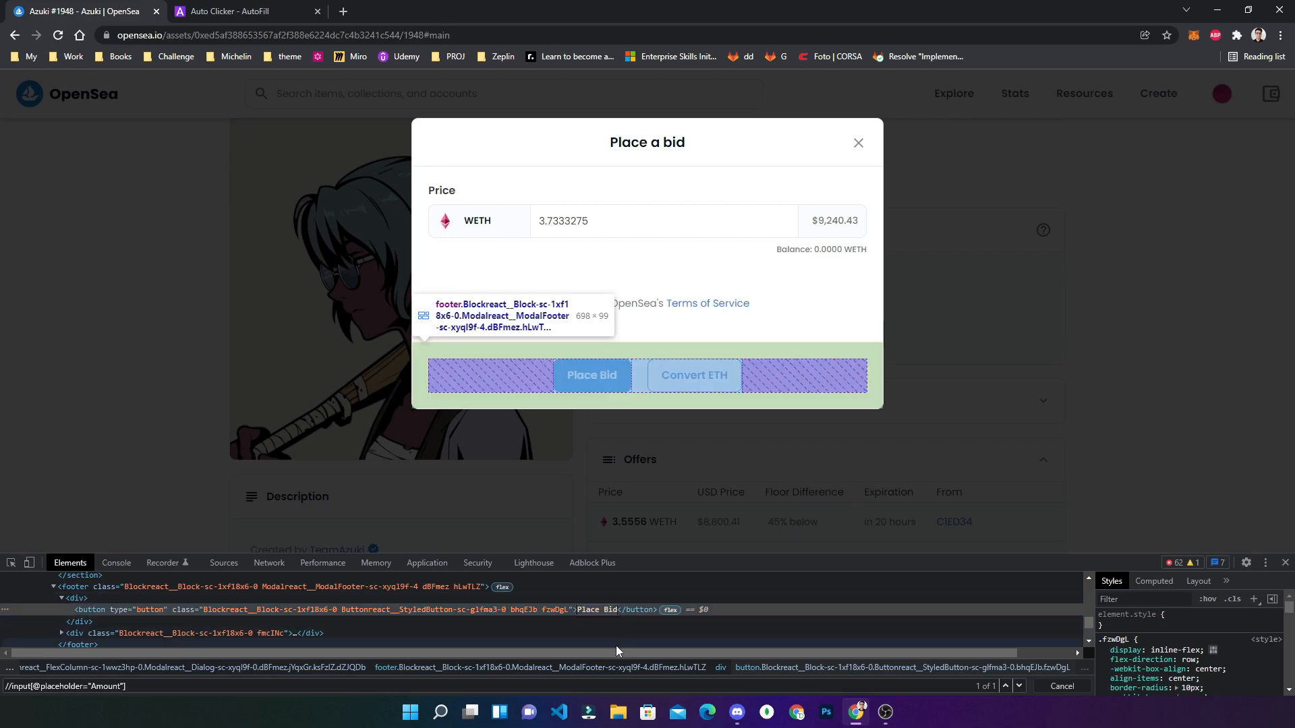
left_click(240, 11)
type("//button[contains(text(),\"Place bid\")")
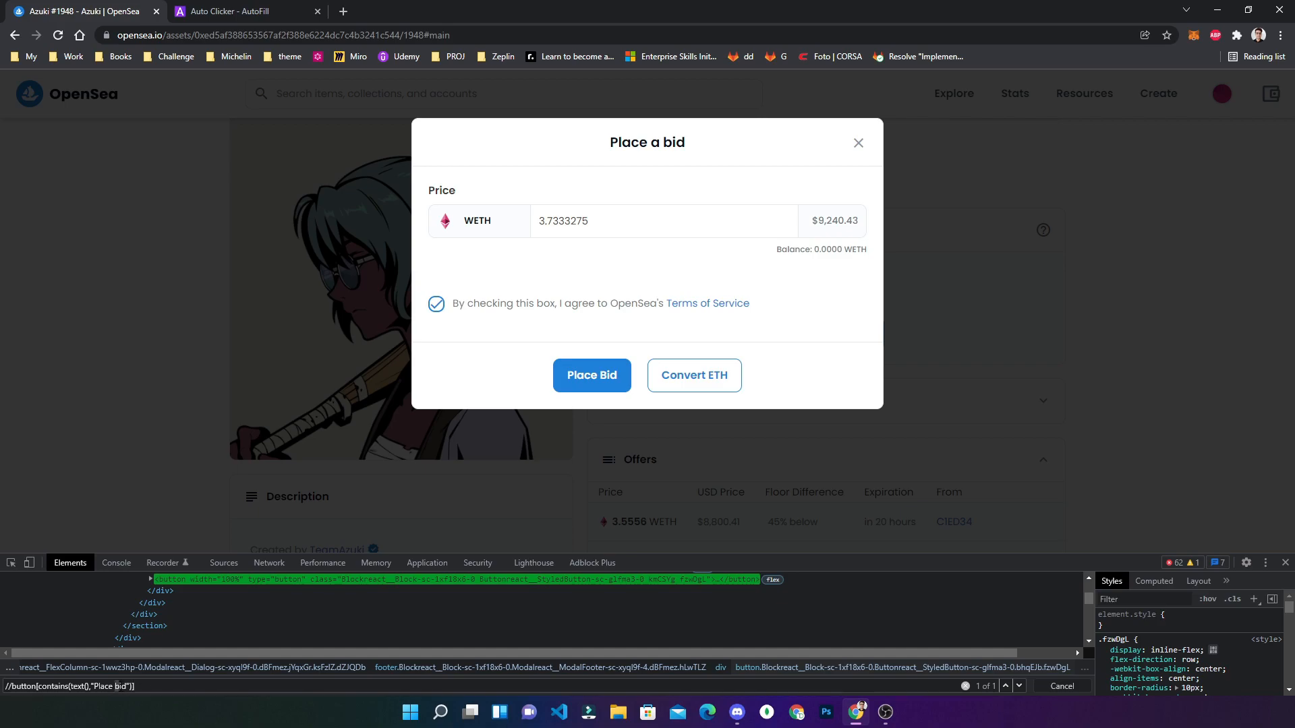
mouse_move(591, 375)
type("B")
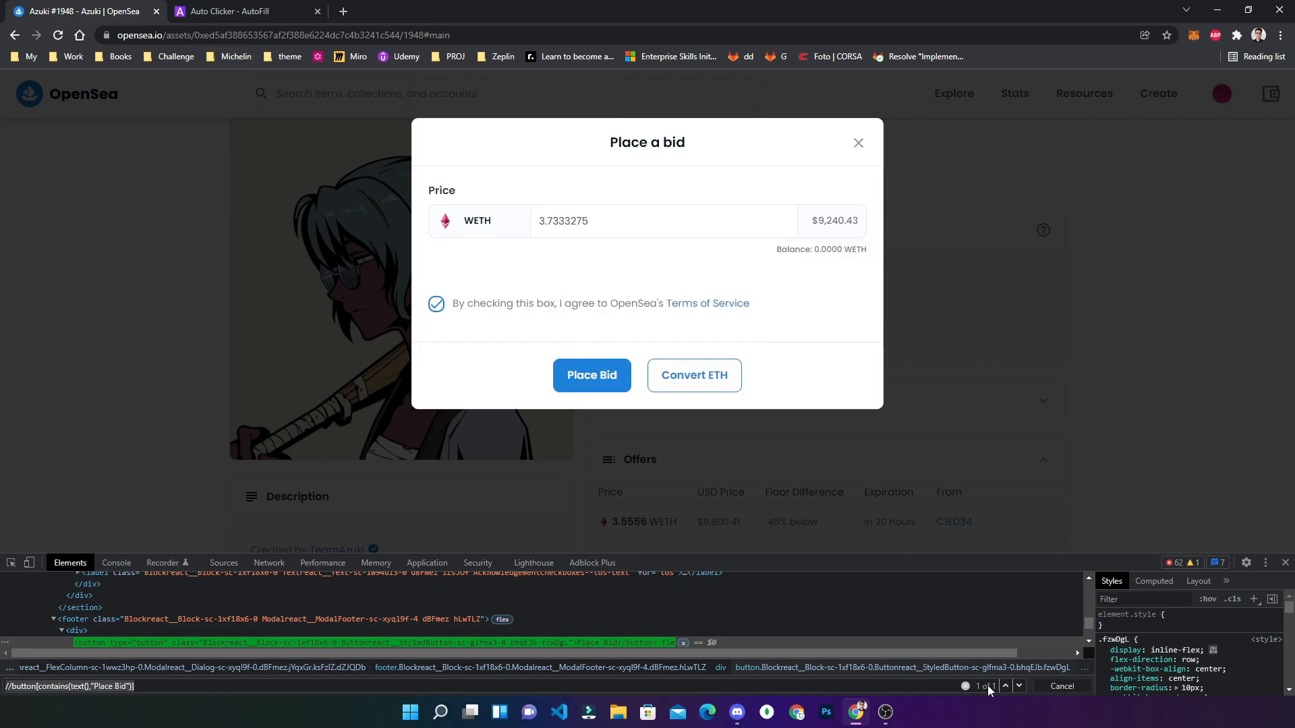
left_click(246, 11)
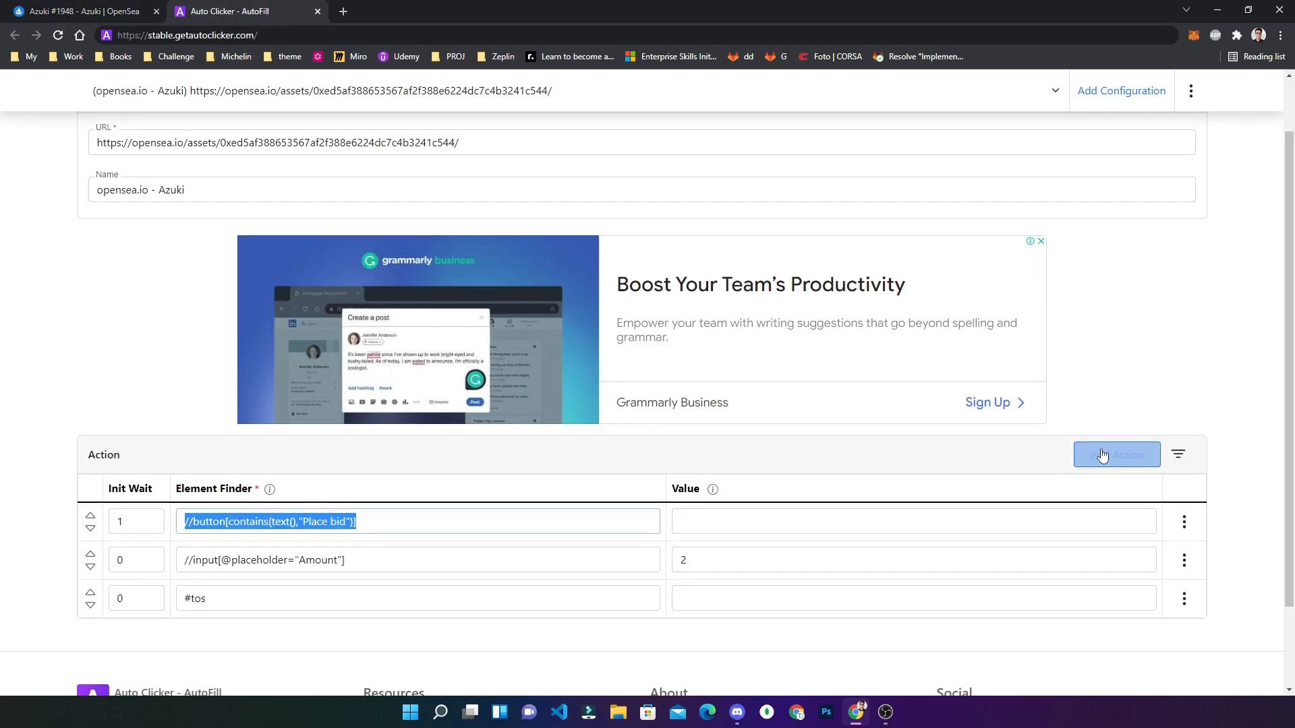
left_click(1115, 454)
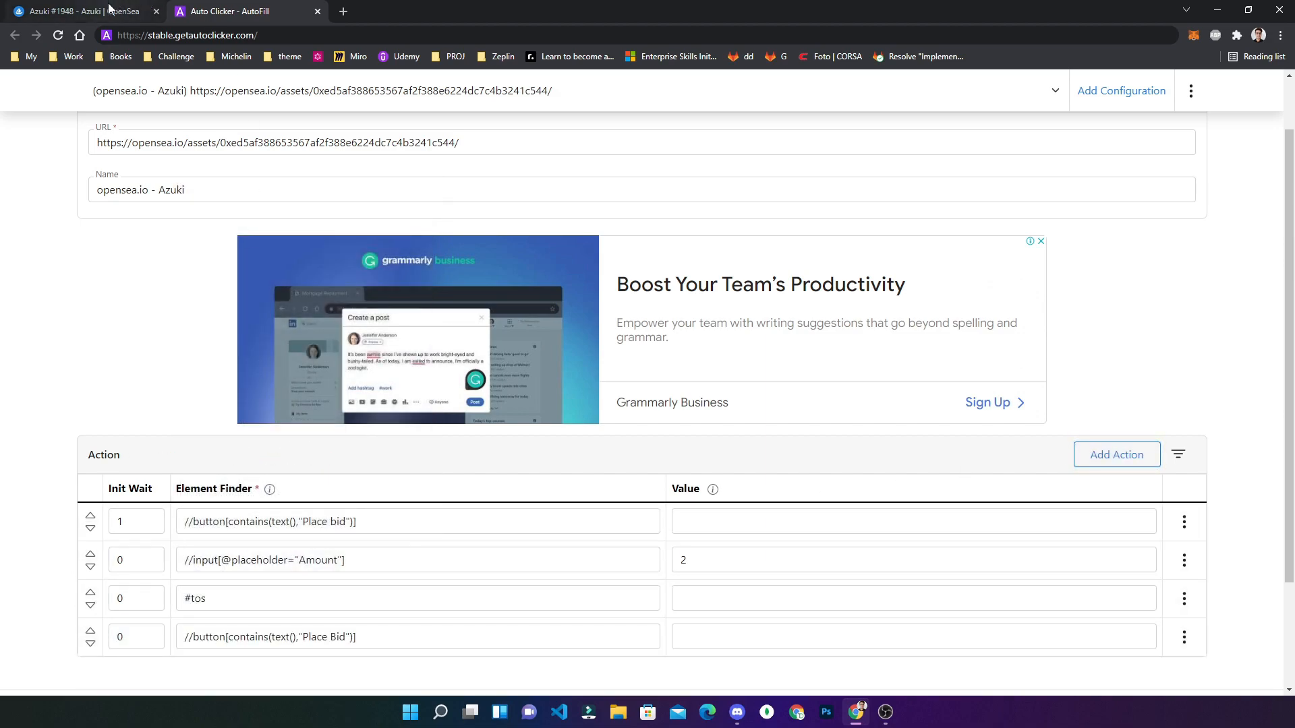
left_click(82, 10)
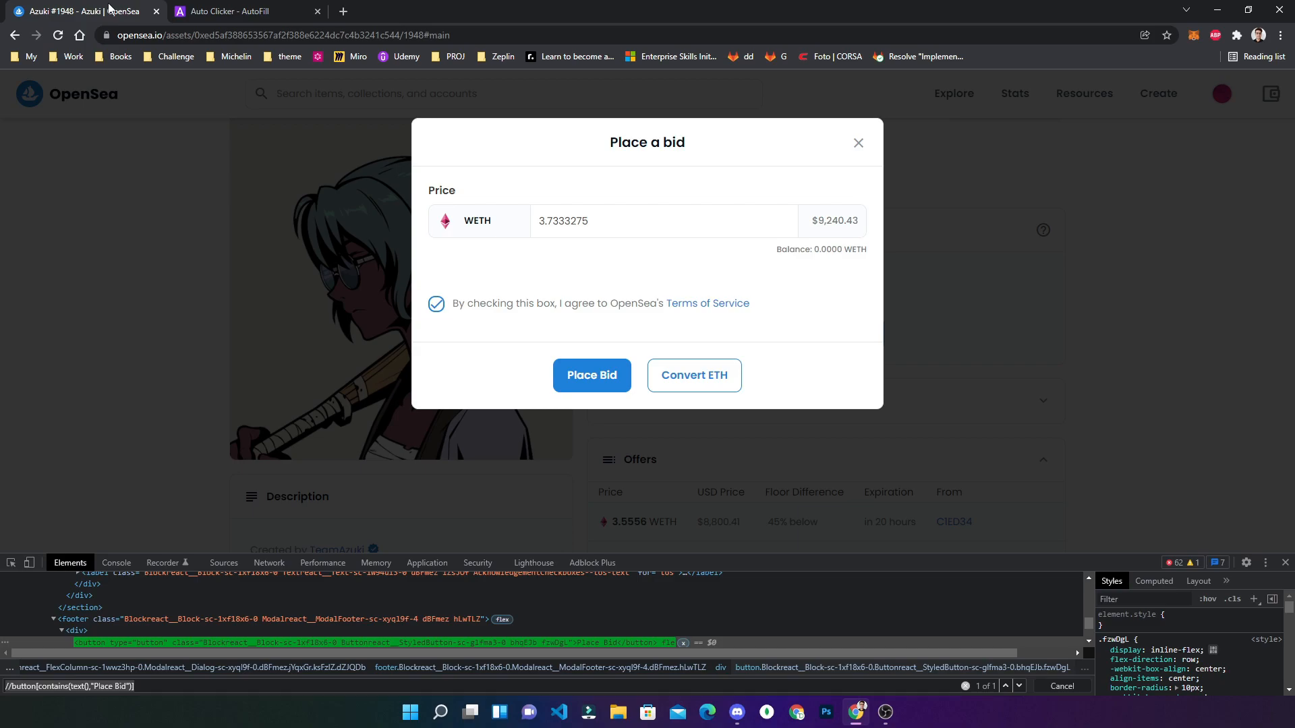
mouse_move(845, 144)
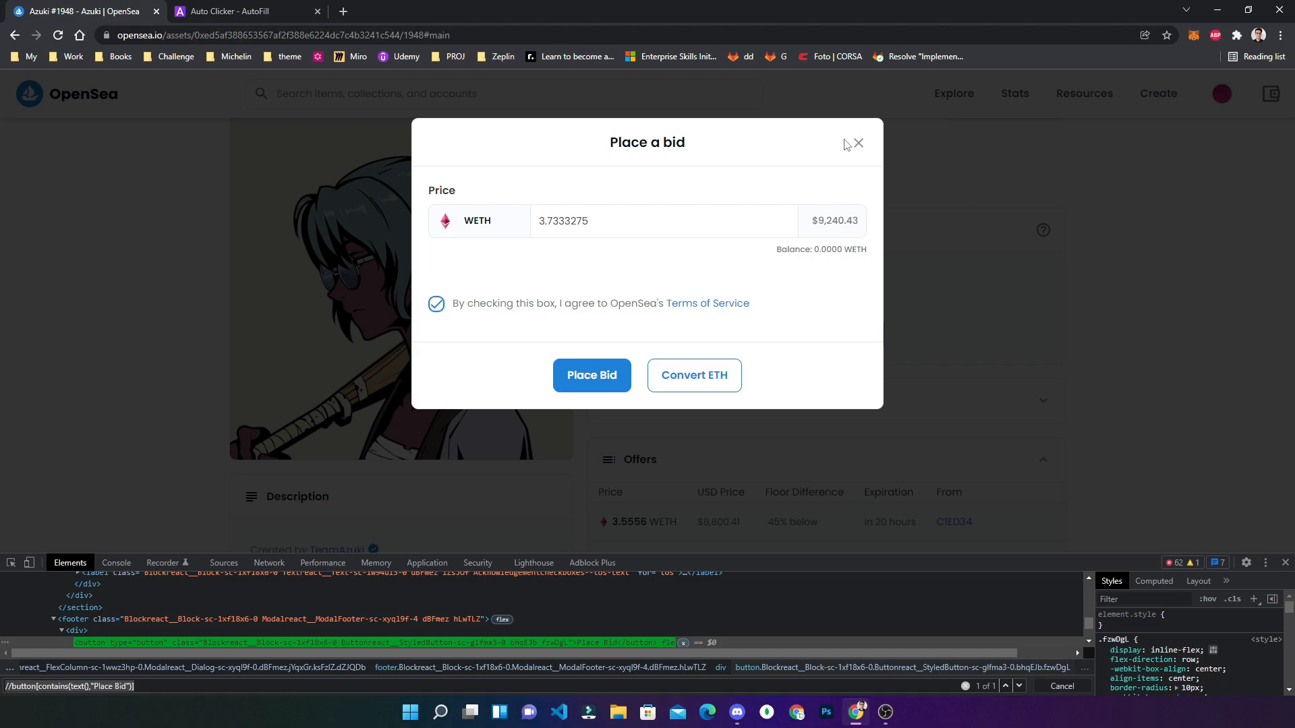
- Reload Azuki #1948 so the auto clicker fills the bid dialog with 2 WETH and ticks terms
left_click(243, 10)
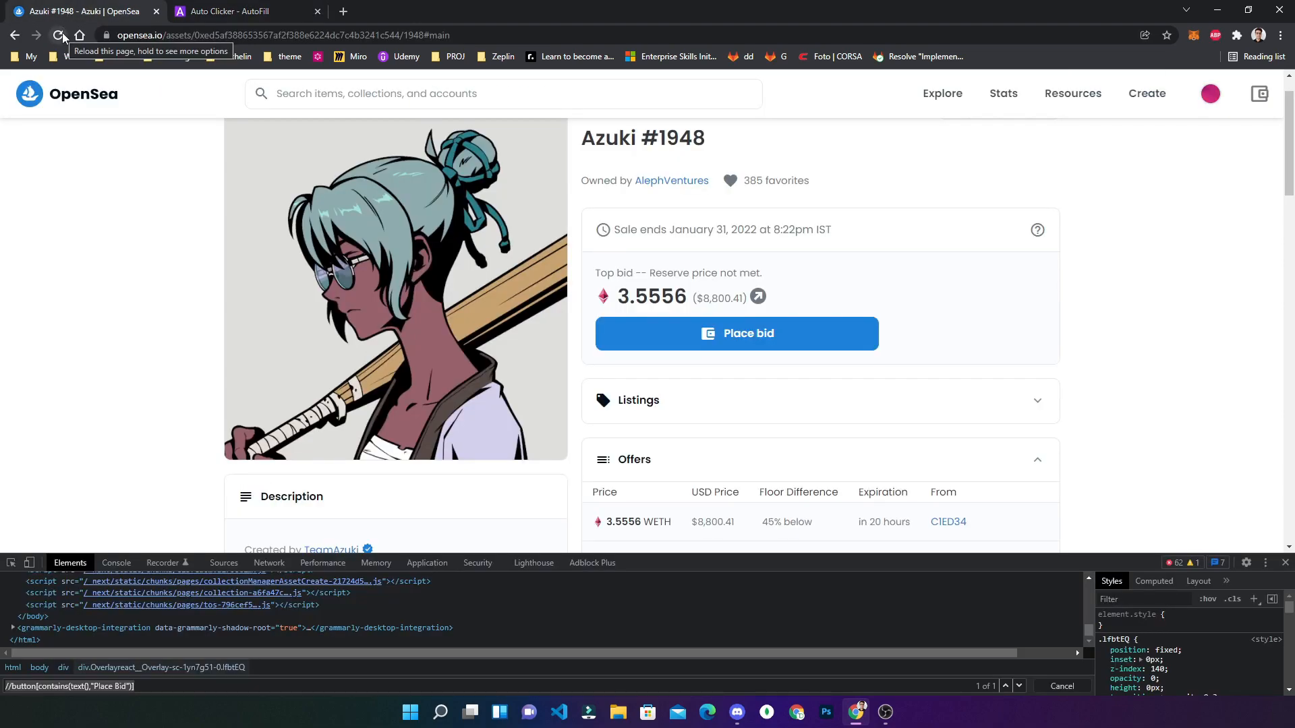
left_click(58, 35)
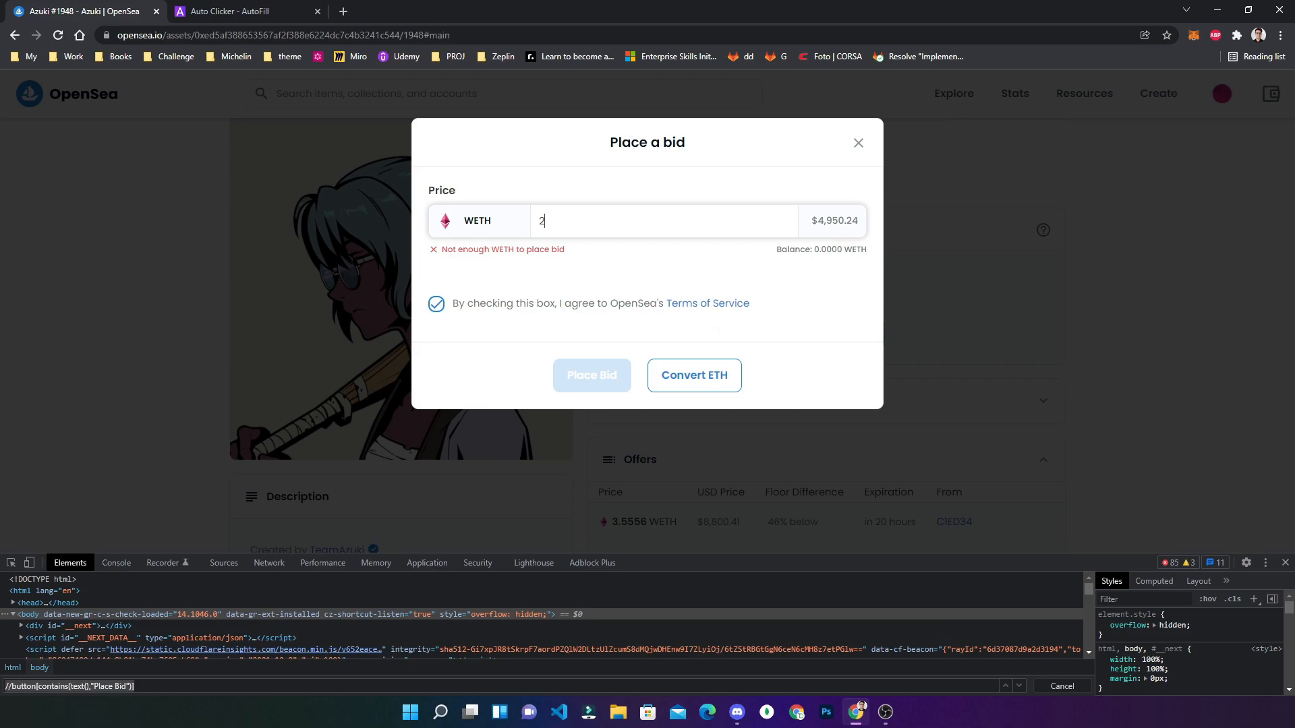
mouse_move(596, 300)
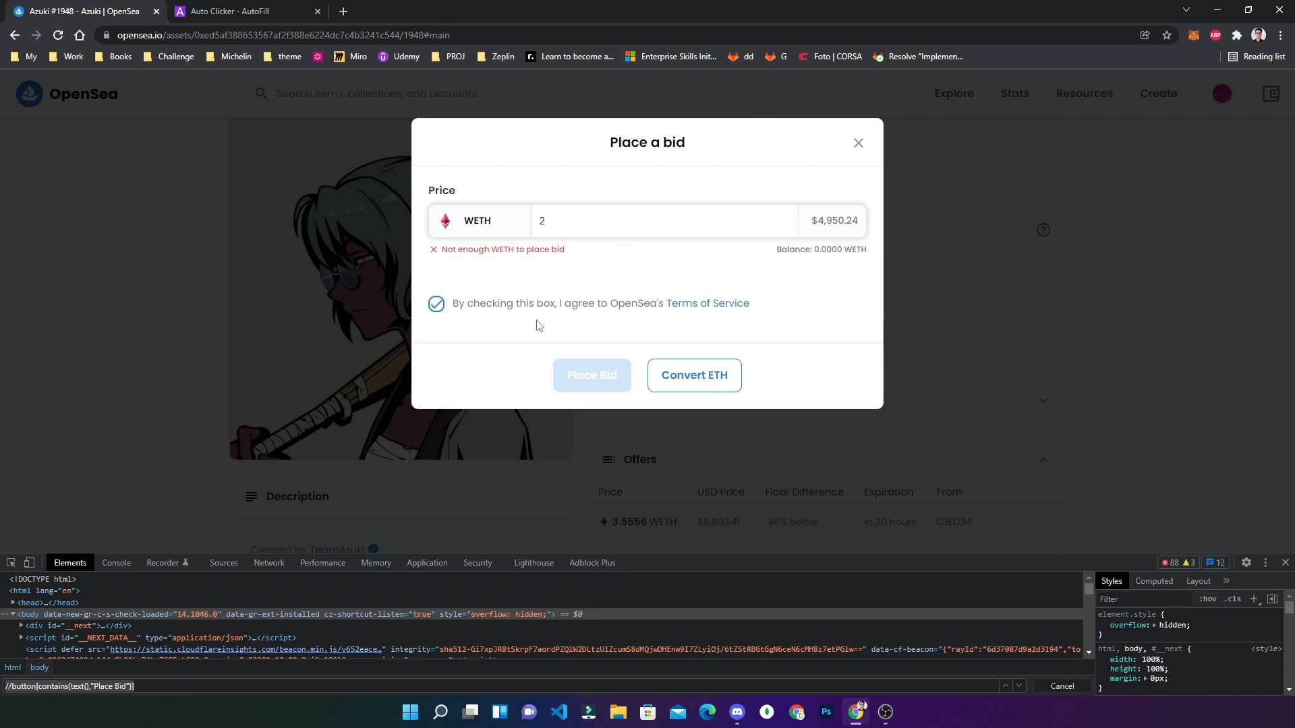
mouse_move(591, 376)
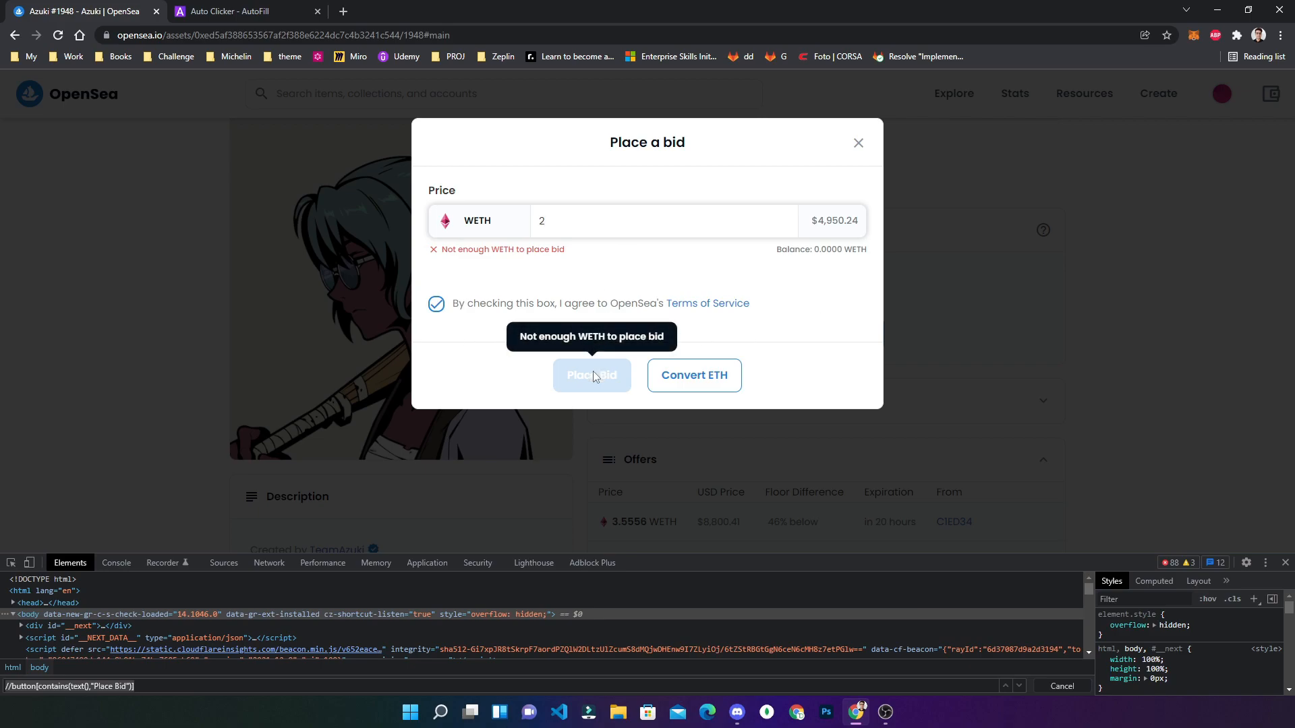
mouse_move(116, 7)
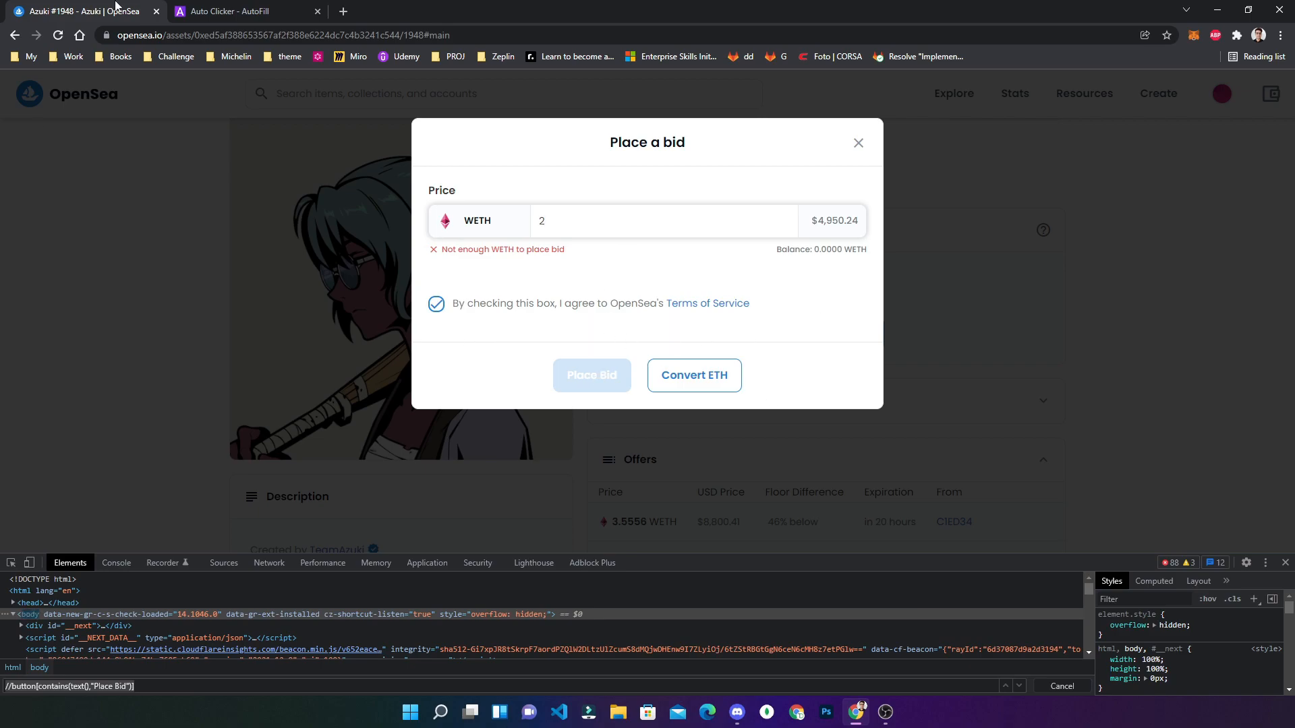
left_click(857, 142)
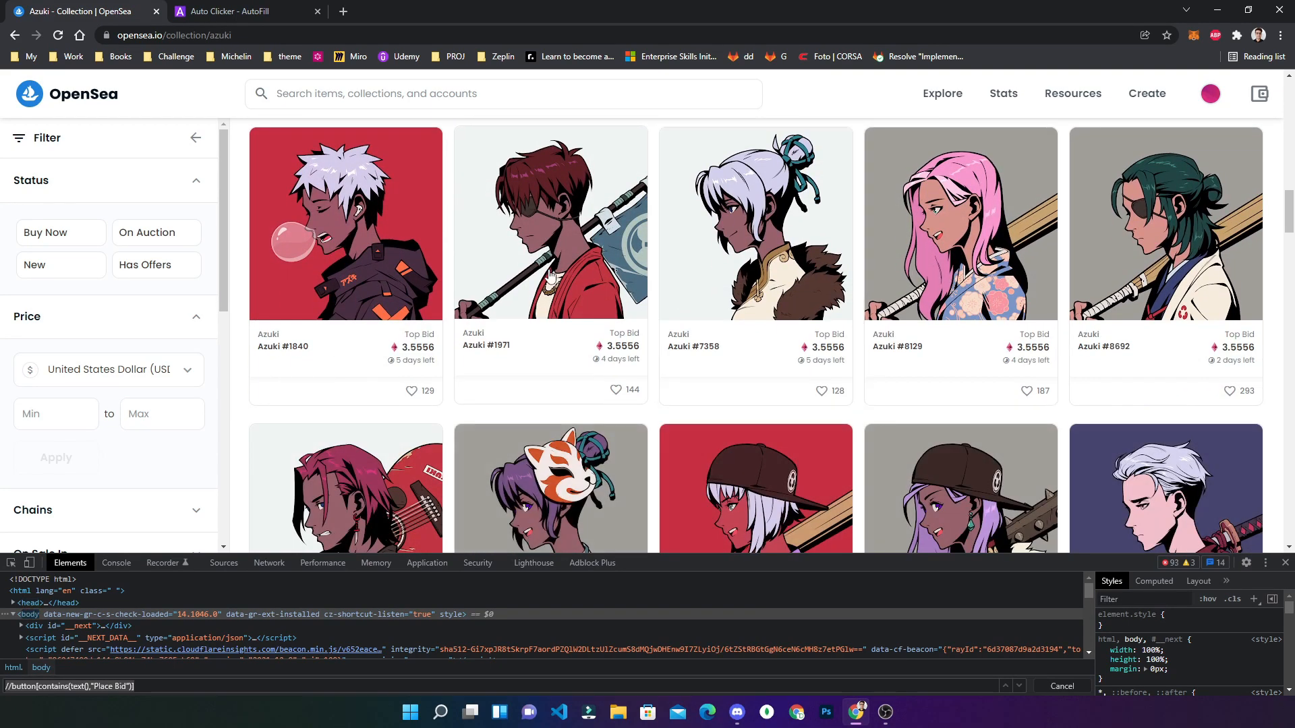
- Open Azuki #4618, watch its bid dialog auto-fill with 2 WETH, then close it
scroll("down", 3)
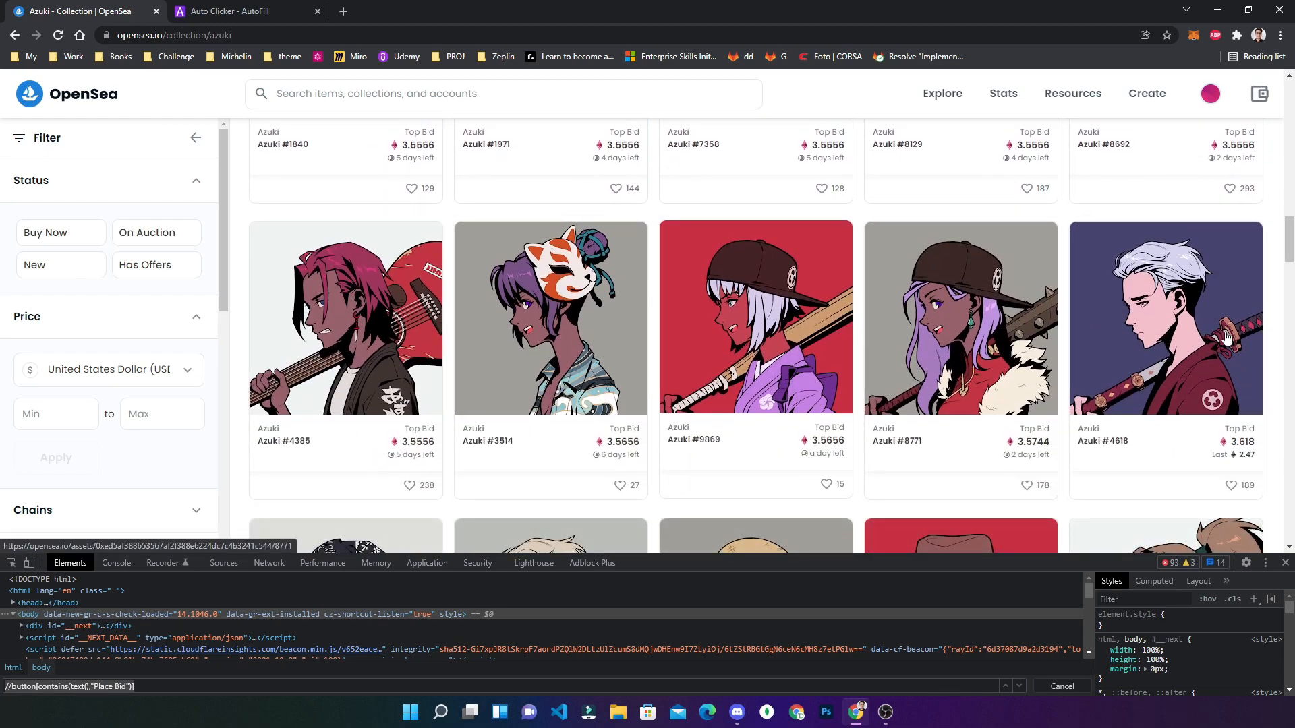
left_click(1165, 318)
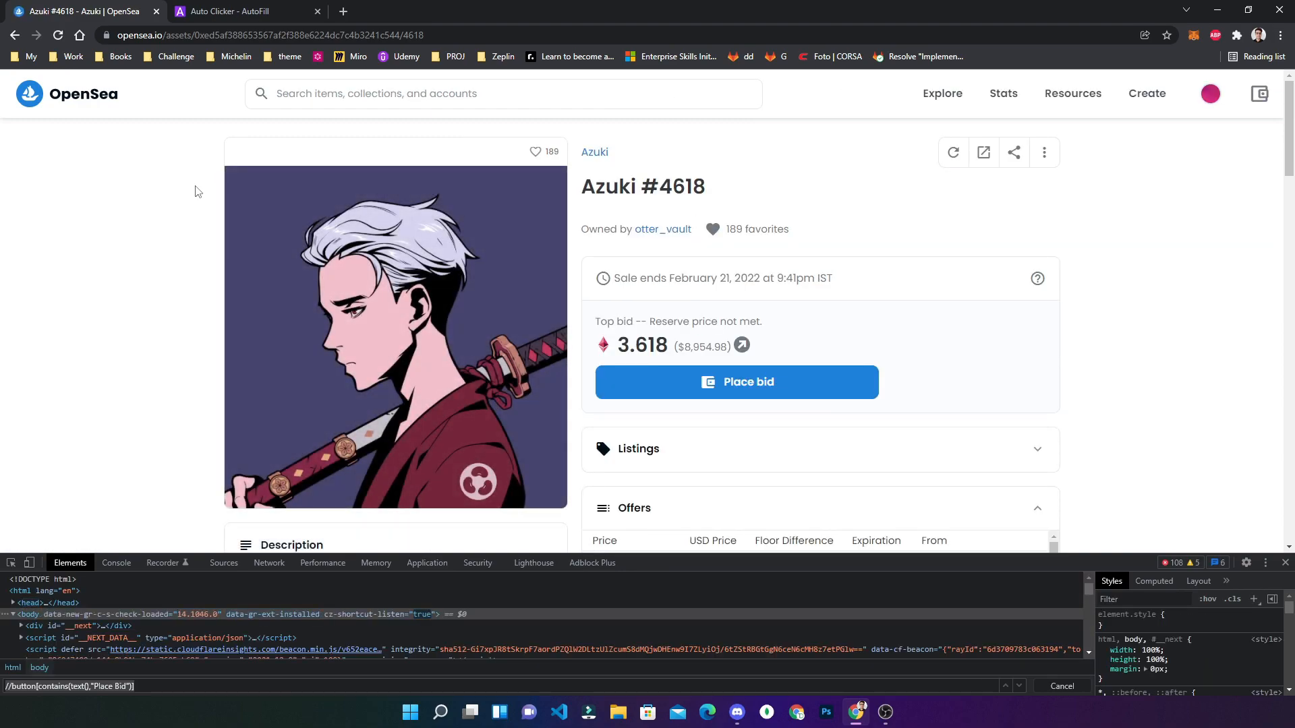
left_click(735, 382)
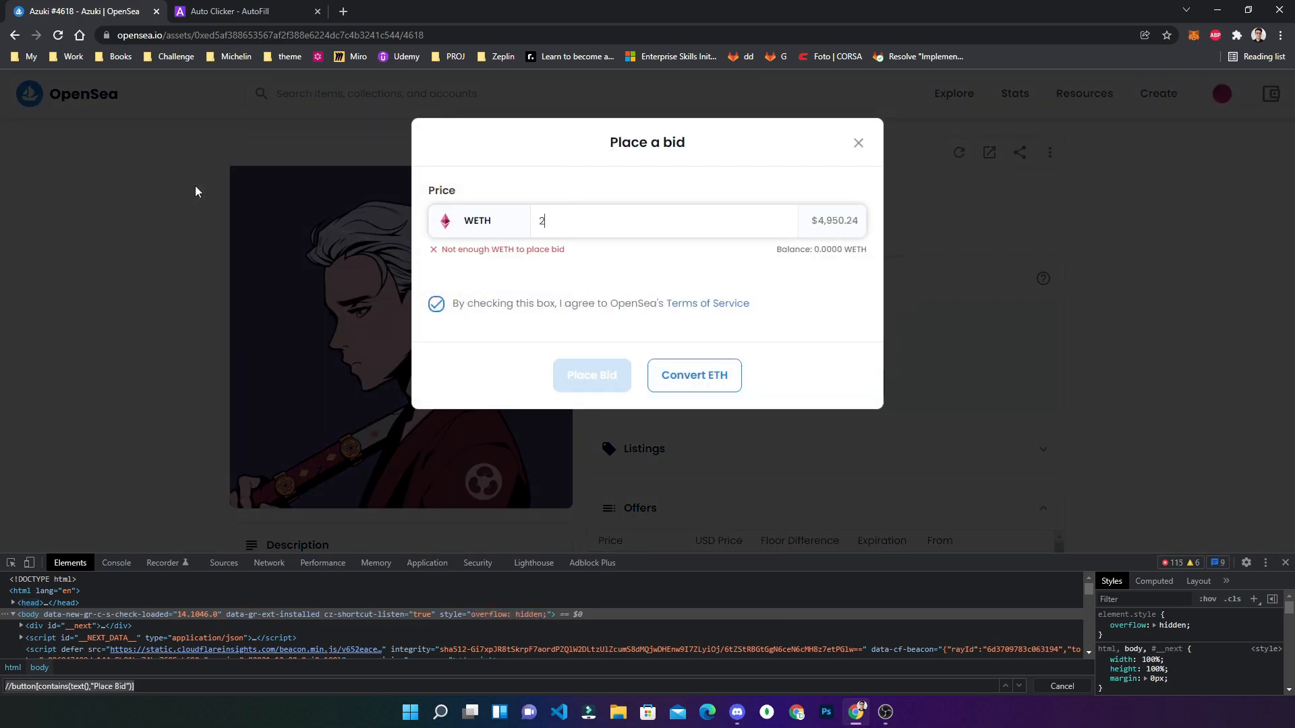
mouse_move(135, 172)
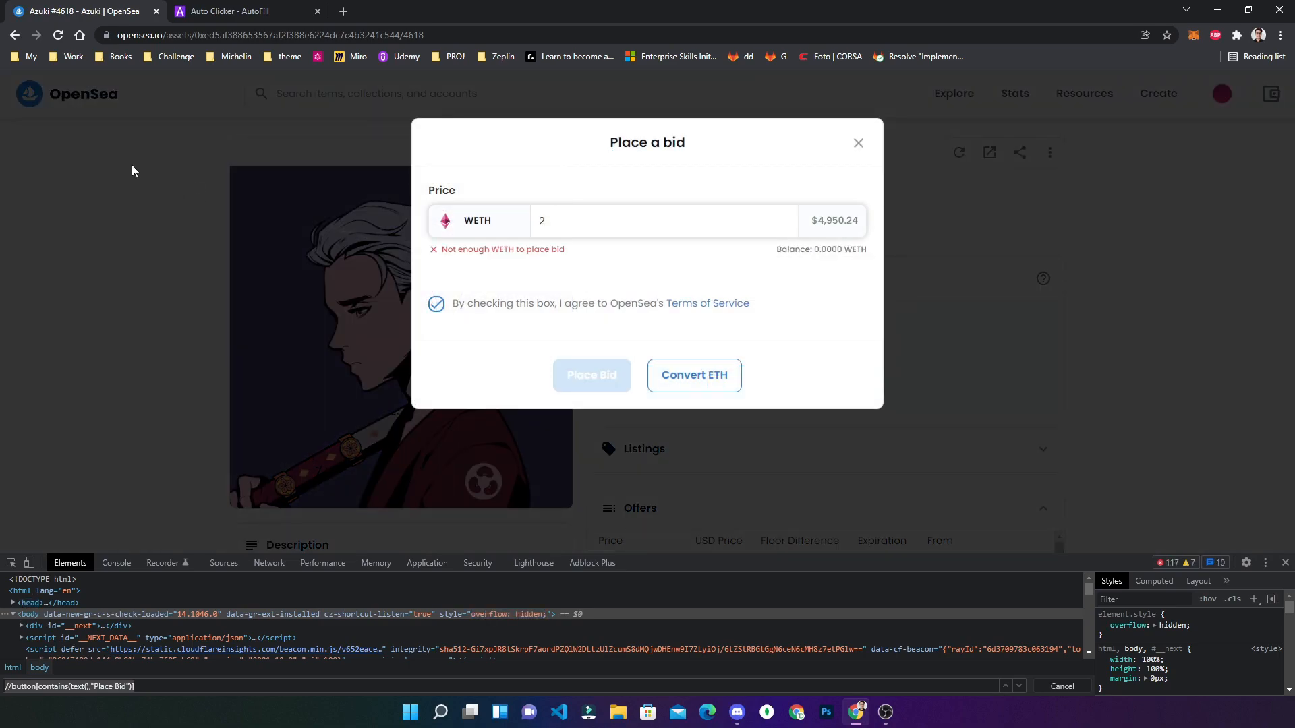
mouse_move(858, 154)
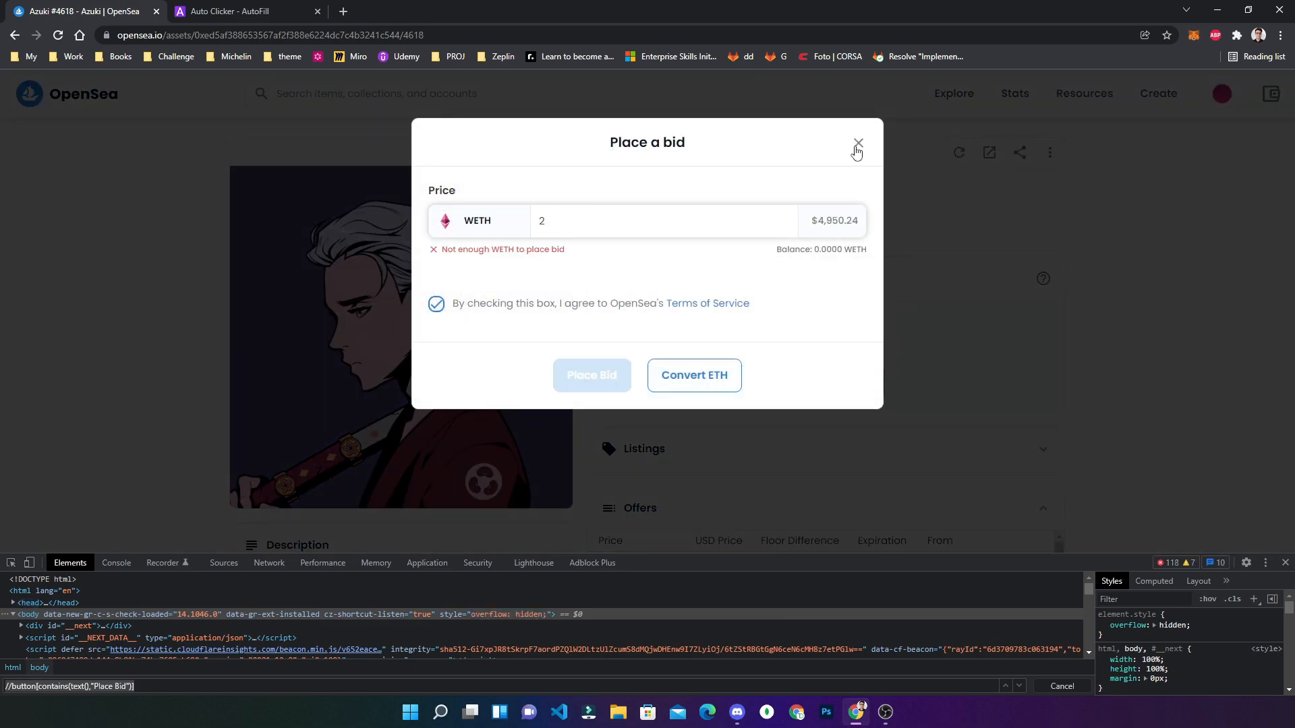
left_click(858, 143)
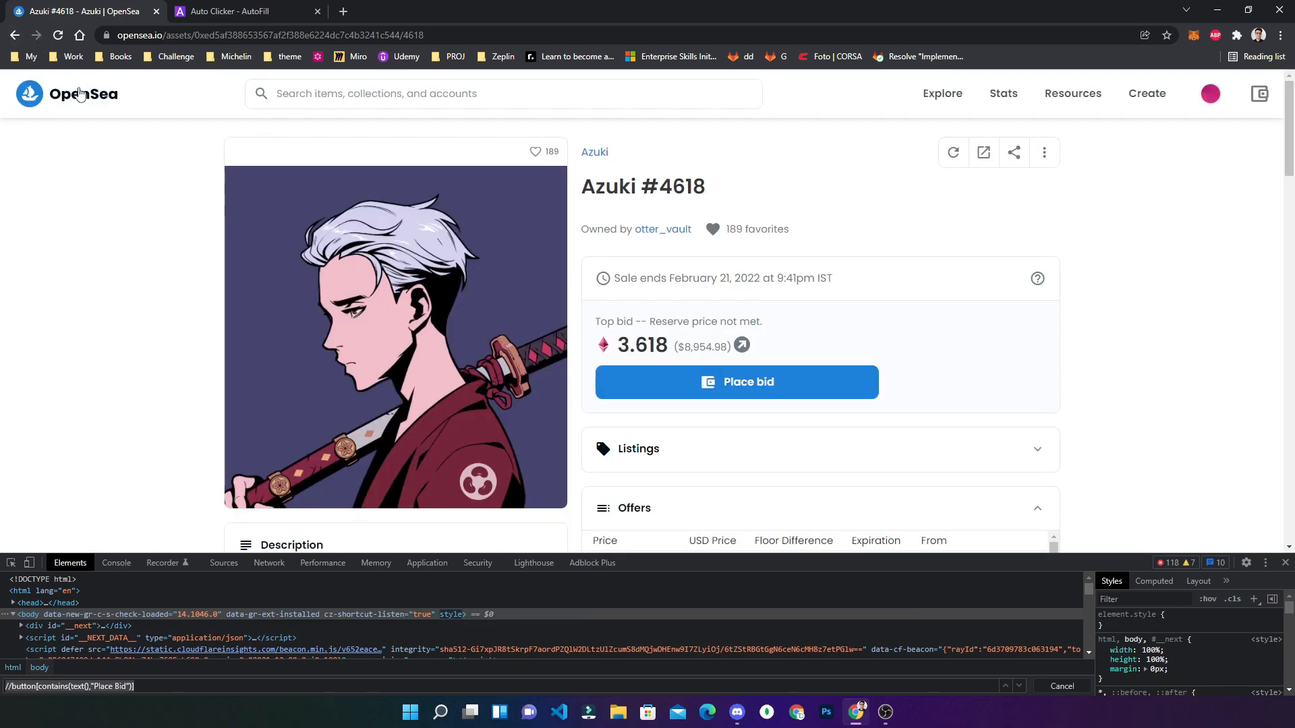
- From the OpenSea home page, open the FULL SEND METACARD #01741 listing from top collections
left_click(66, 93)
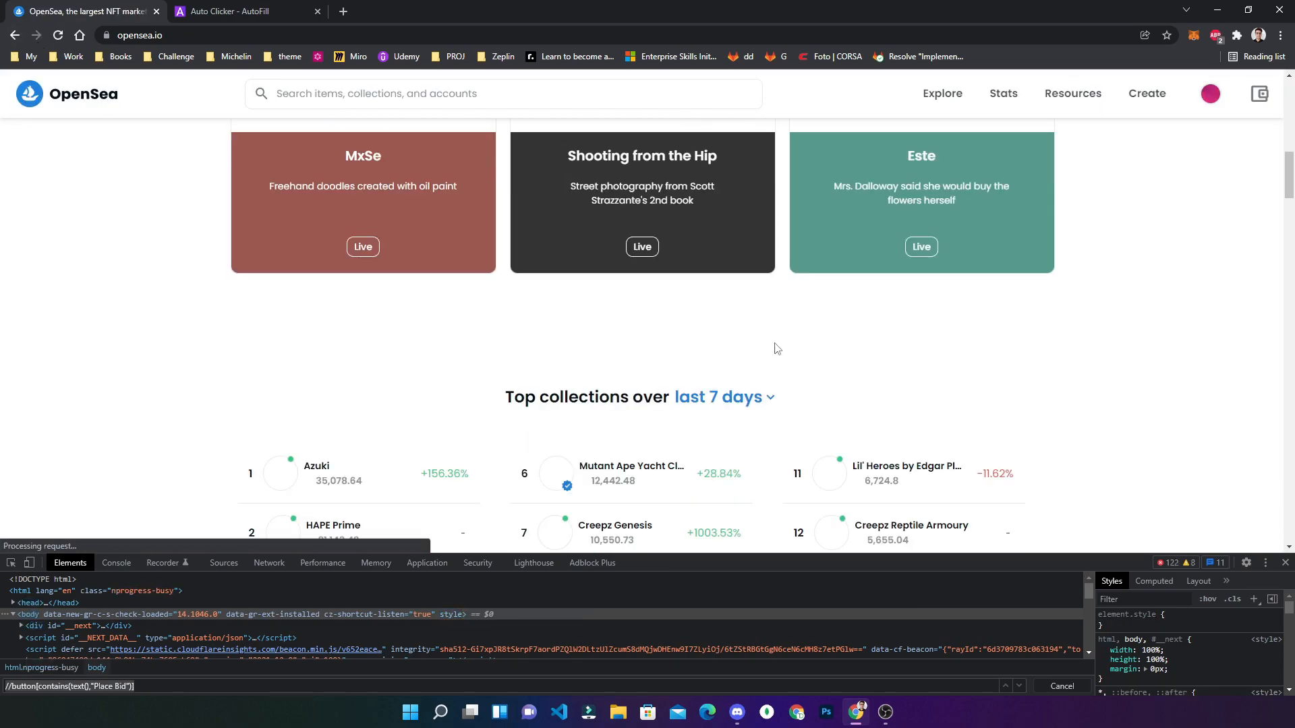
scroll("down", 3)
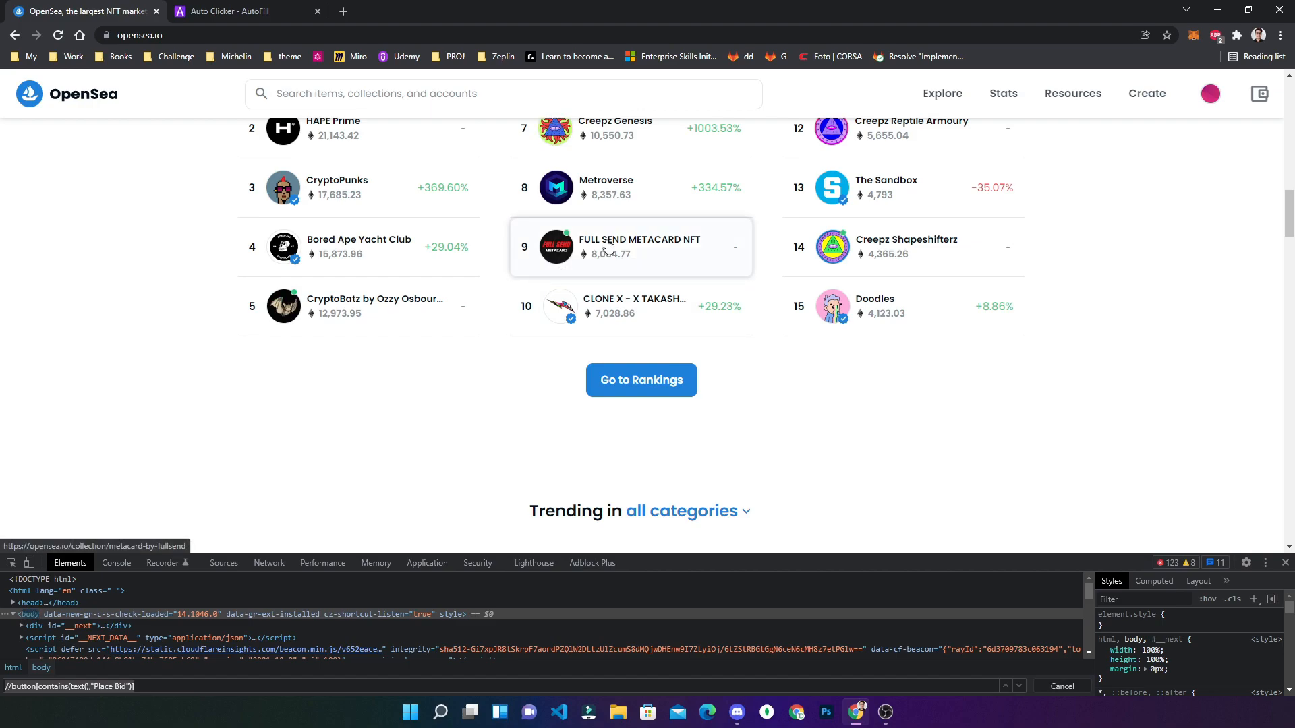
left_click(638, 245)
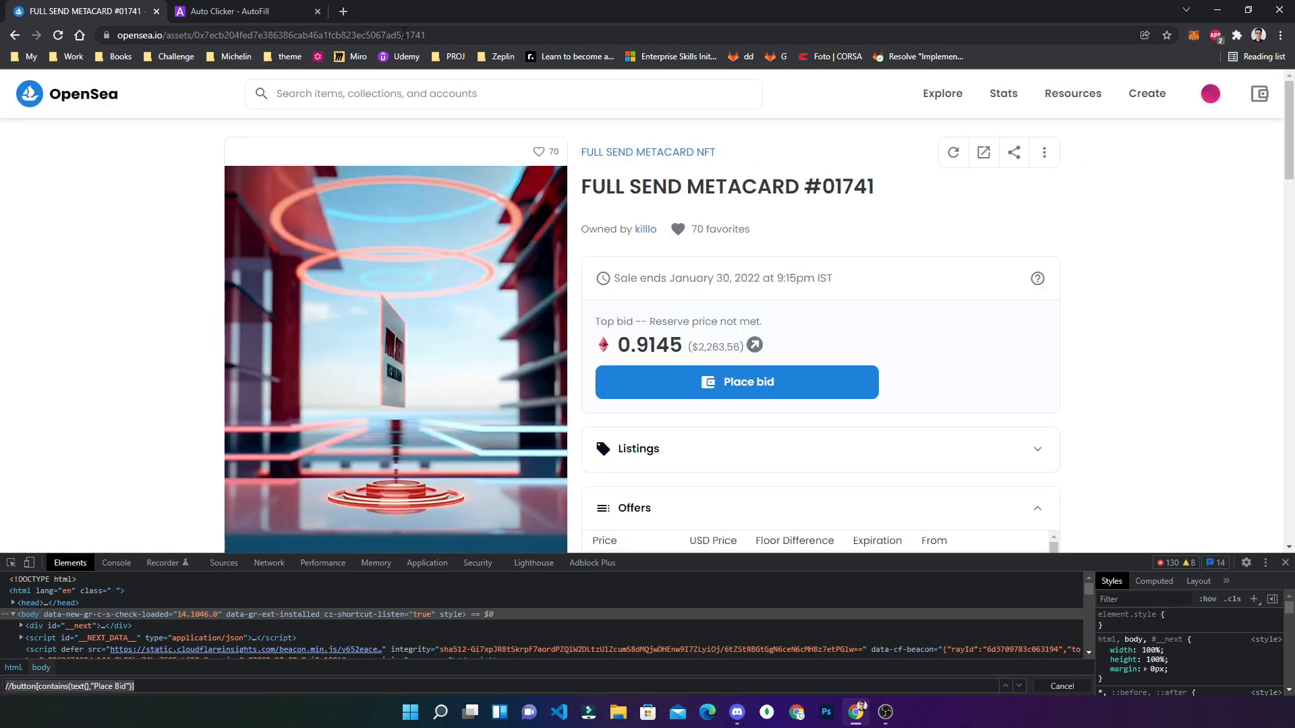
left_click(240, 11)
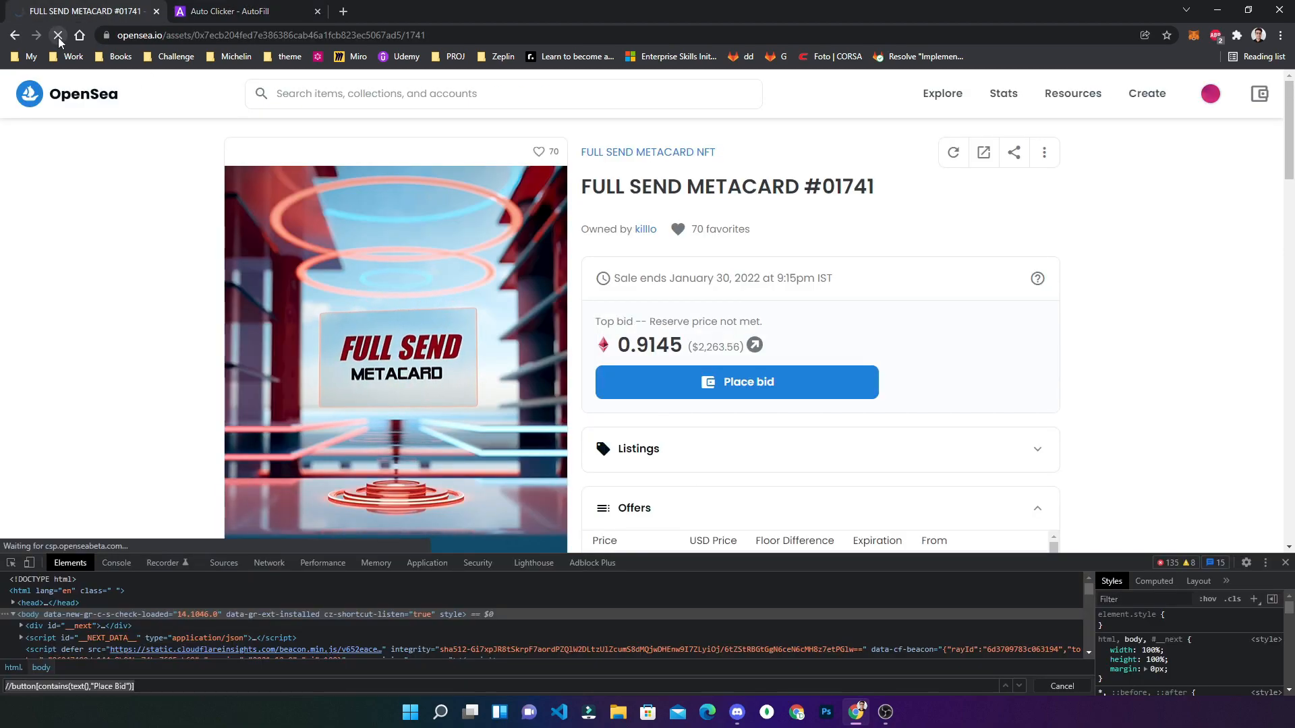
- Reload the item page, view the DevTools Console, and return to the Auto Clicker configuration
left_click(58, 35)
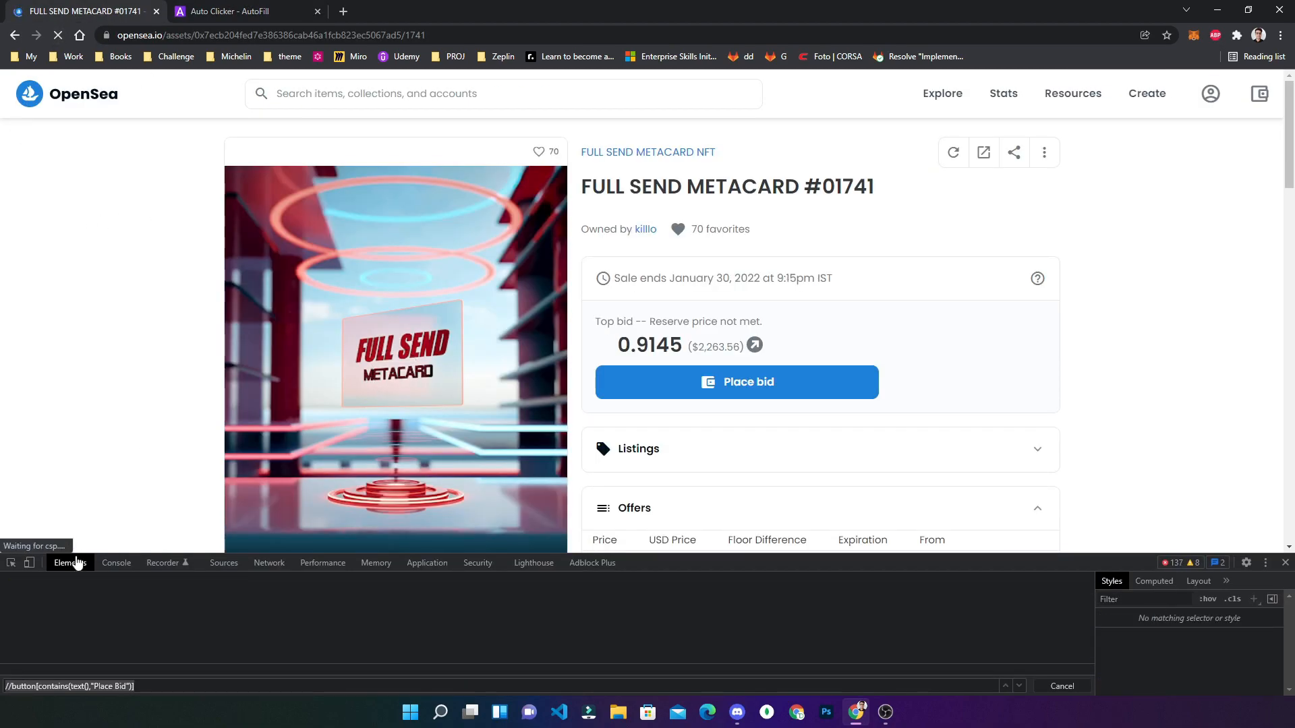
left_click(116, 562)
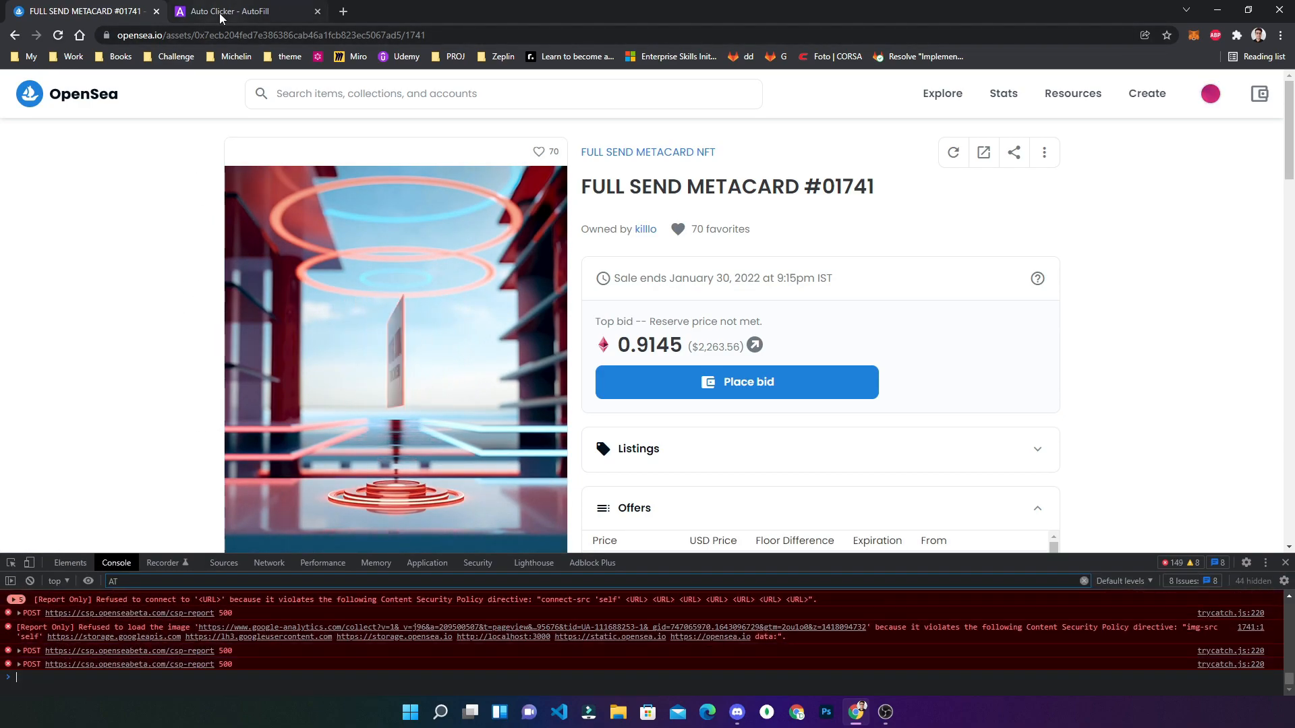
left_click(243, 11)
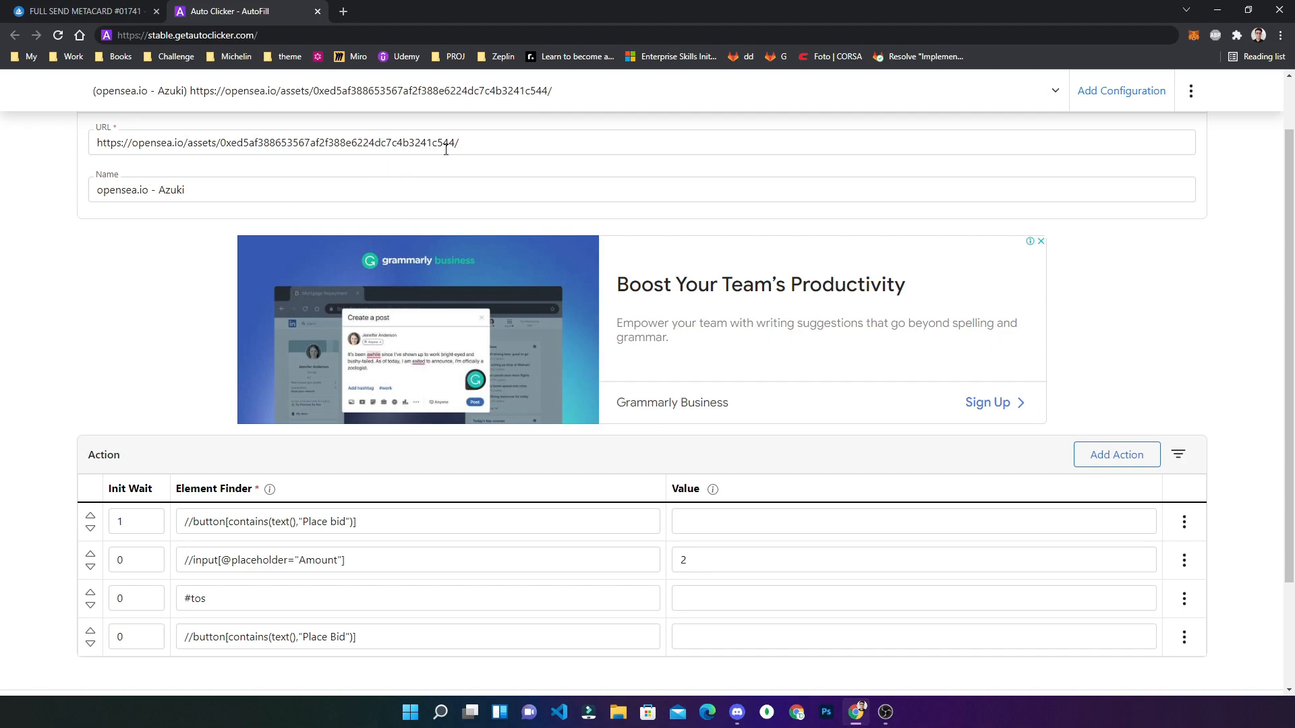
- Save the opensea.io - Azuki configuration after checking the OpenSea tab, and show its export/import options menu
double_click(446, 141)
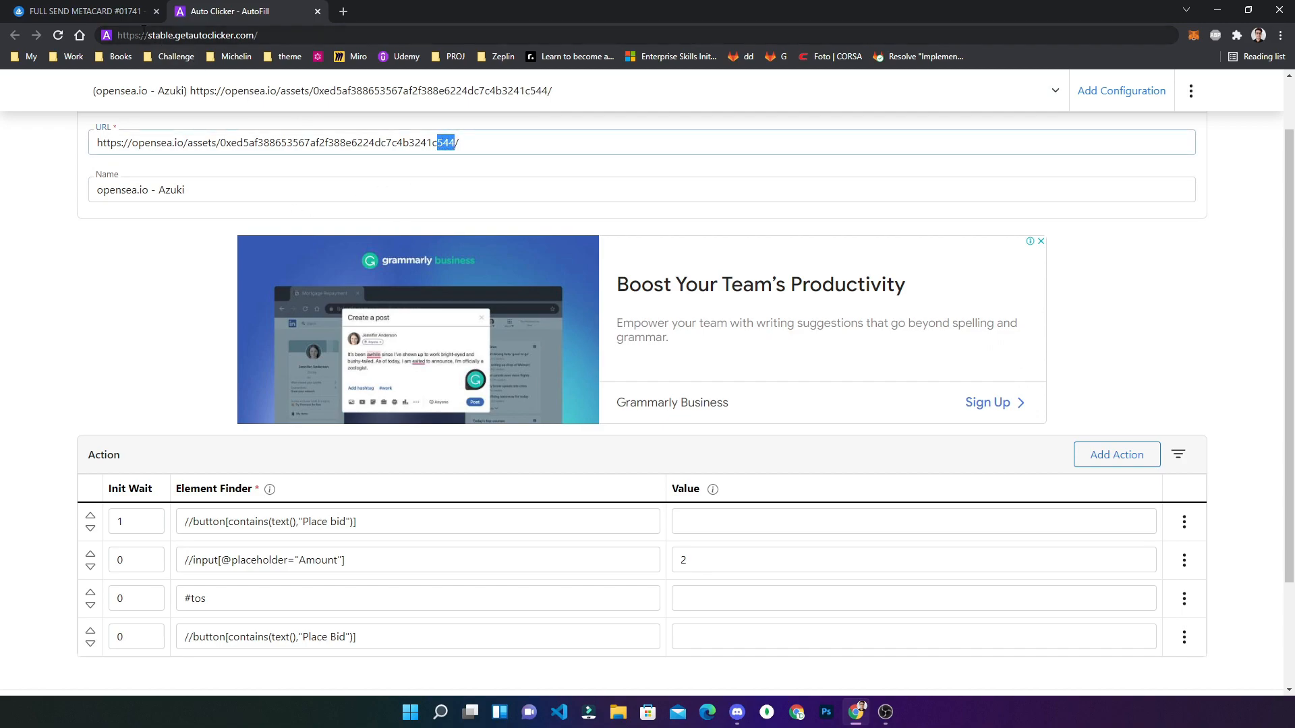
left_click(78, 11)
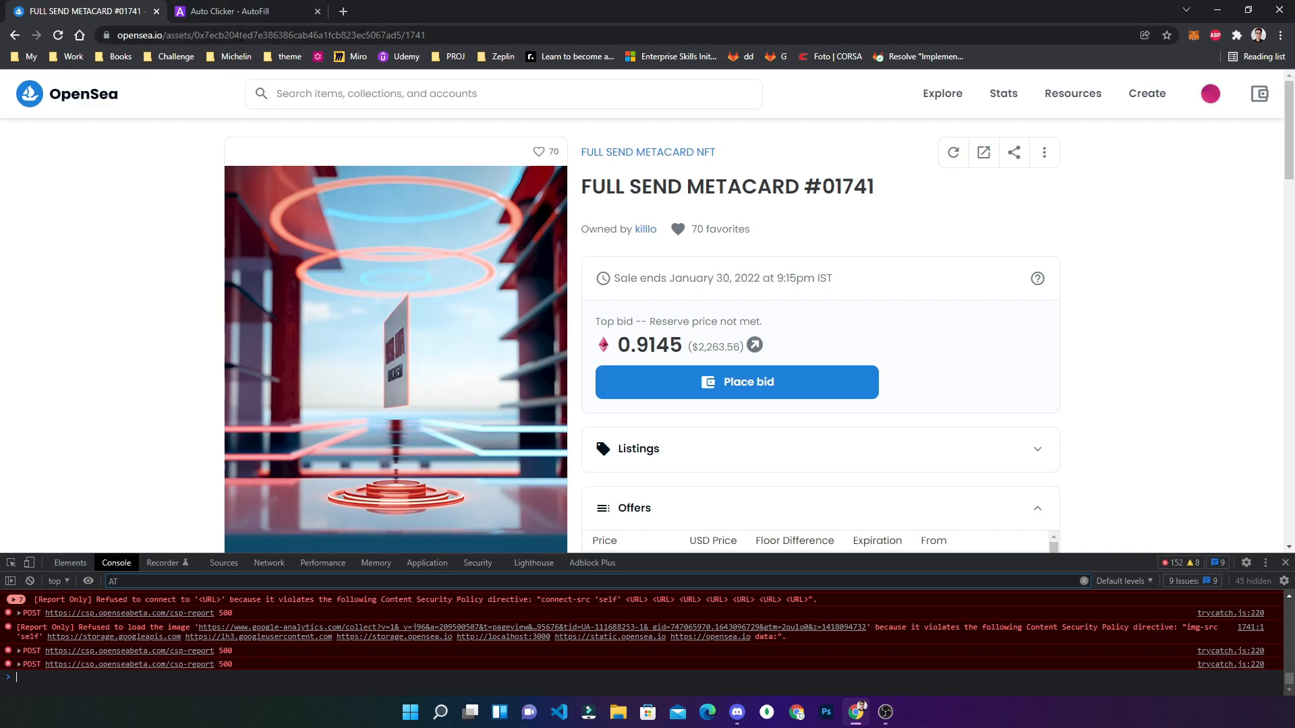
left_click(242, 11)
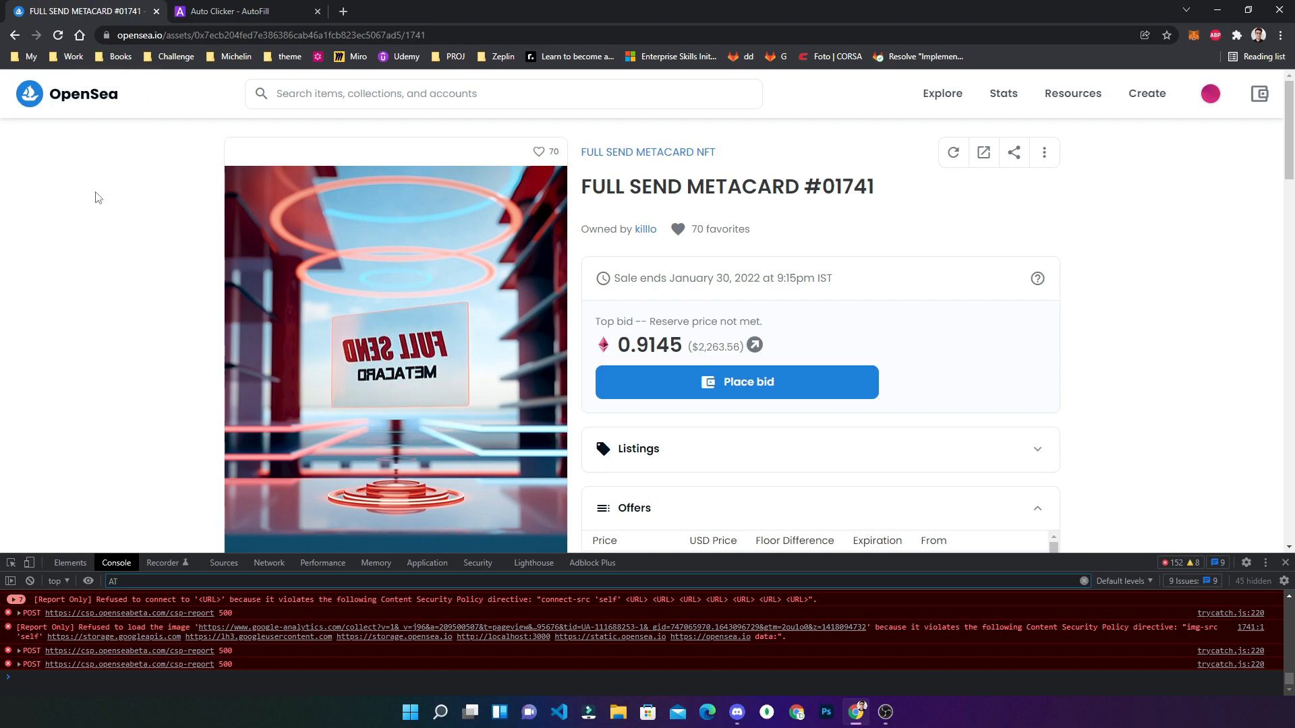
left_click(240, 11)
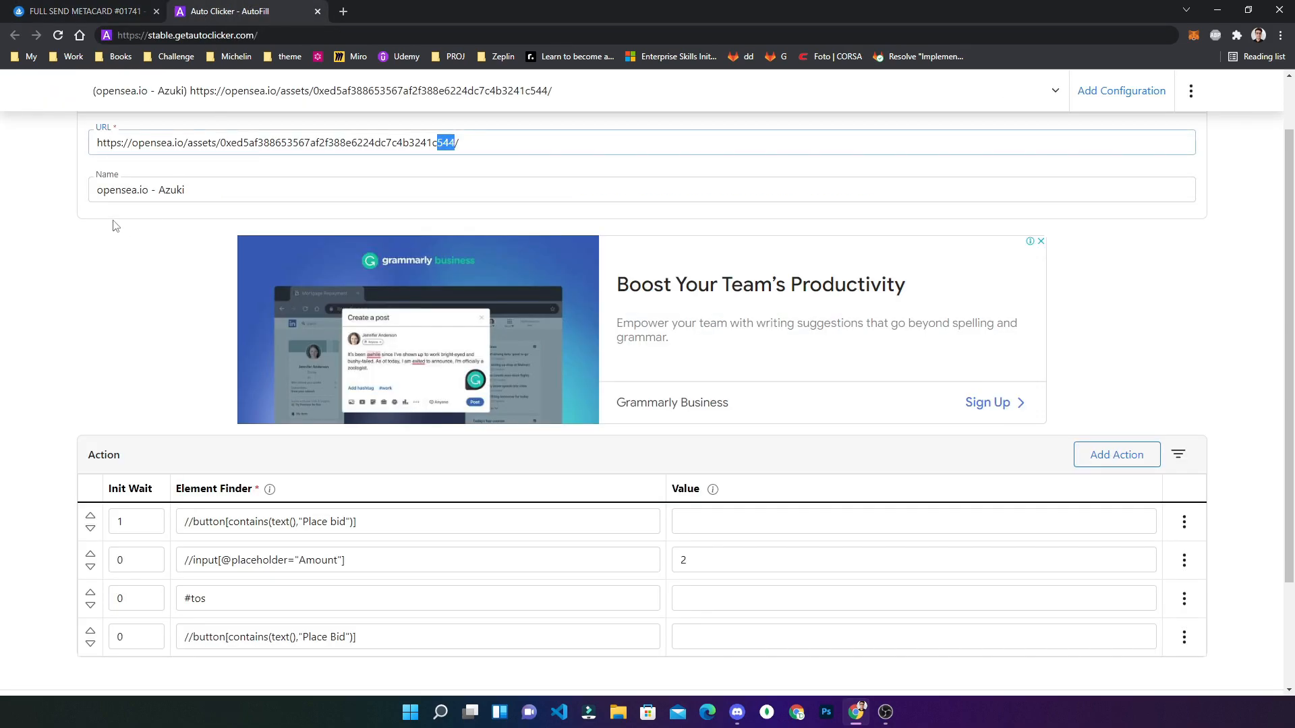
left_click(1184, 189)
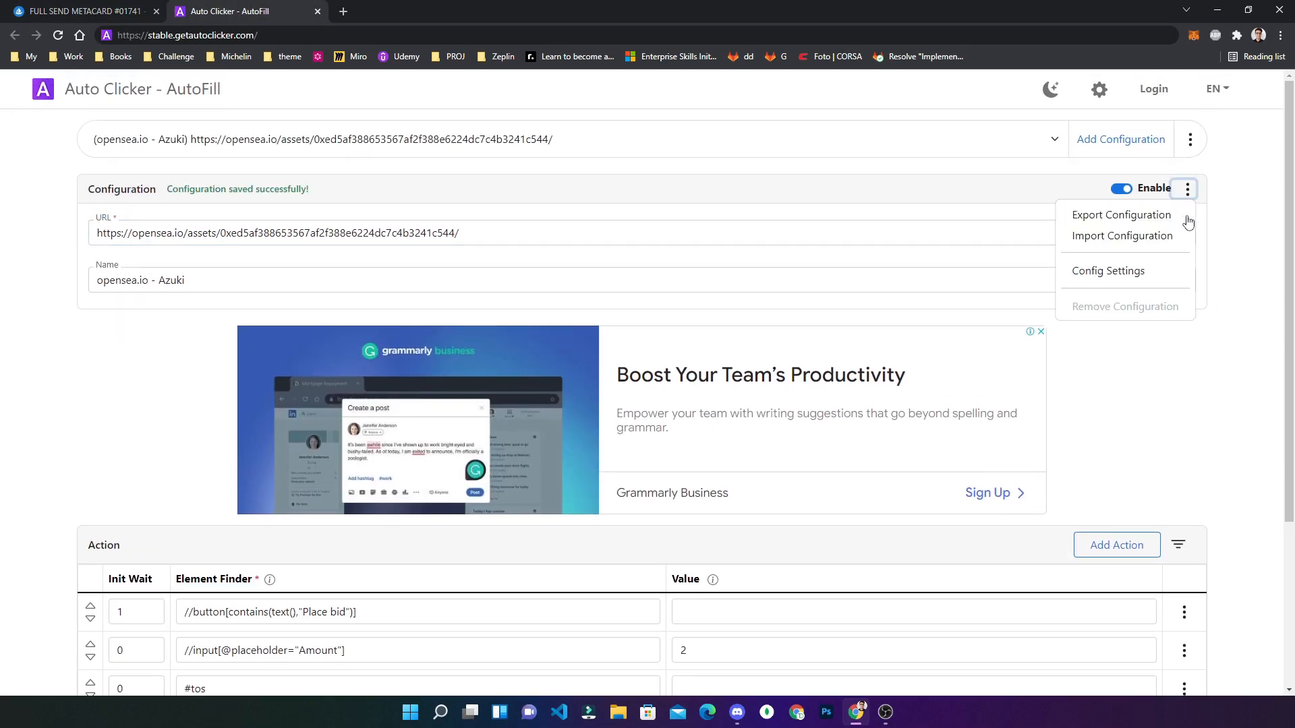